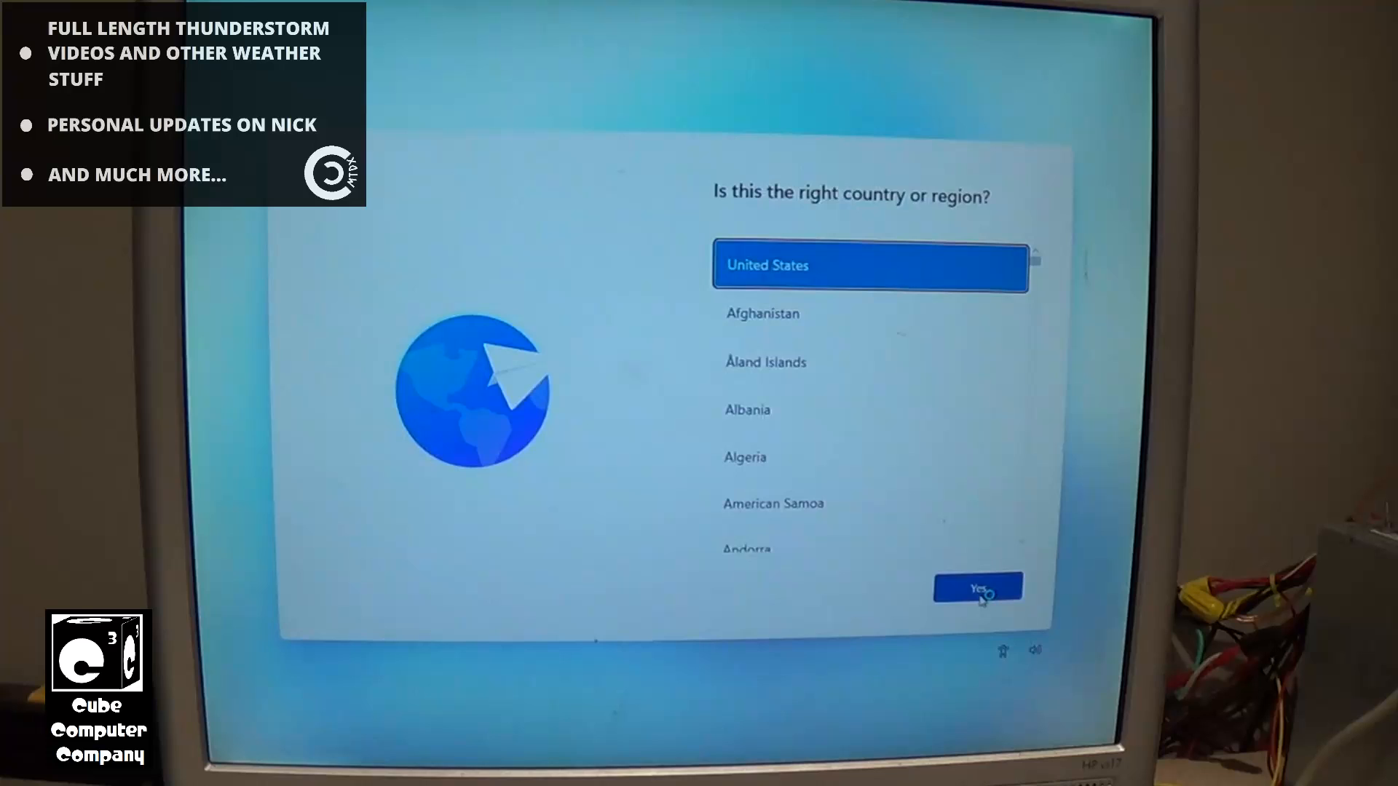
Confirm United States as the region on the Windows 11 Setup region page
left_click(977, 588)
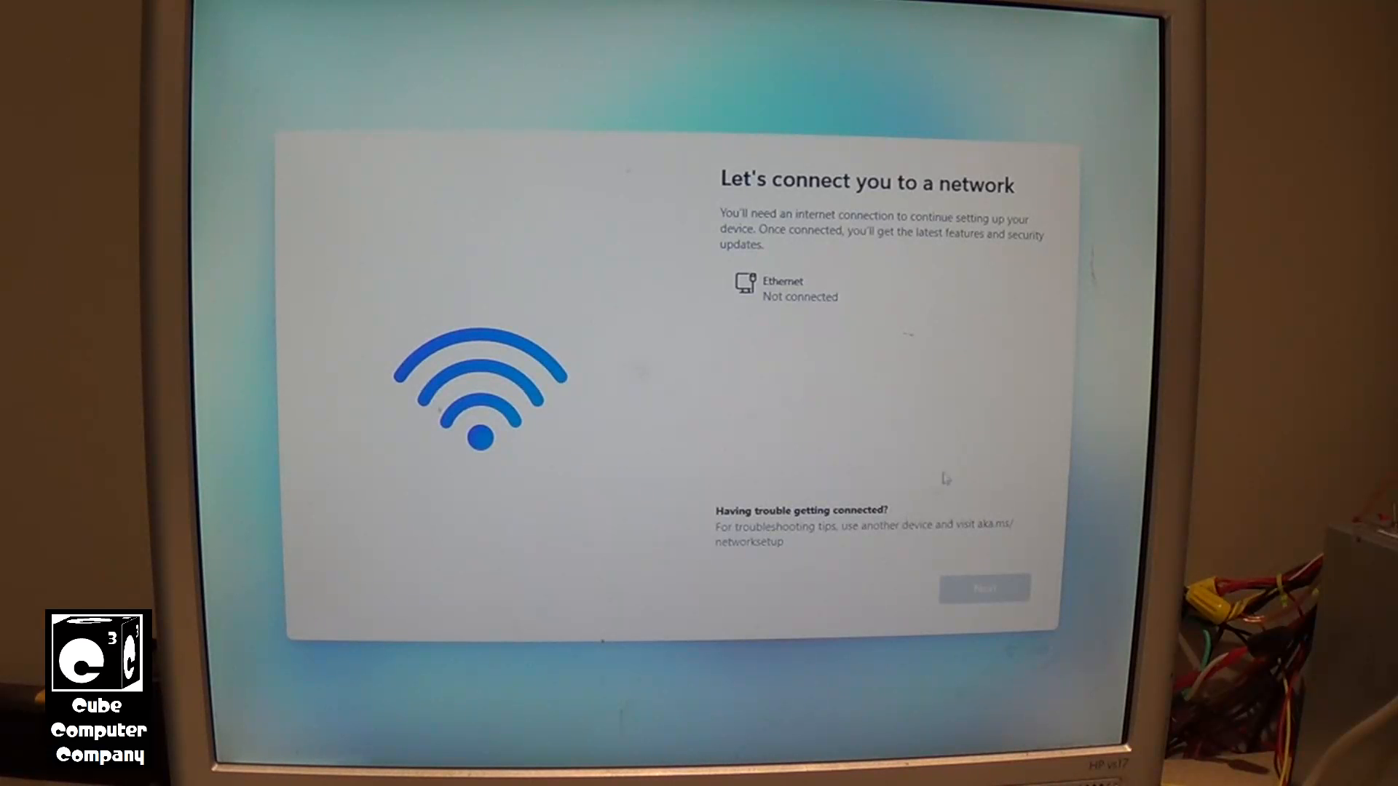
mouse_move(836, 394)
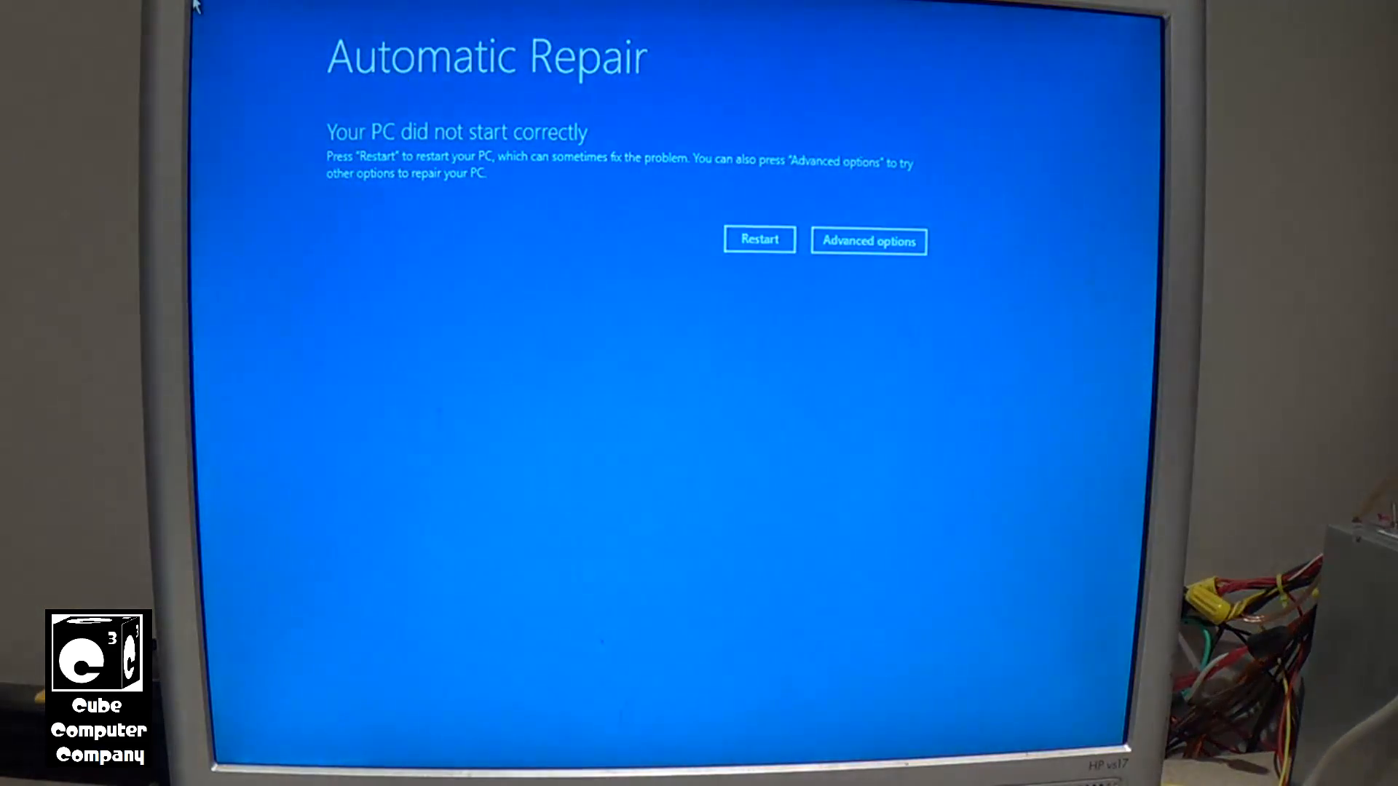
mouse_move(867, 241)
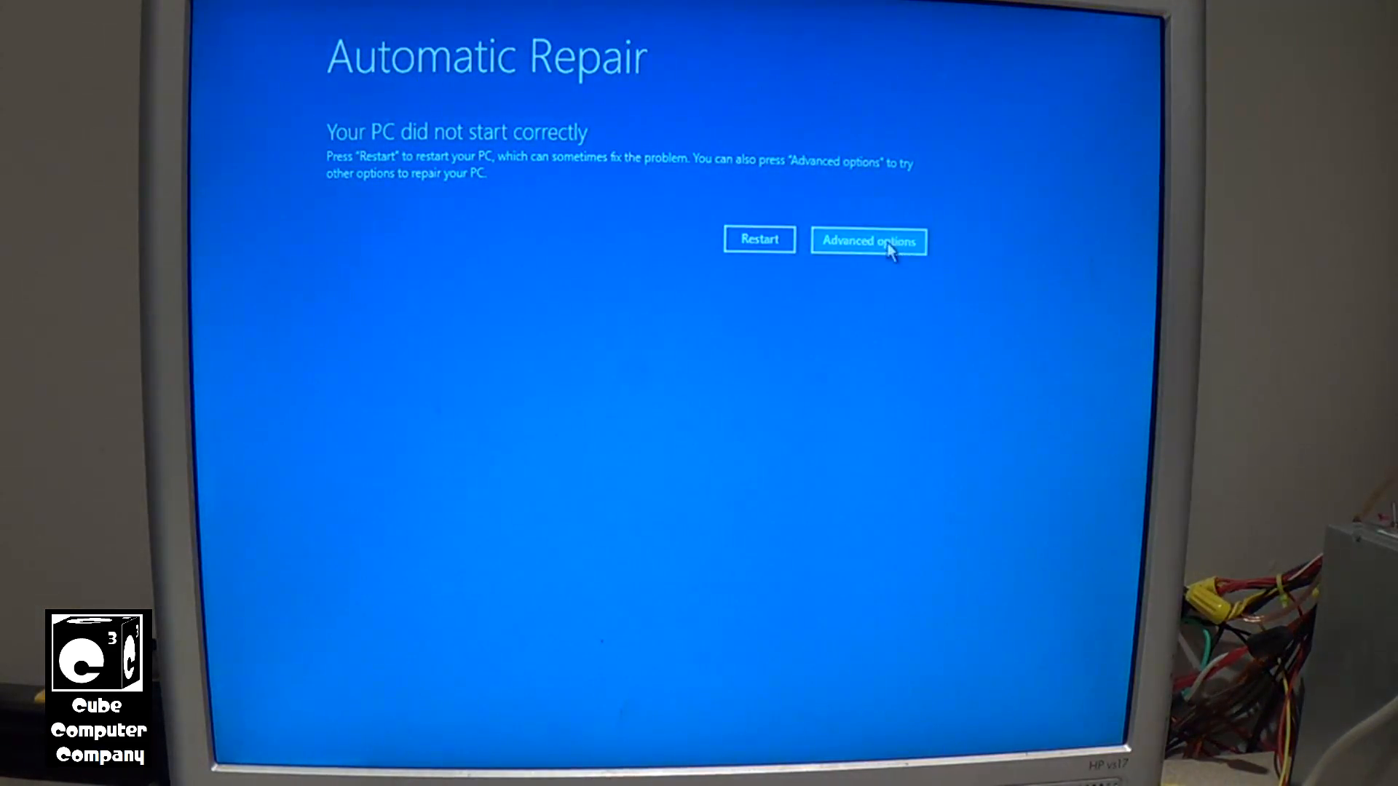
Reach the recovery Command Prompt via Advanced options > Troubleshoot > Advanced options
left_click(867, 241)
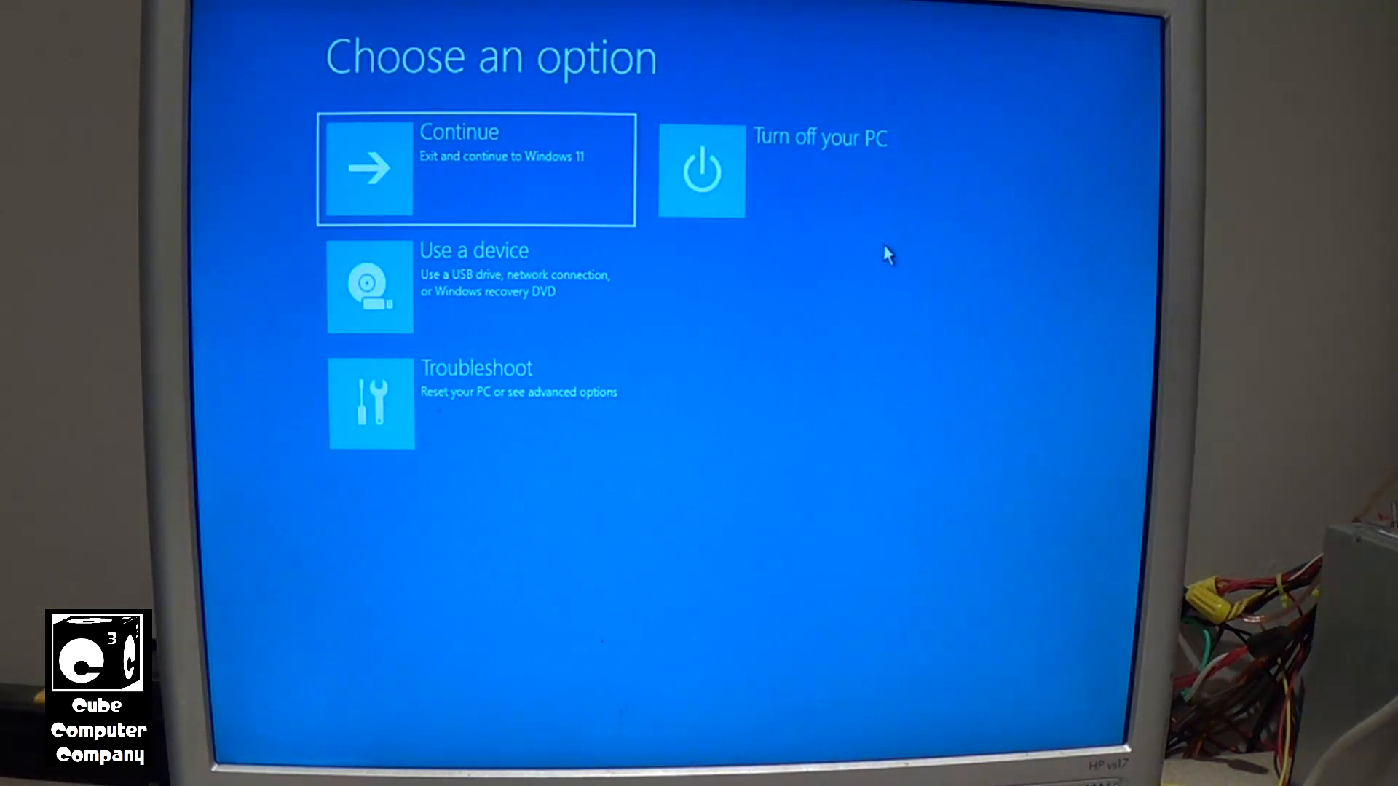
mouse_move(430, 408)
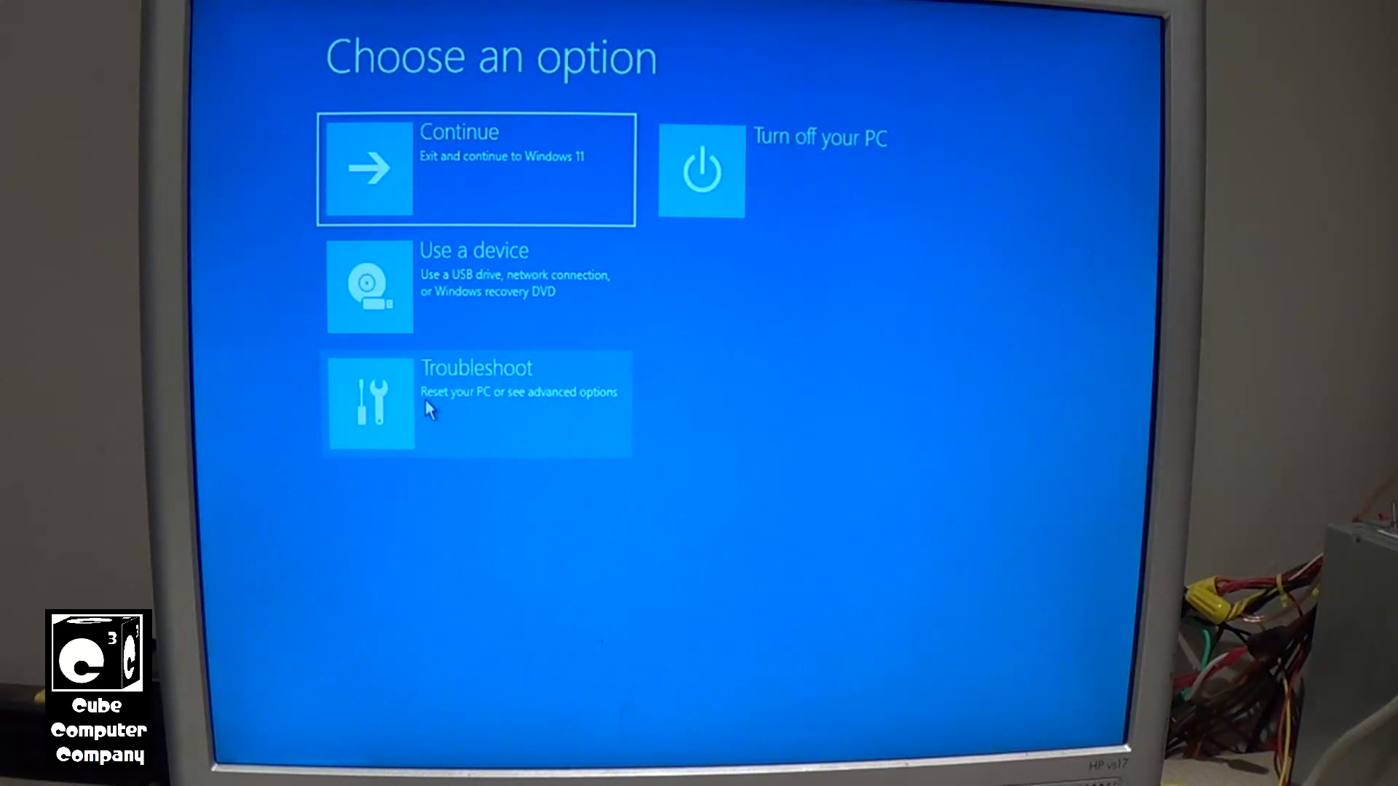
left_click(477, 404)
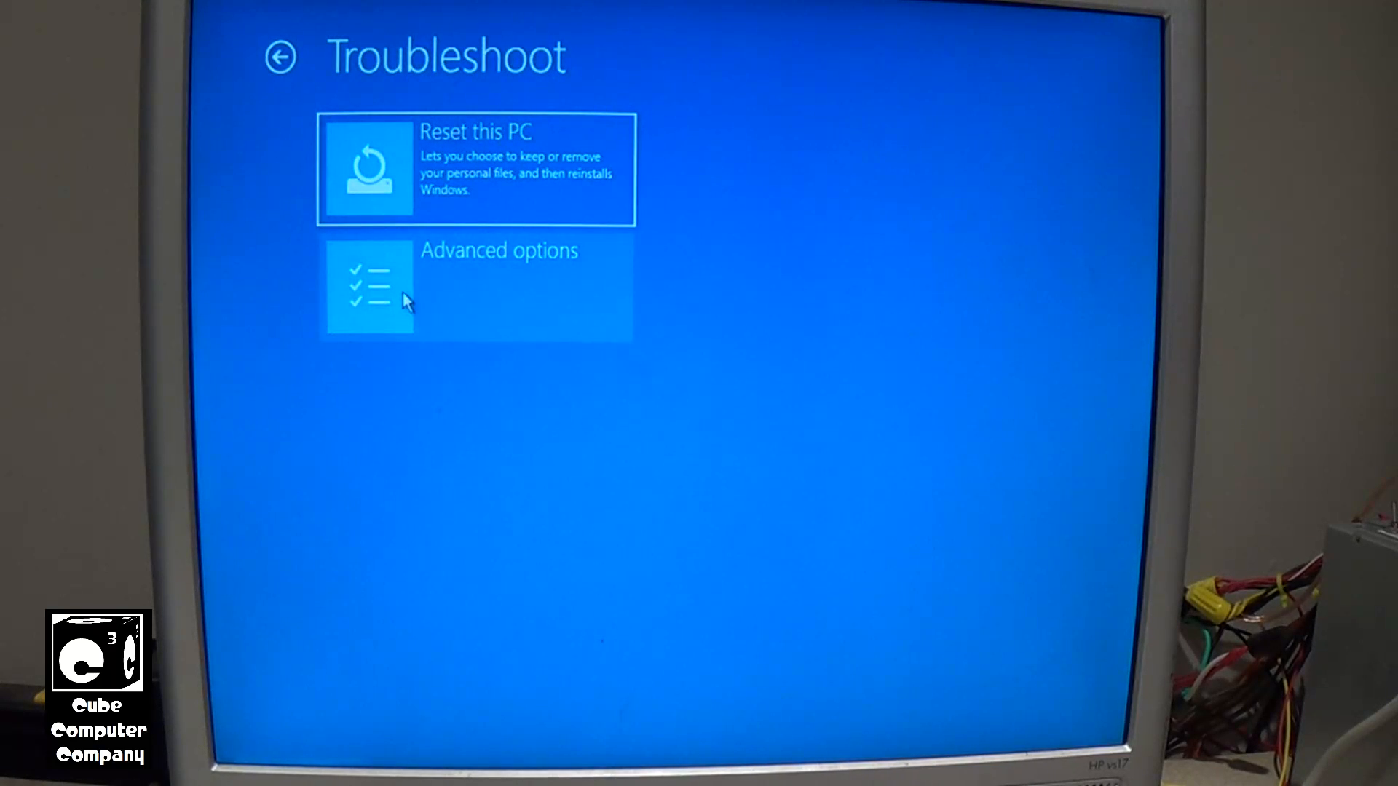
left_click(476, 286)
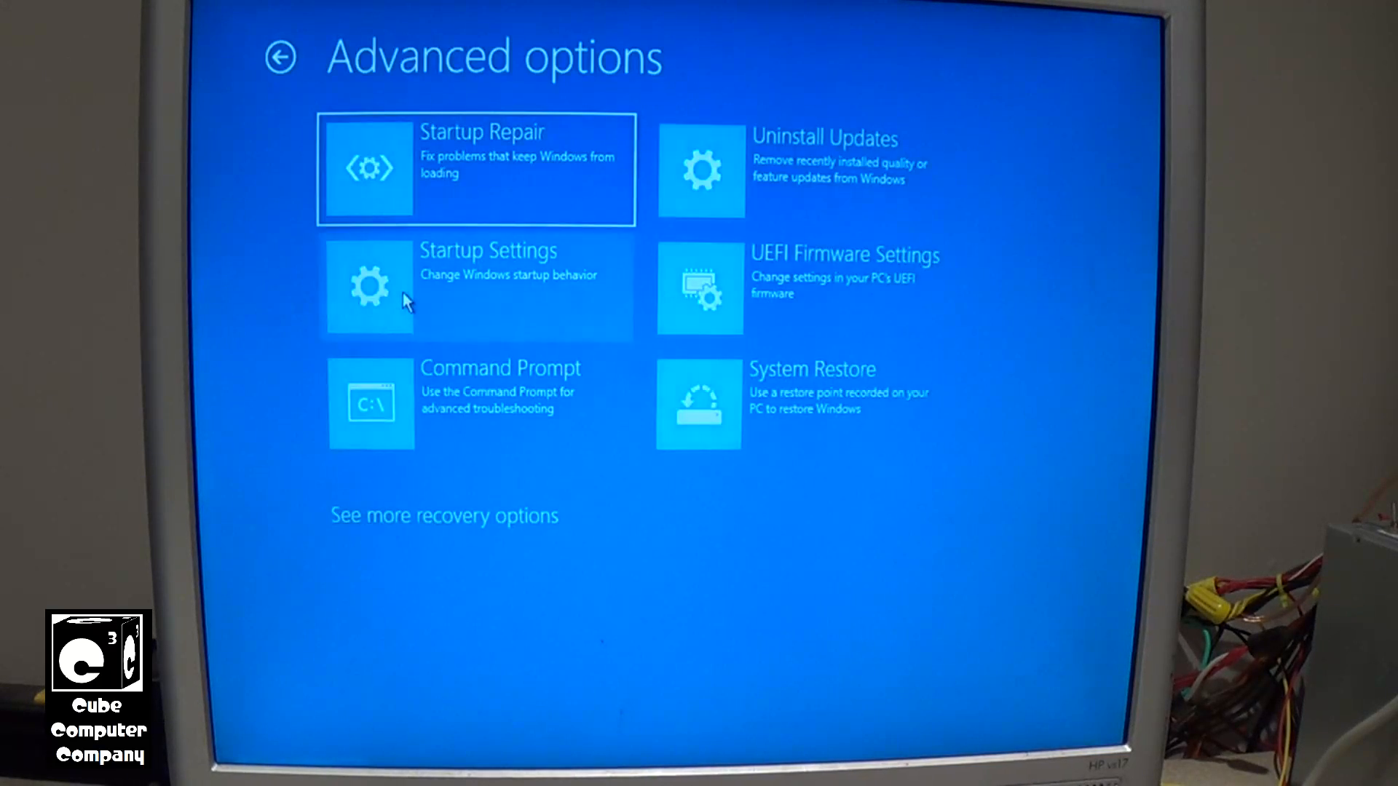
mouse_move(431, 409)
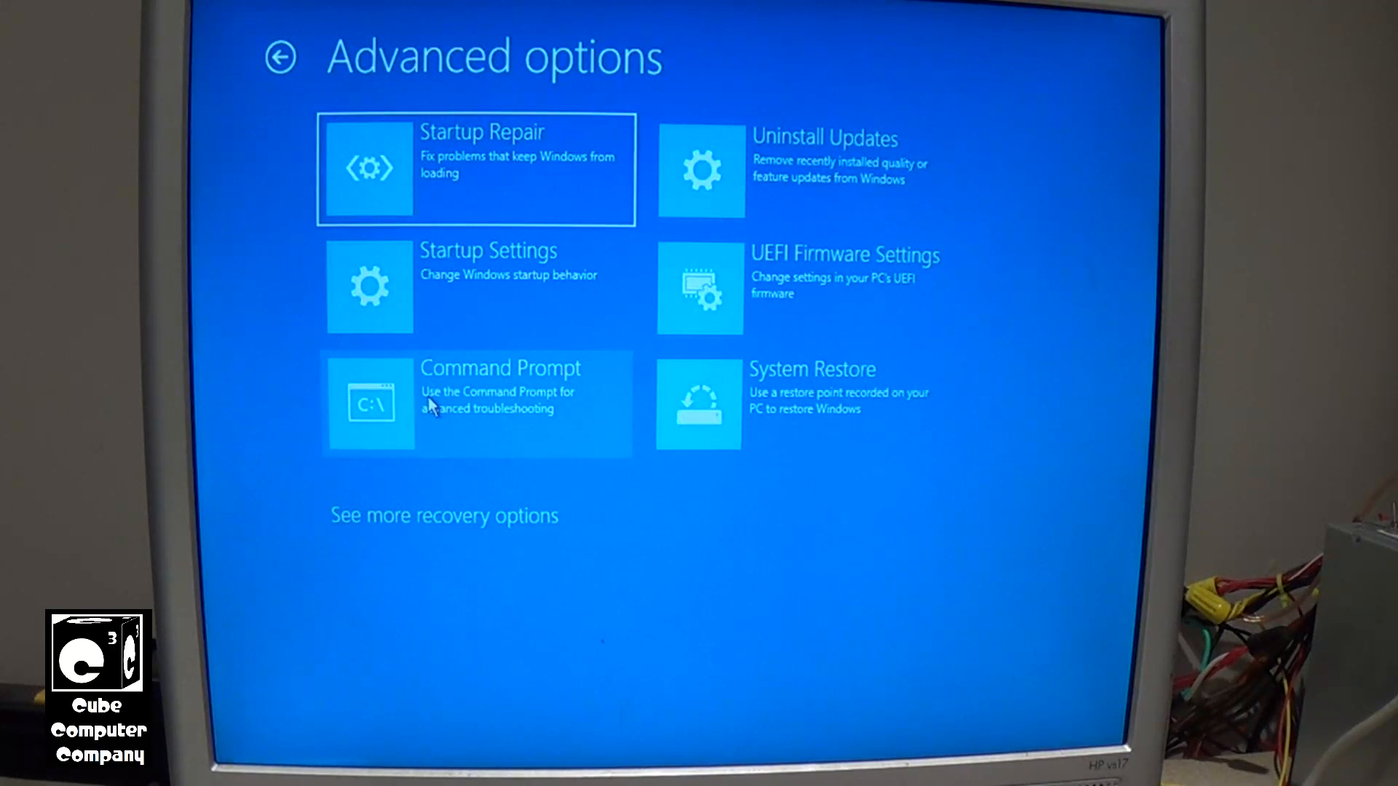
left_click(476, 403)
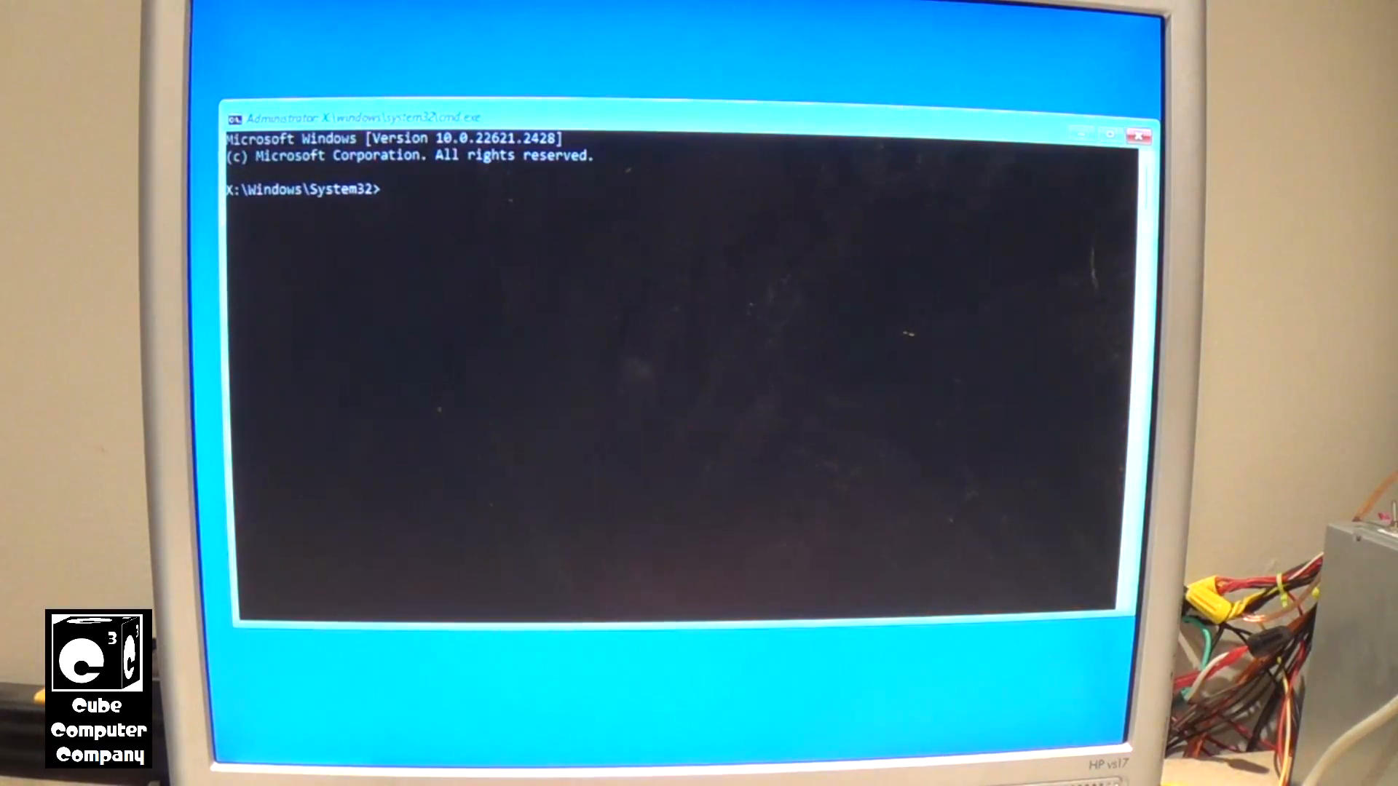
Launch Registry Editor by running regedit
type("reged")
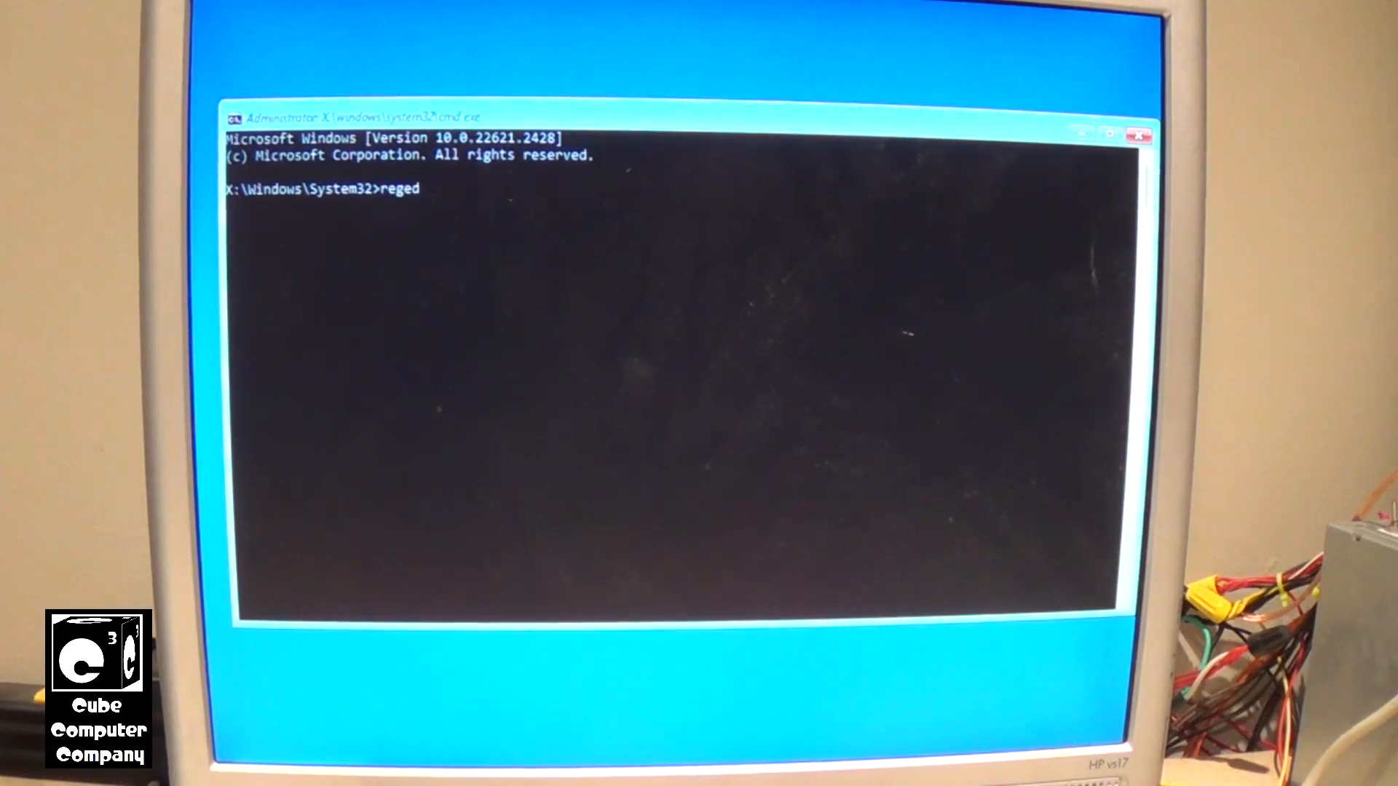
type("it")
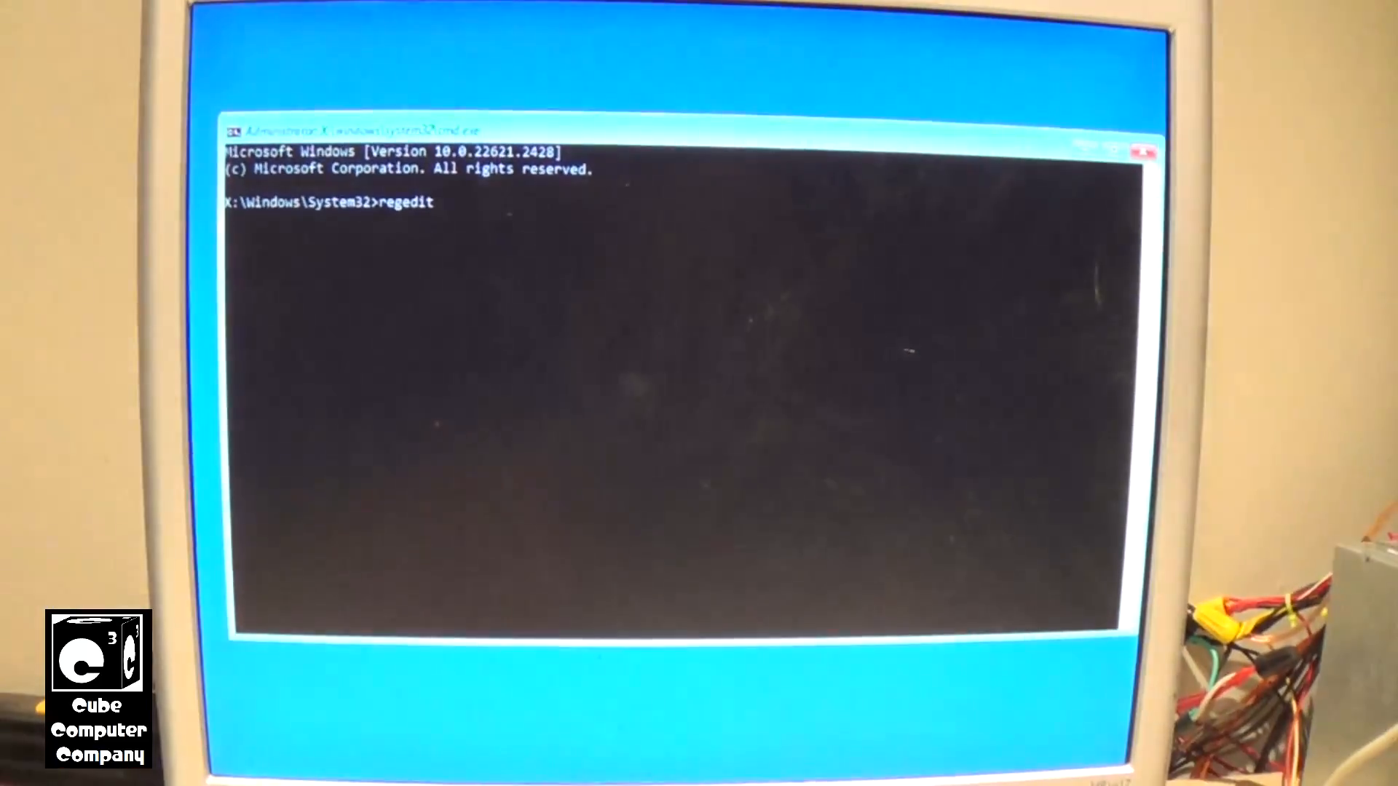
key("enter")
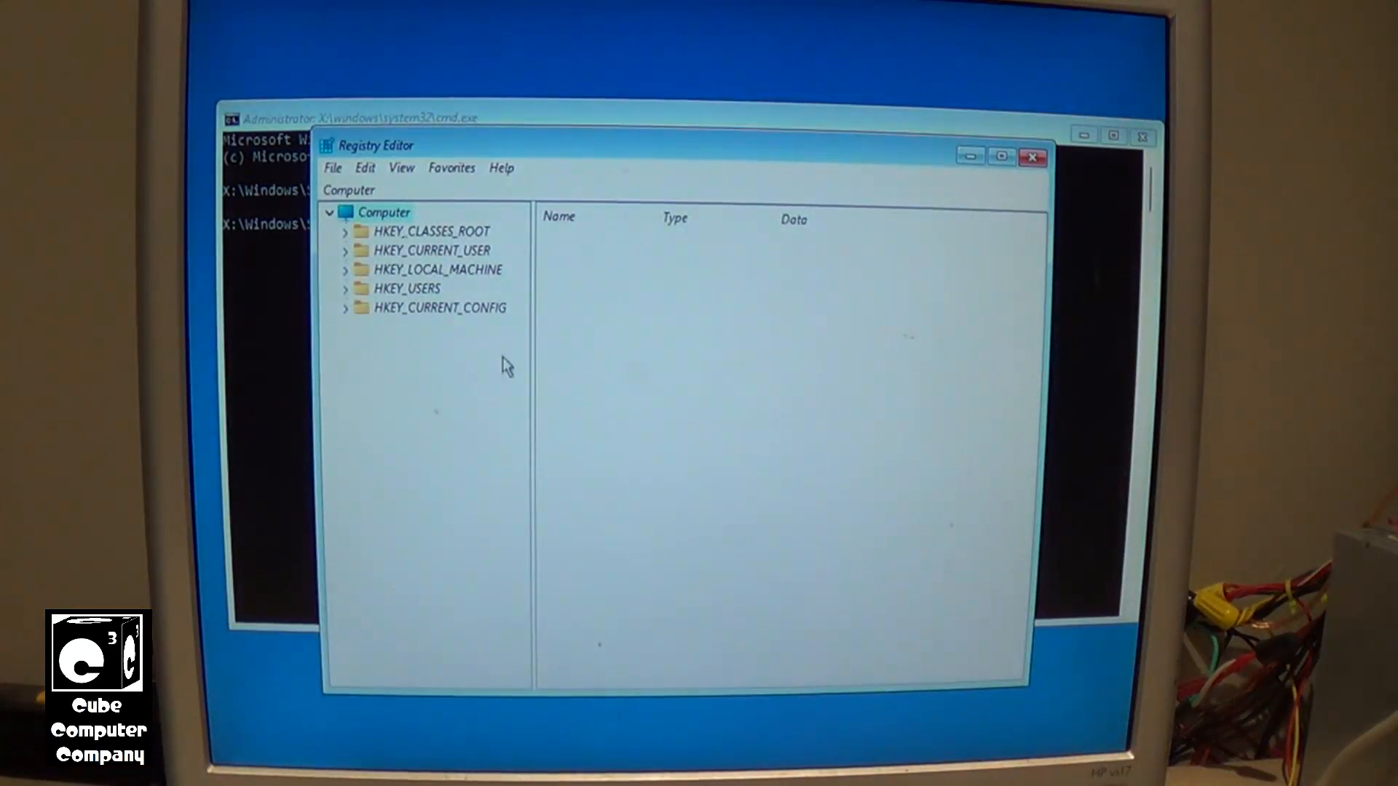
Load C:\Windows\System32\config\SYSTEM under HKEY_LOCAL_MACHINE as hive named WINDOWS
left_click(437, 270)
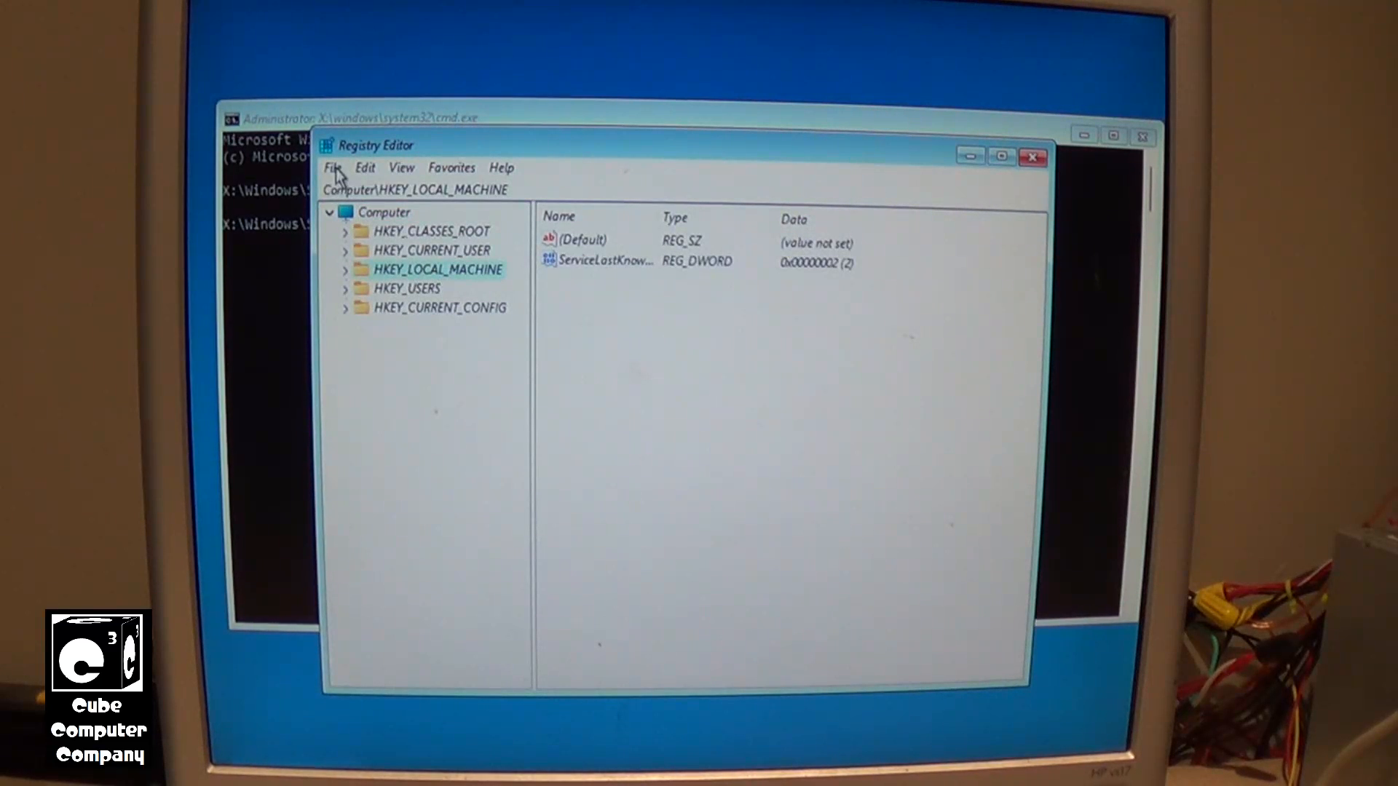
left_click(334, 167)
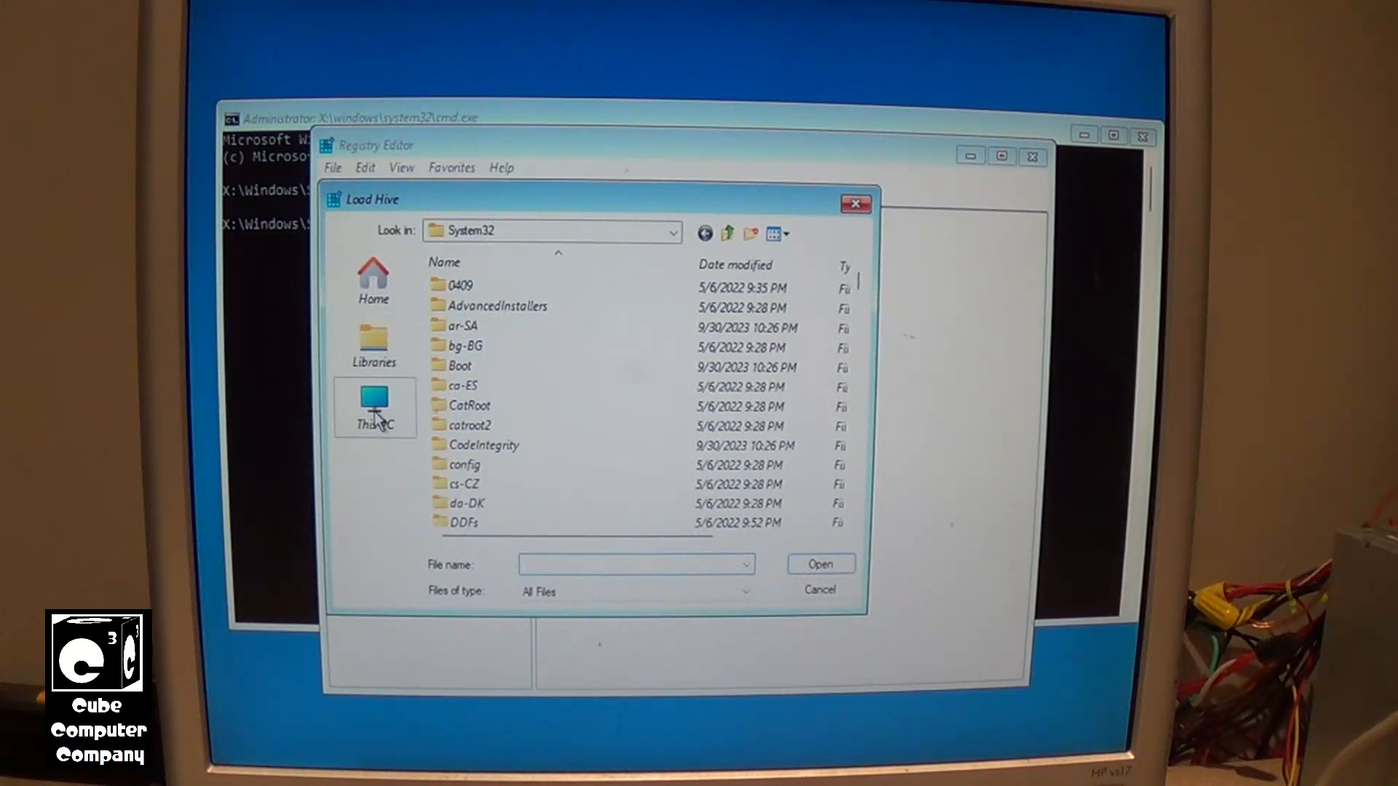
left_click(374, 405)
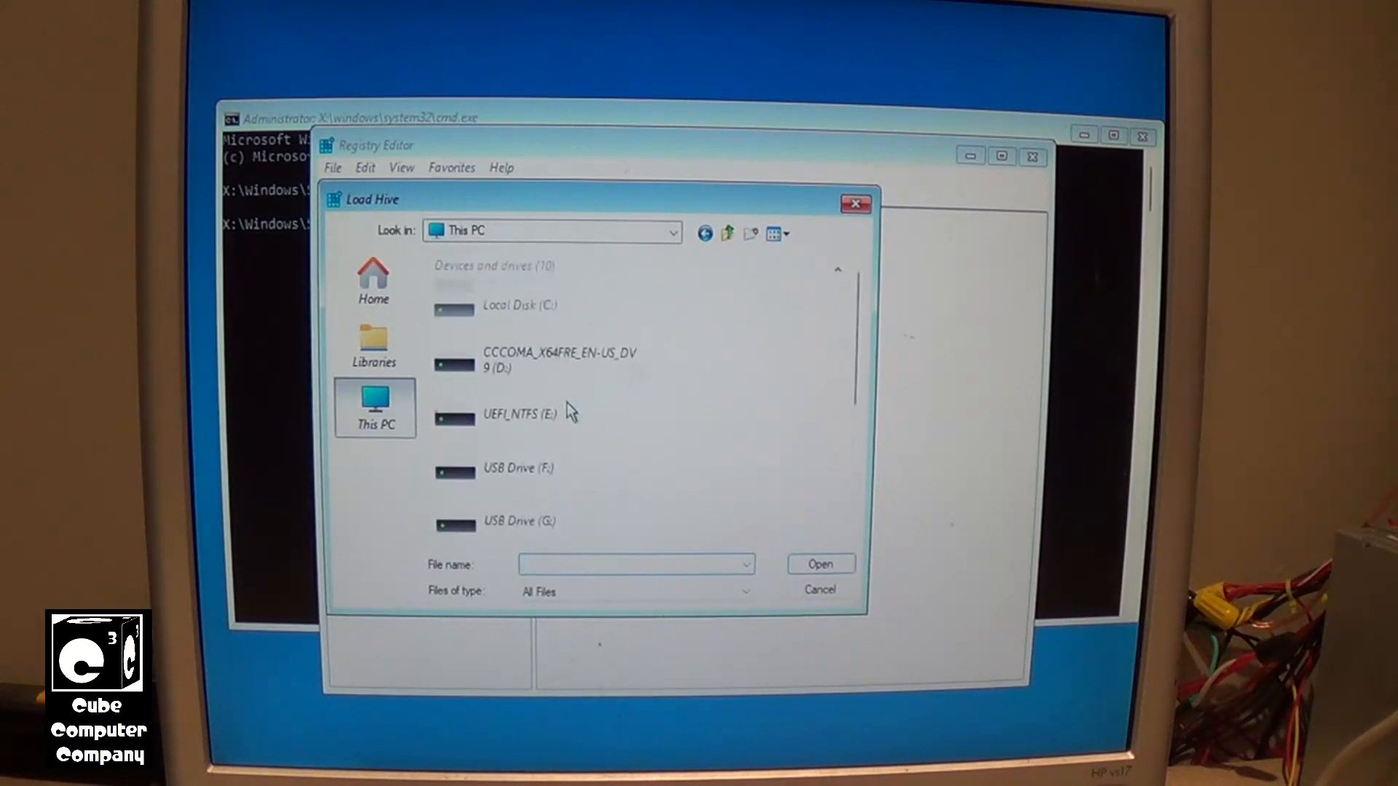
double_click(519, 305)
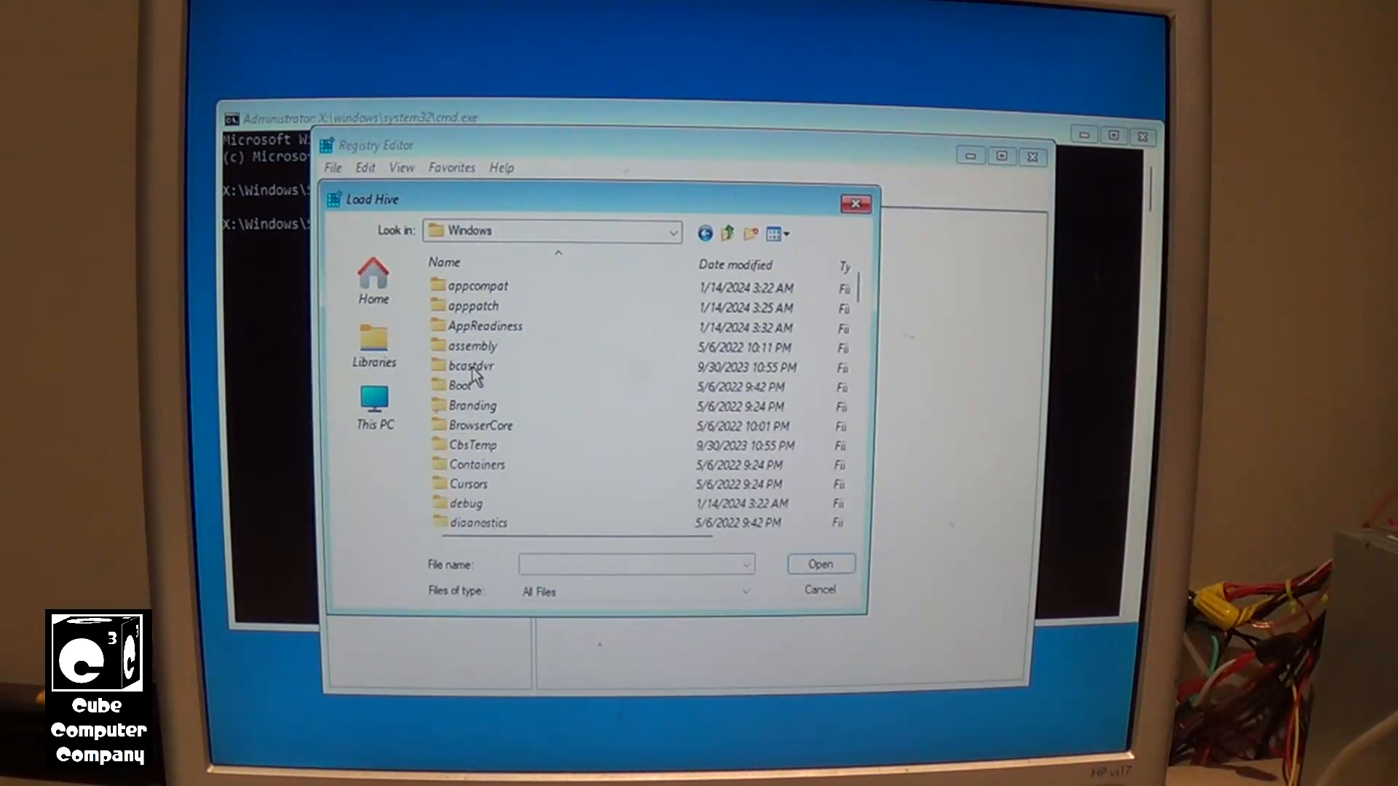
scroll("down", 3)
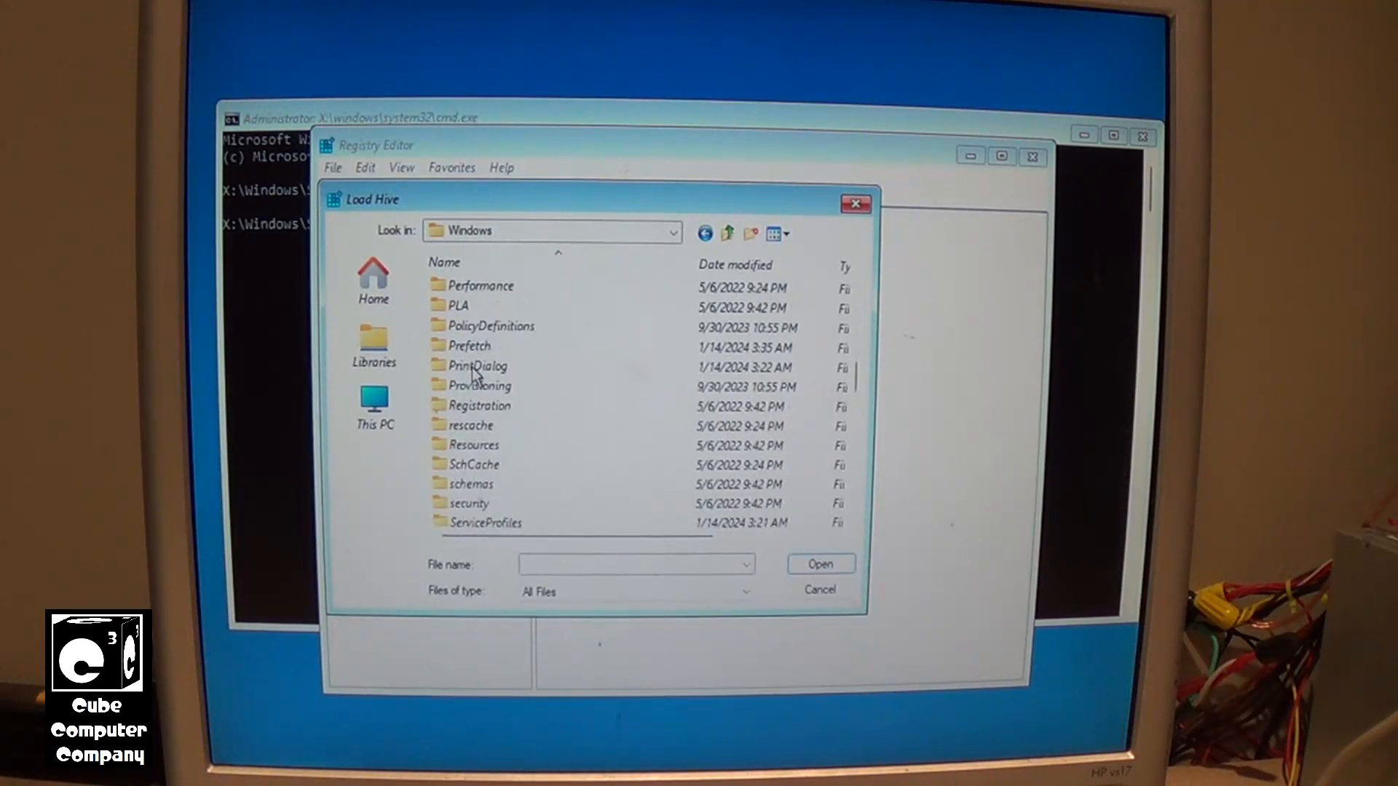
scroll("down", 3)
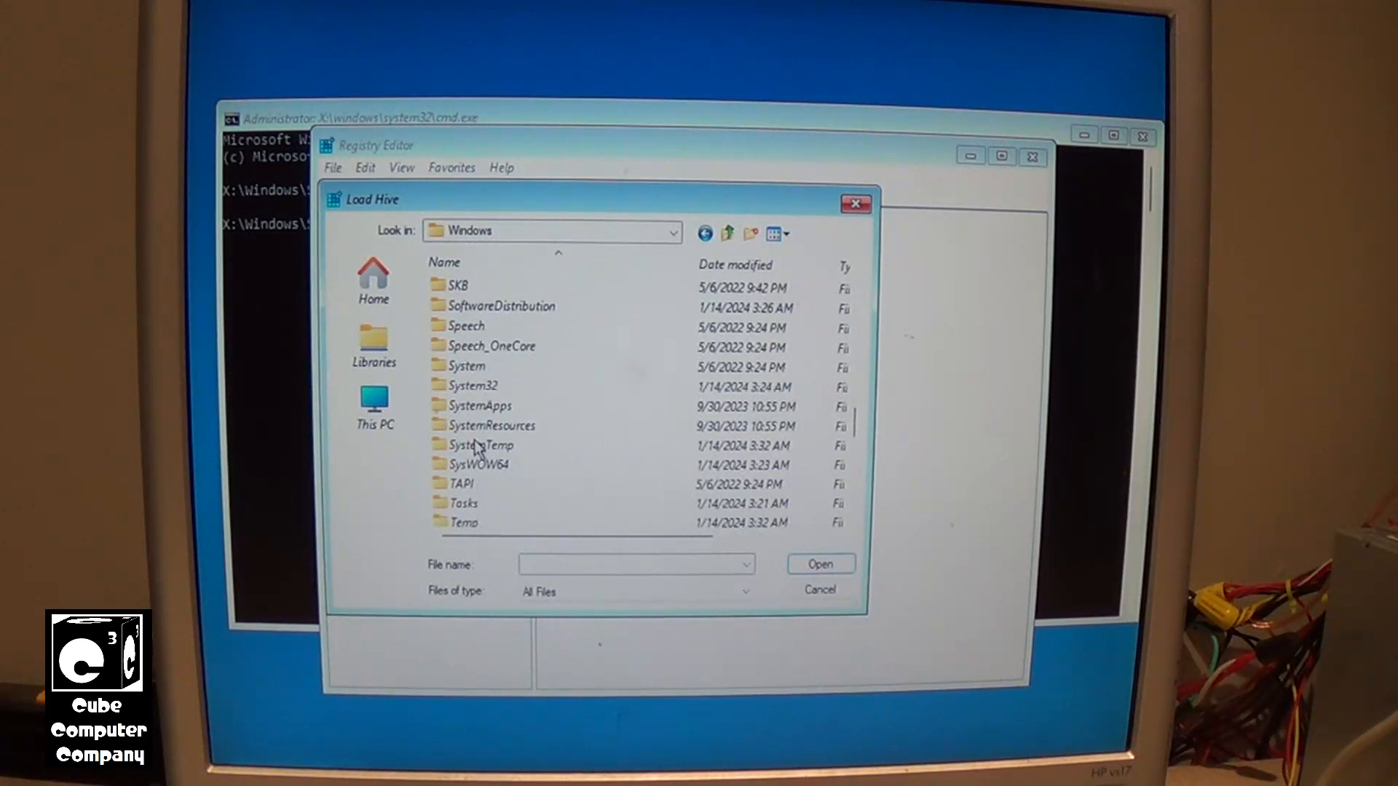
double_click(471, 384)
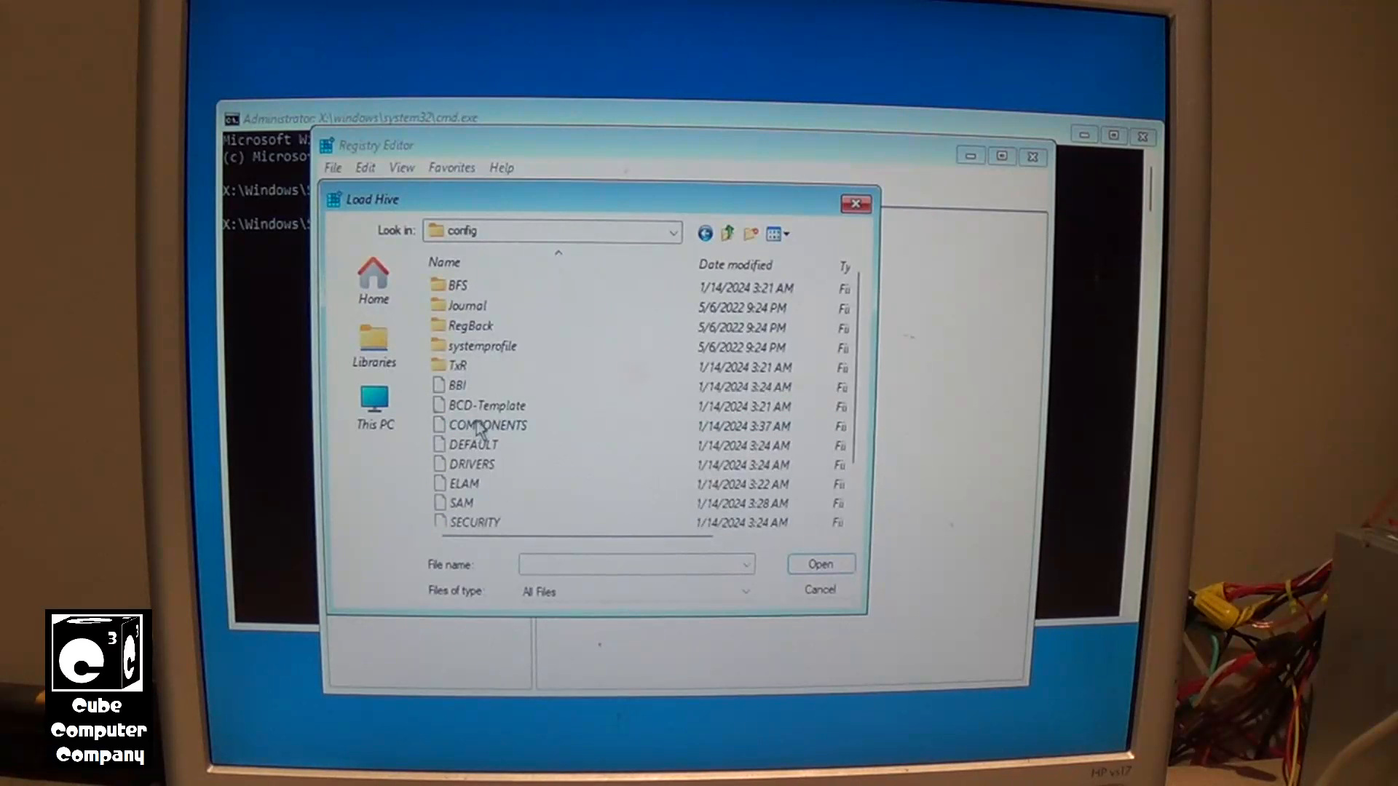
left_click(467, 502)
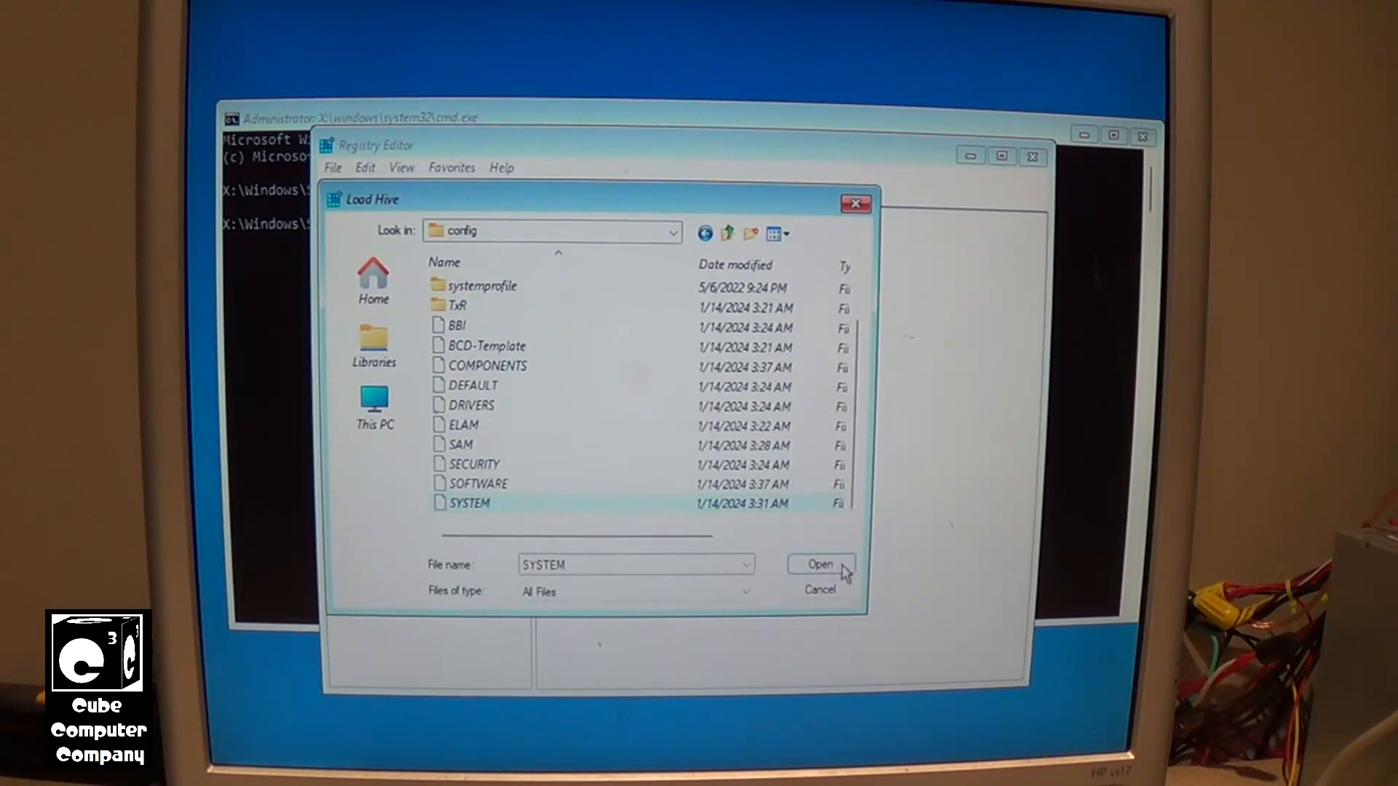
left_click(817, 564)
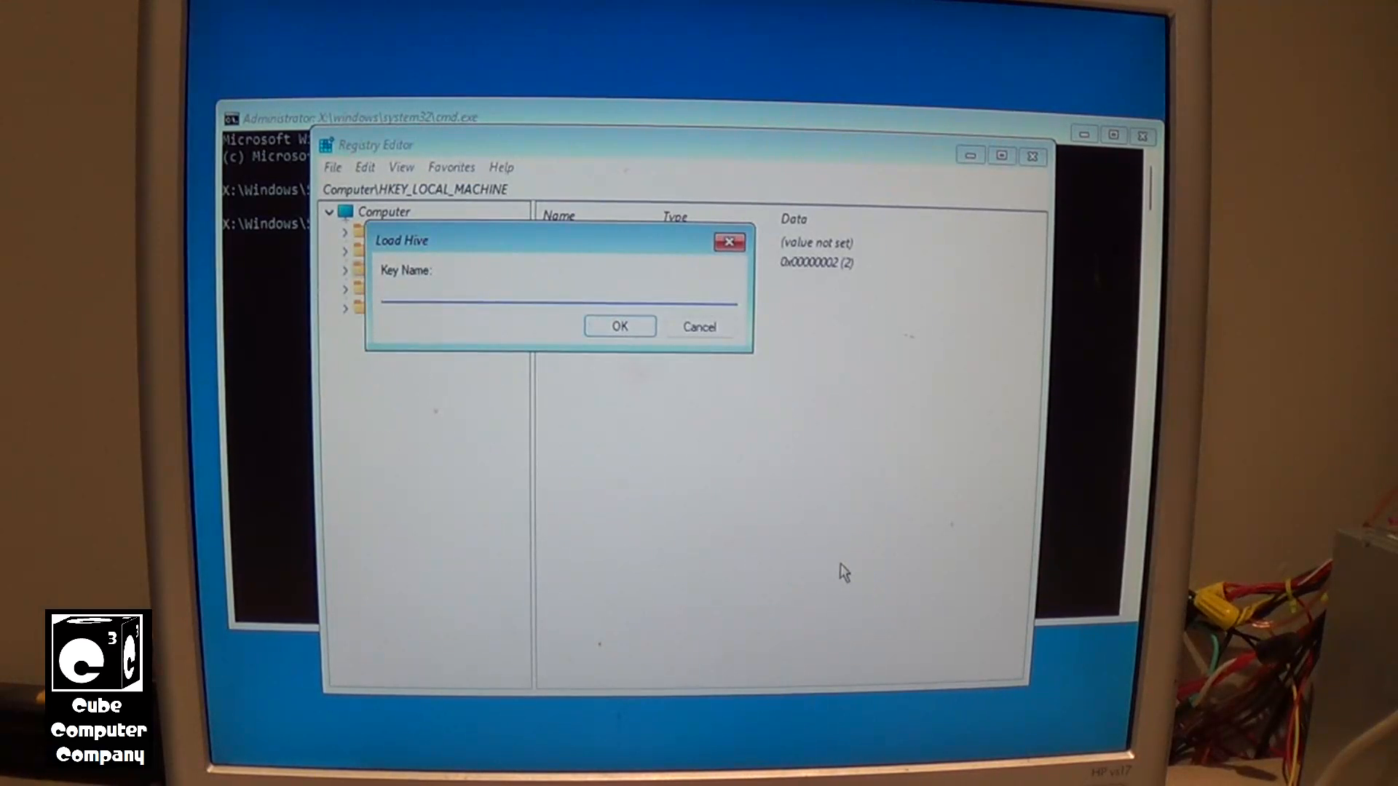
type("WINDOWS")
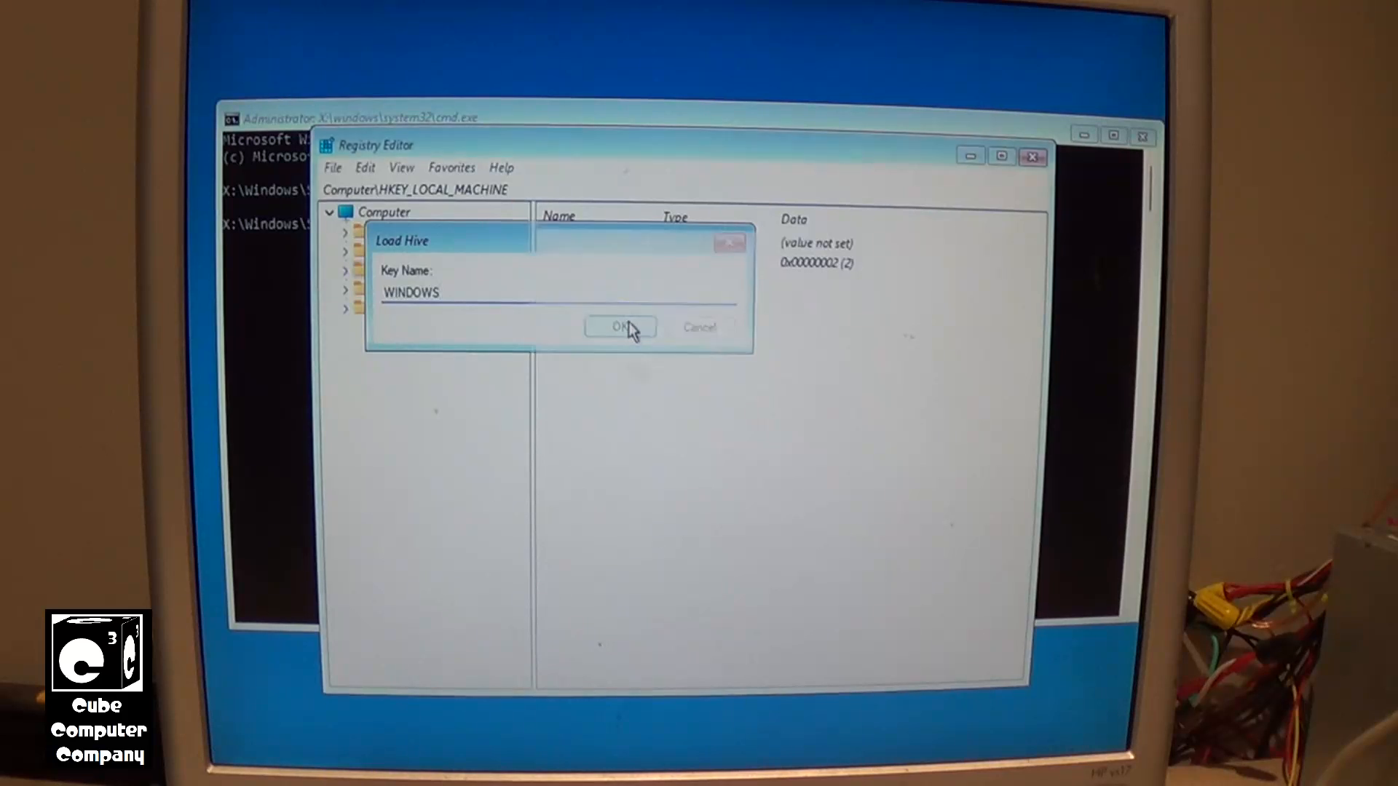
left_click(621, 327)
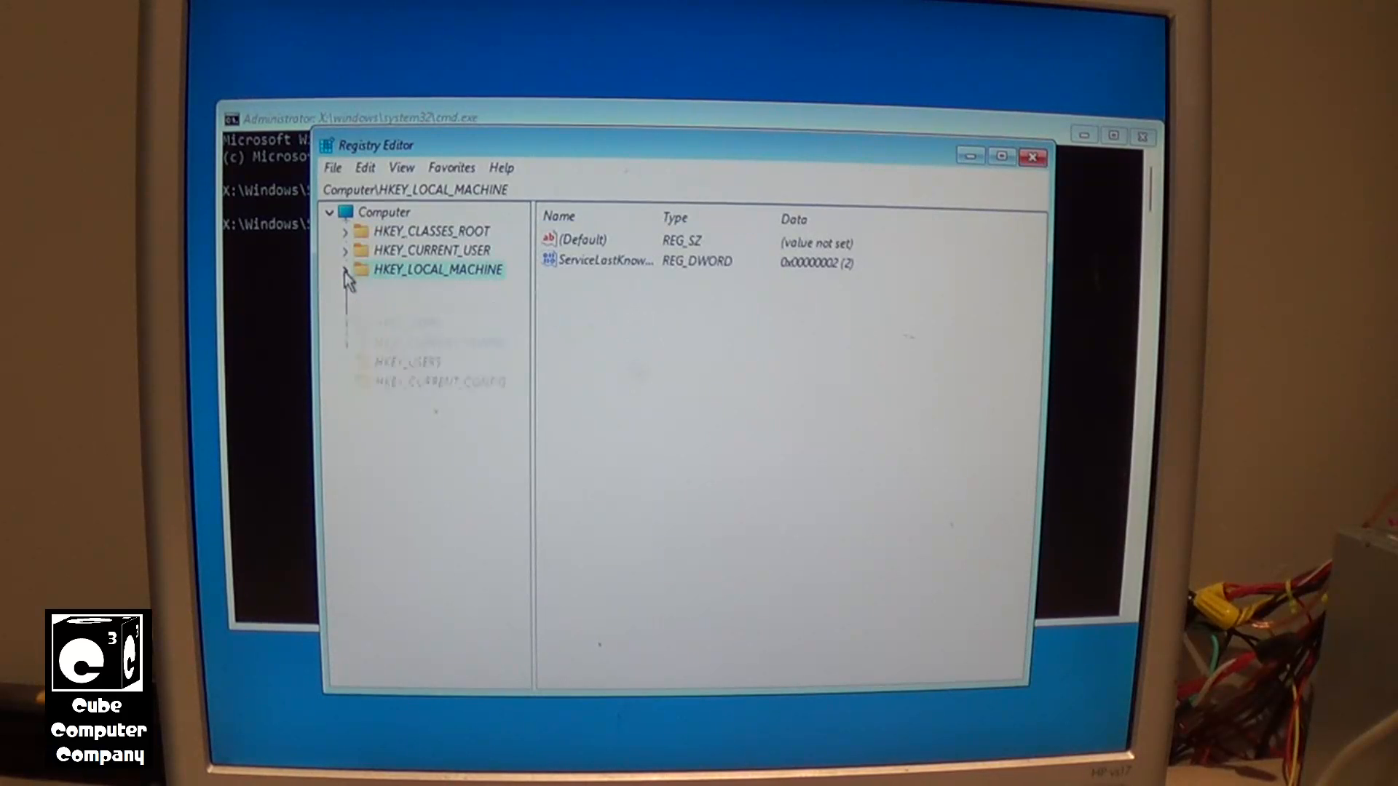
Navigate to HKLM\WINDOWS\ControlSet001\Control\CI\Policy to show its values
left_click(346, 269)
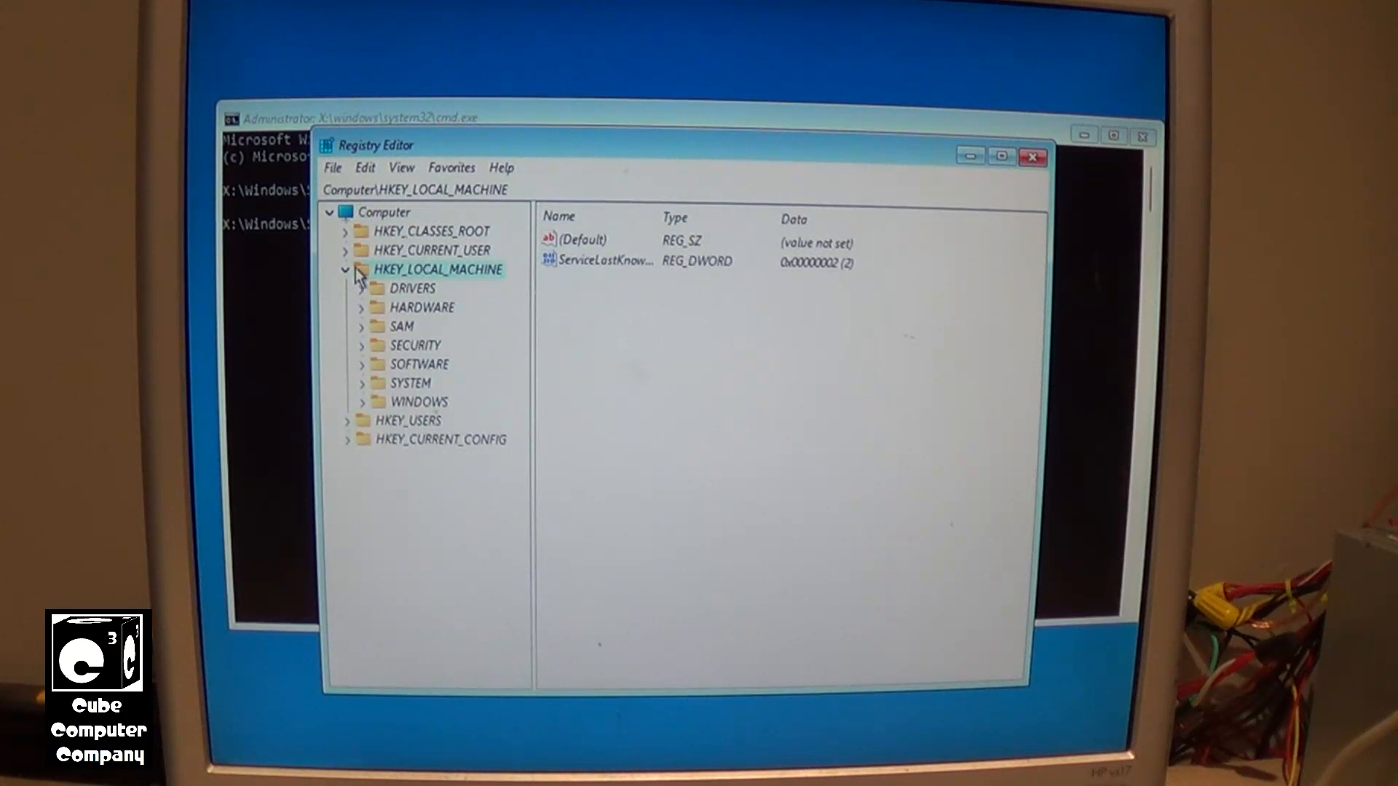
mouse_move(361, 408)
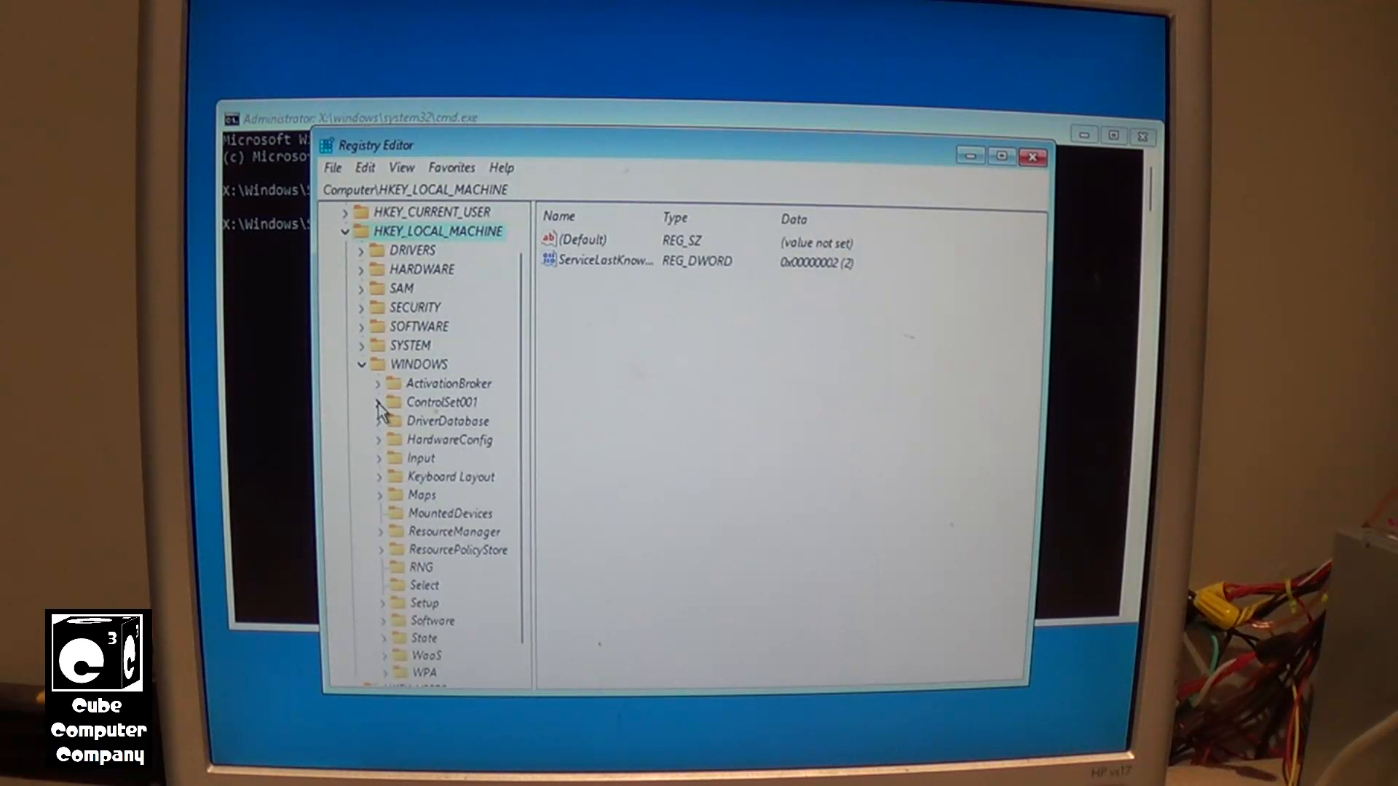
left_click(378, 402)
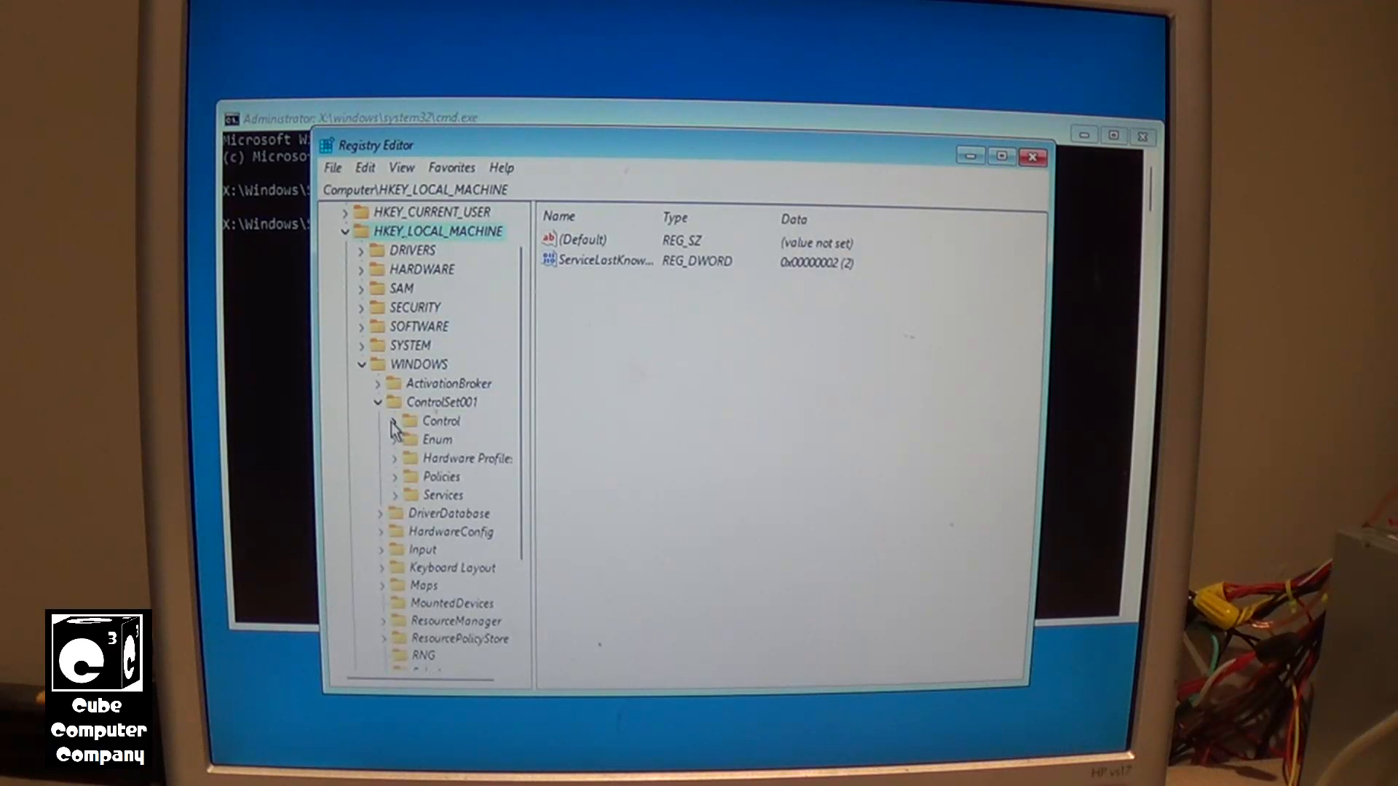
left_click(393, 420)
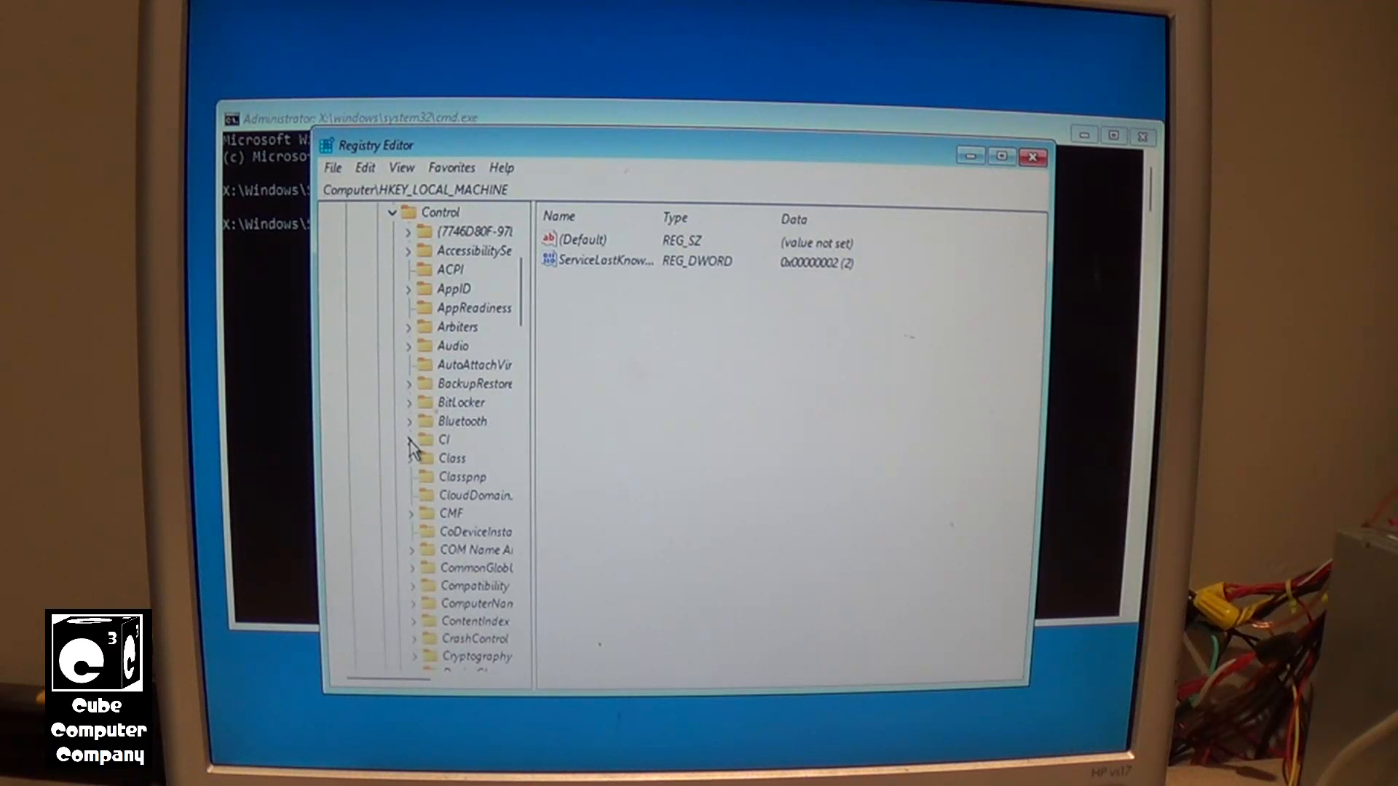
left_click(408, 438)
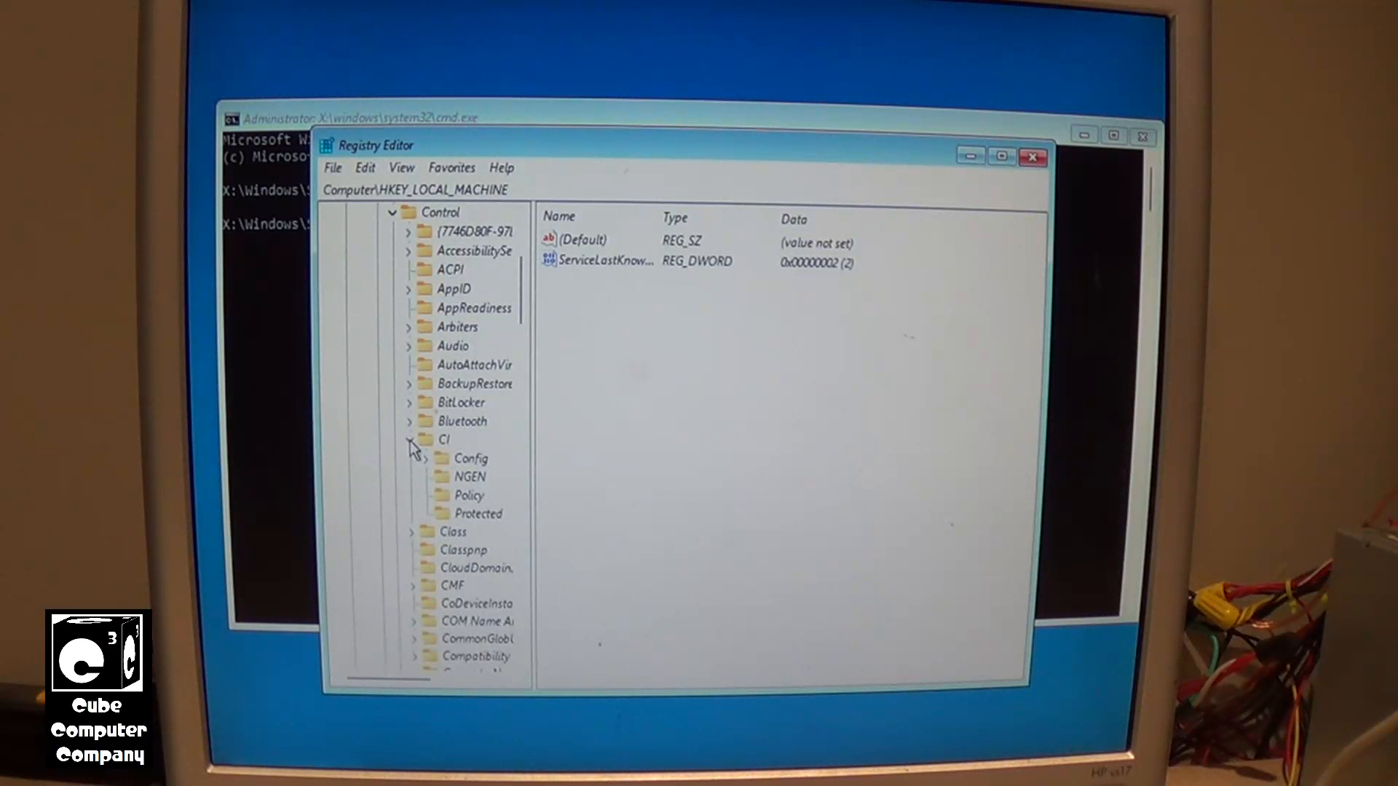
left_click(408, 458)
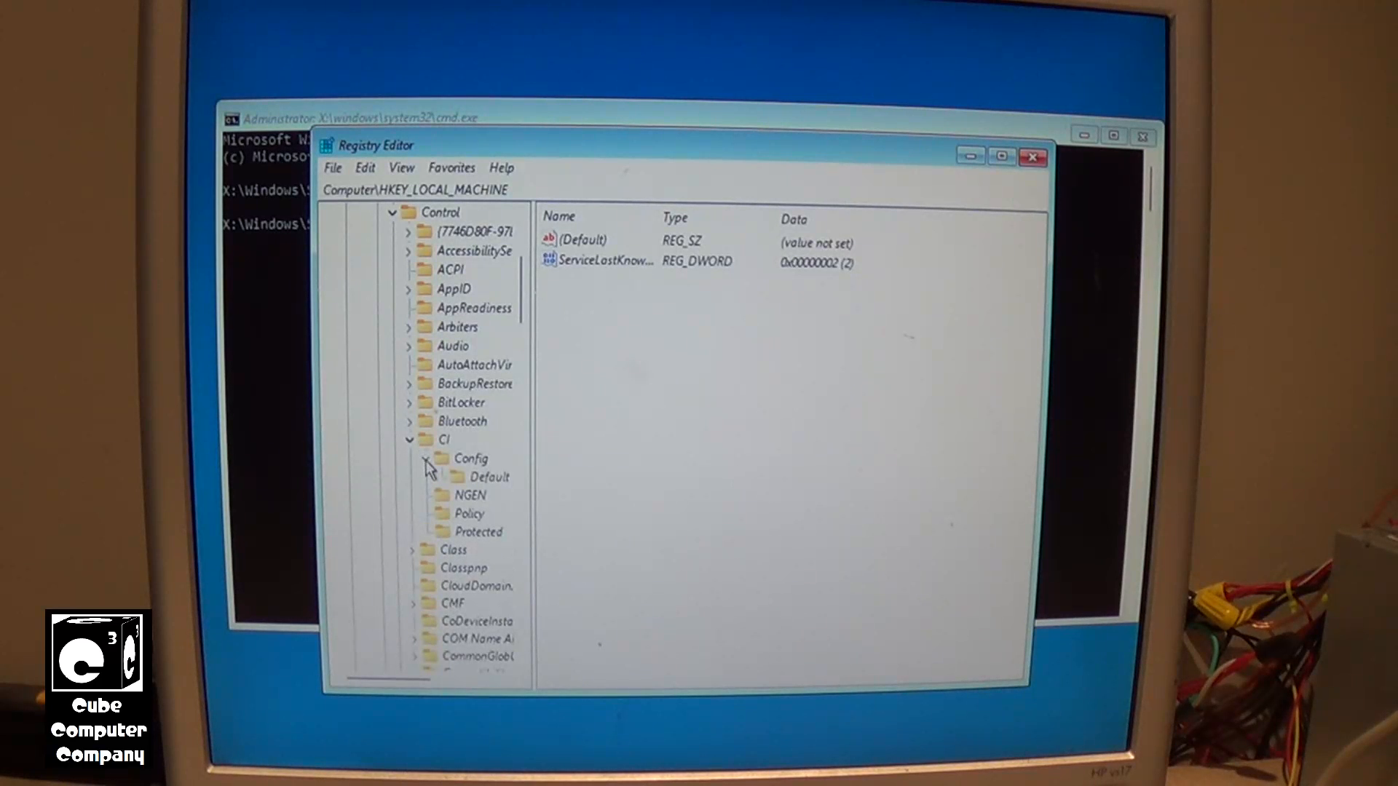
left_click(422, 458)
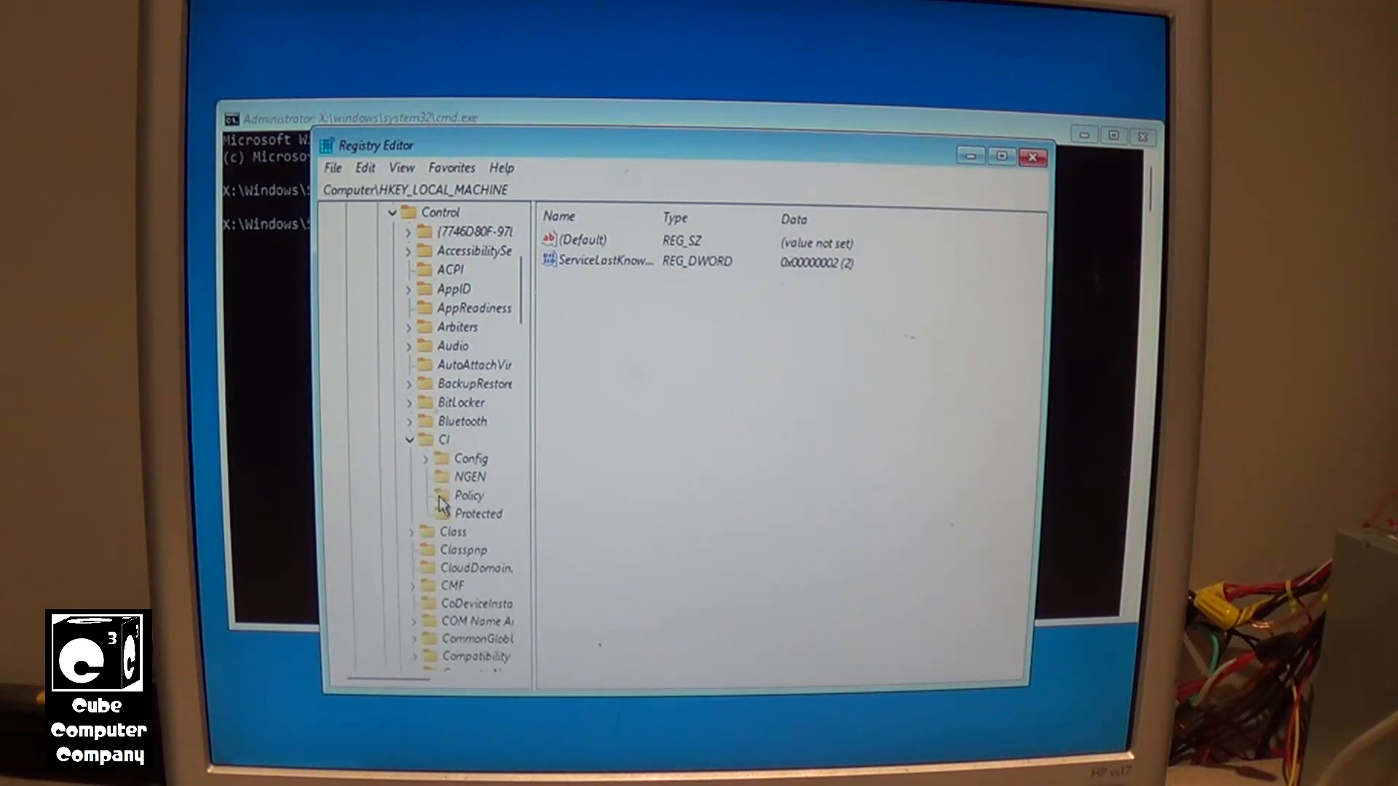
left_click(469, 495)
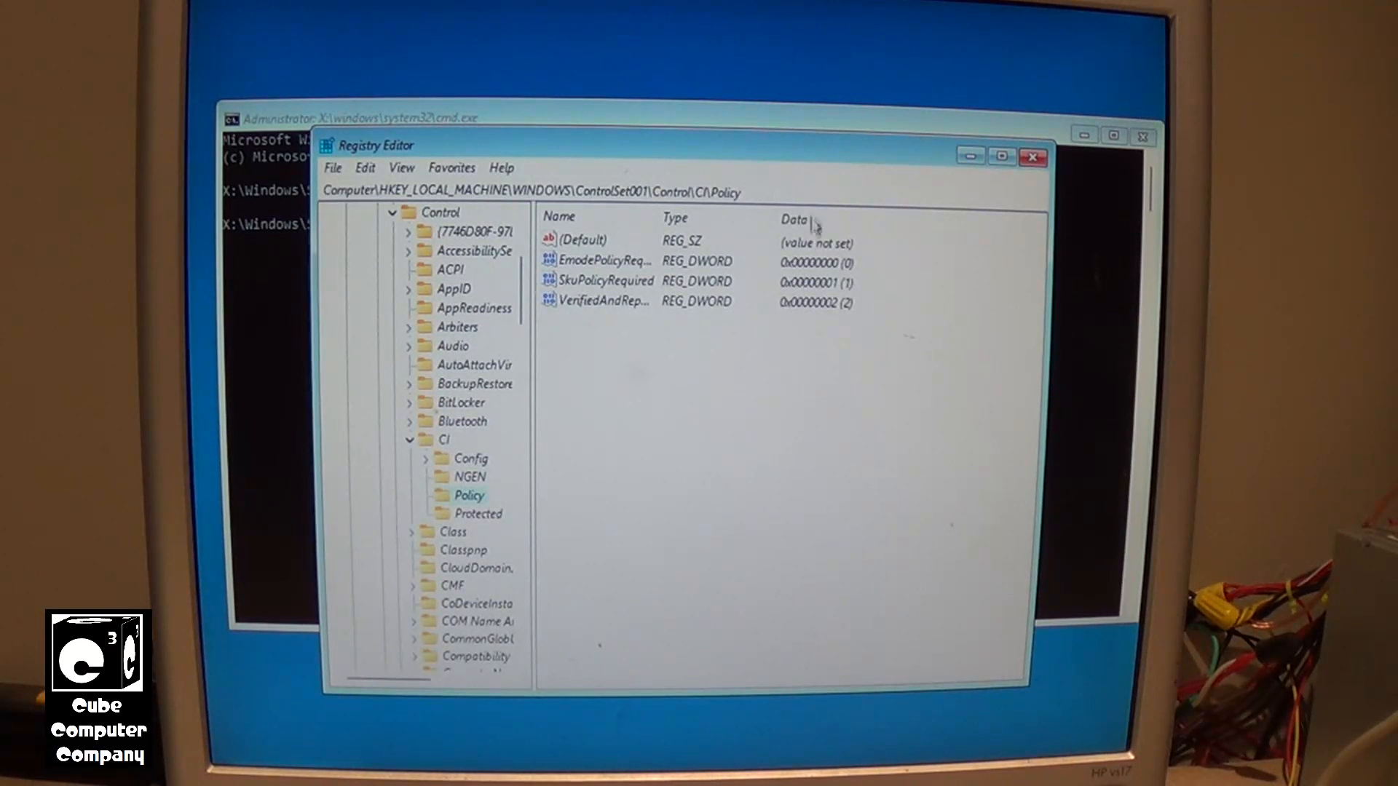
Set SkuPolicyRequired value data to 0
left_click(605, 281)
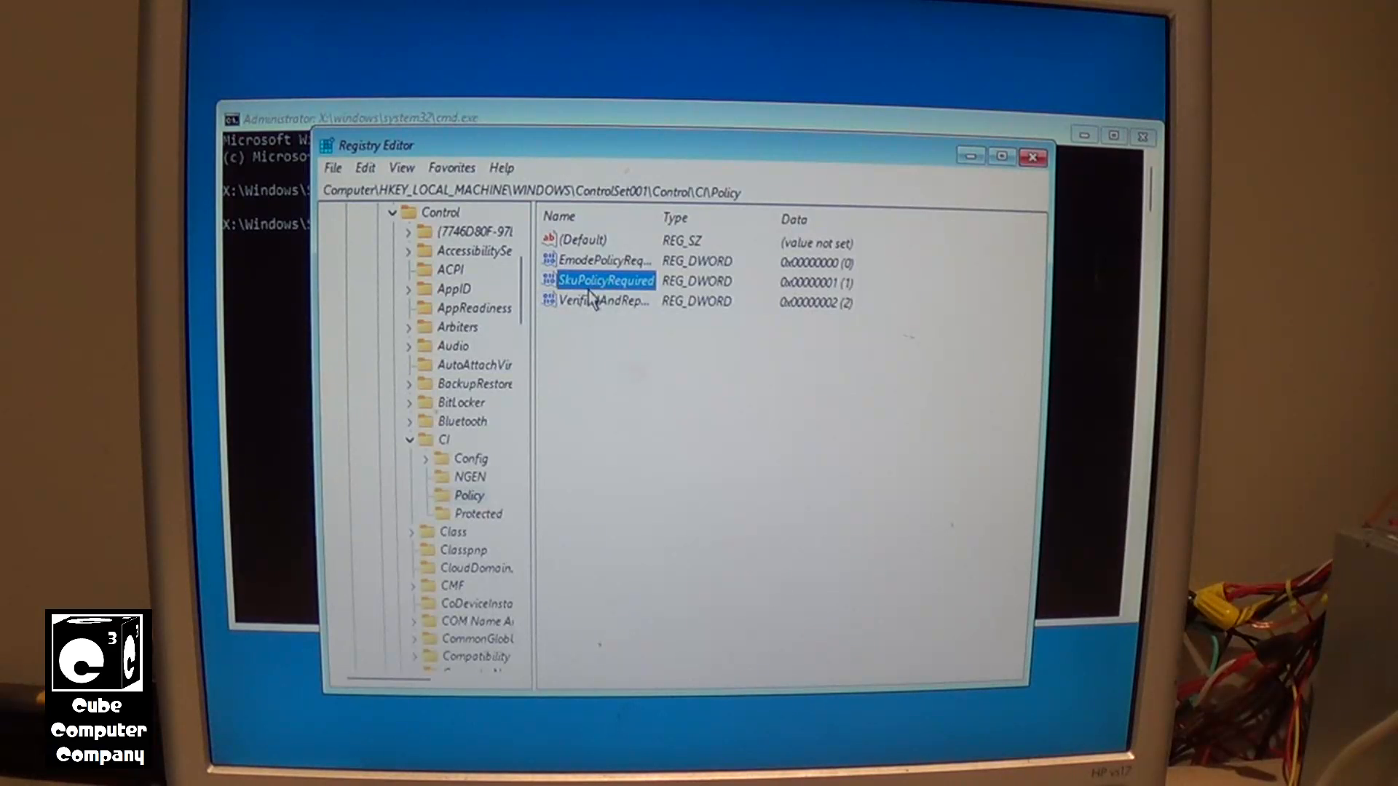
mouse_move(595, 302)
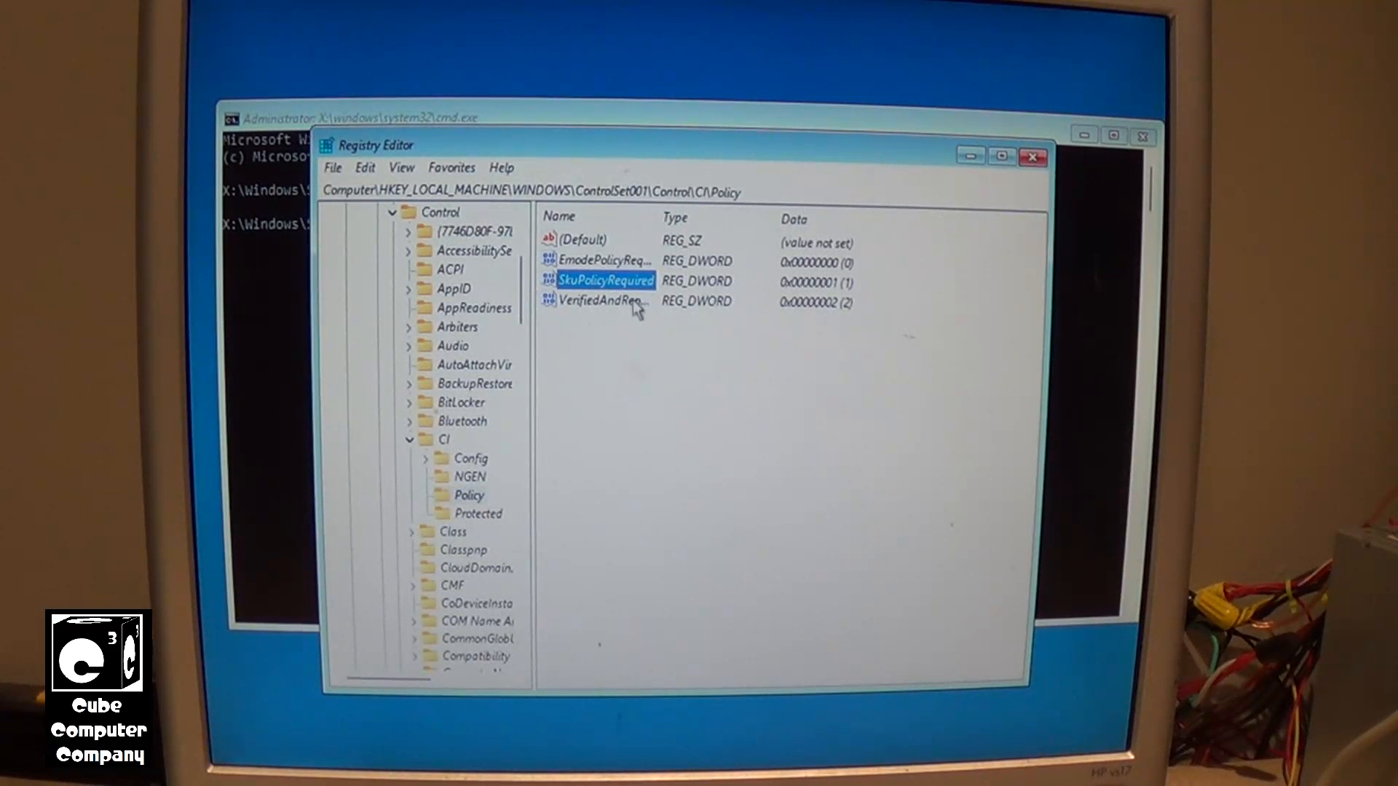
double_click(607, 280)
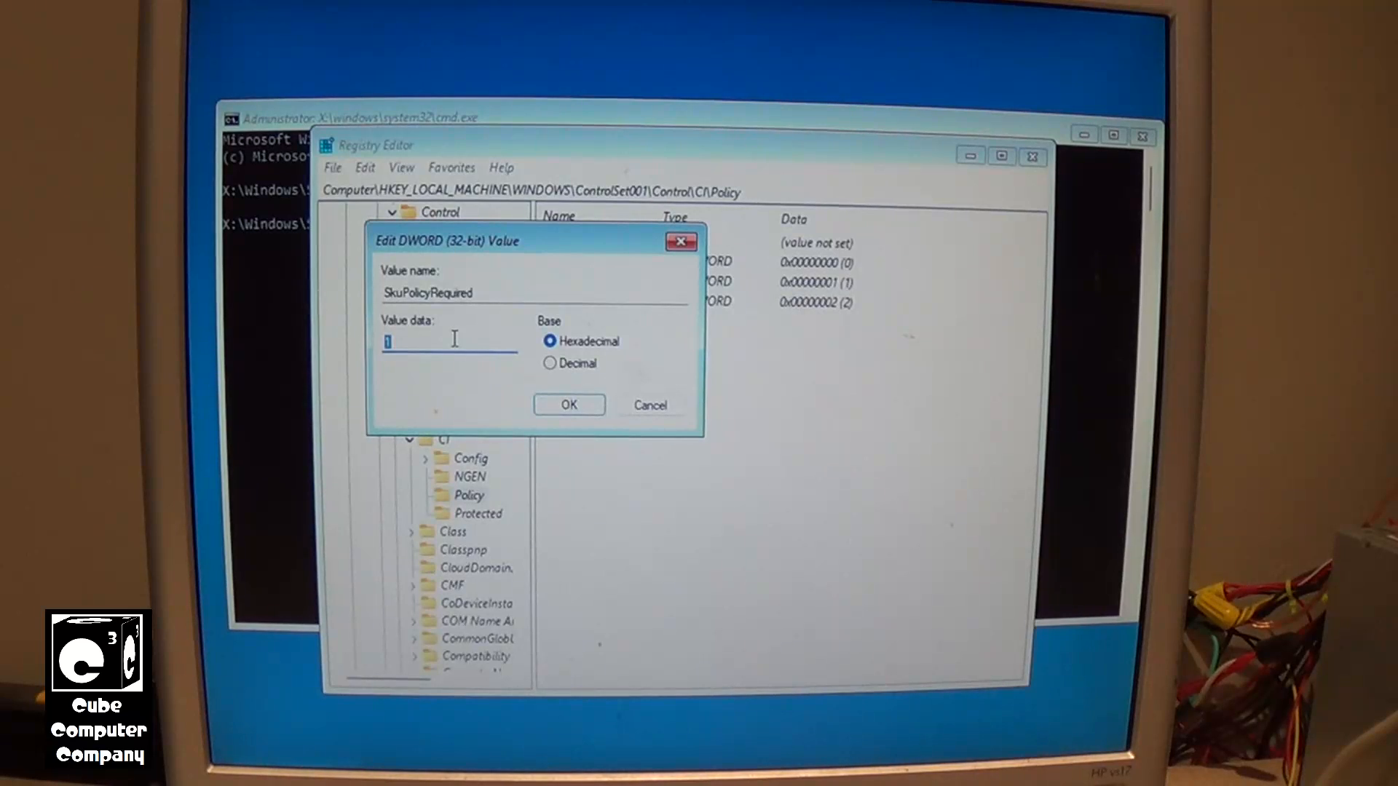
type("0")
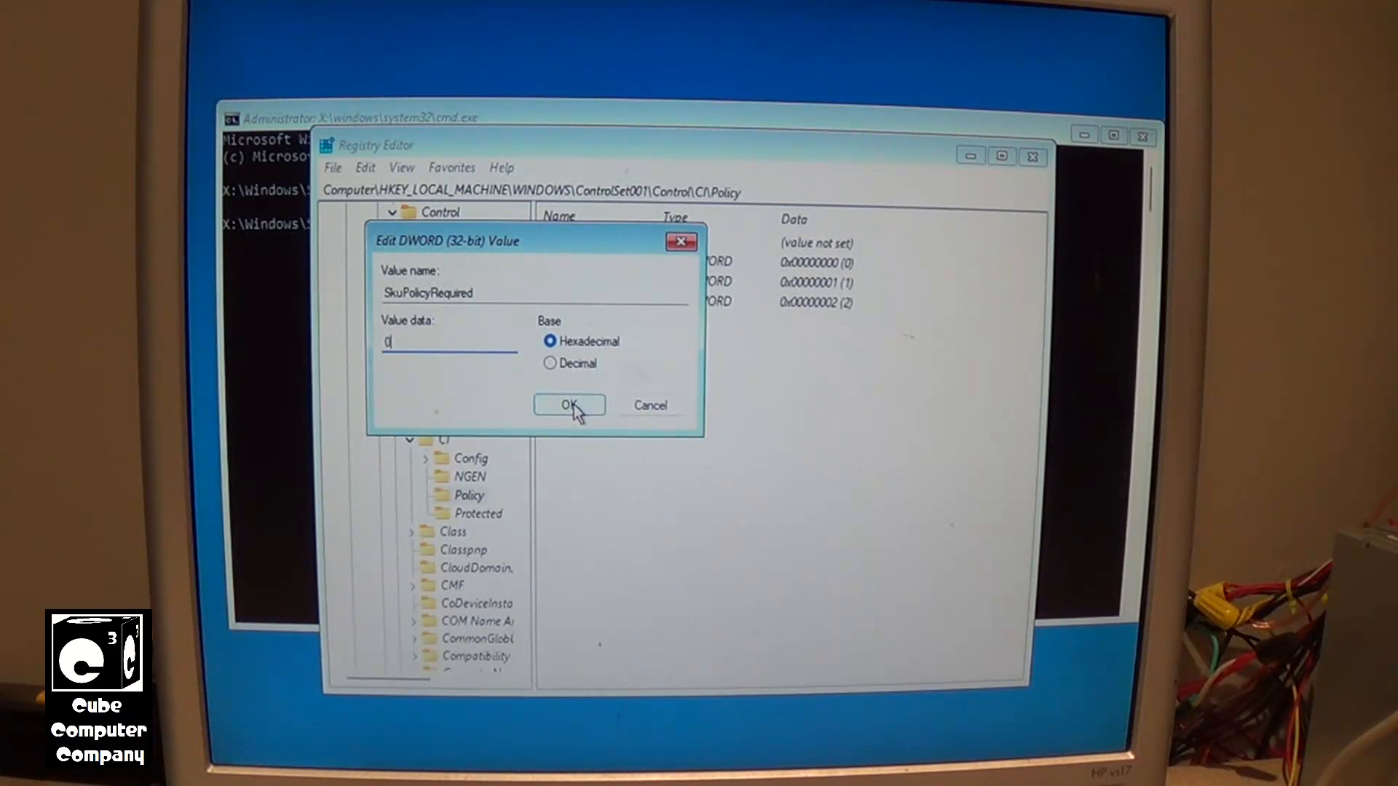
left_click(569, 405)
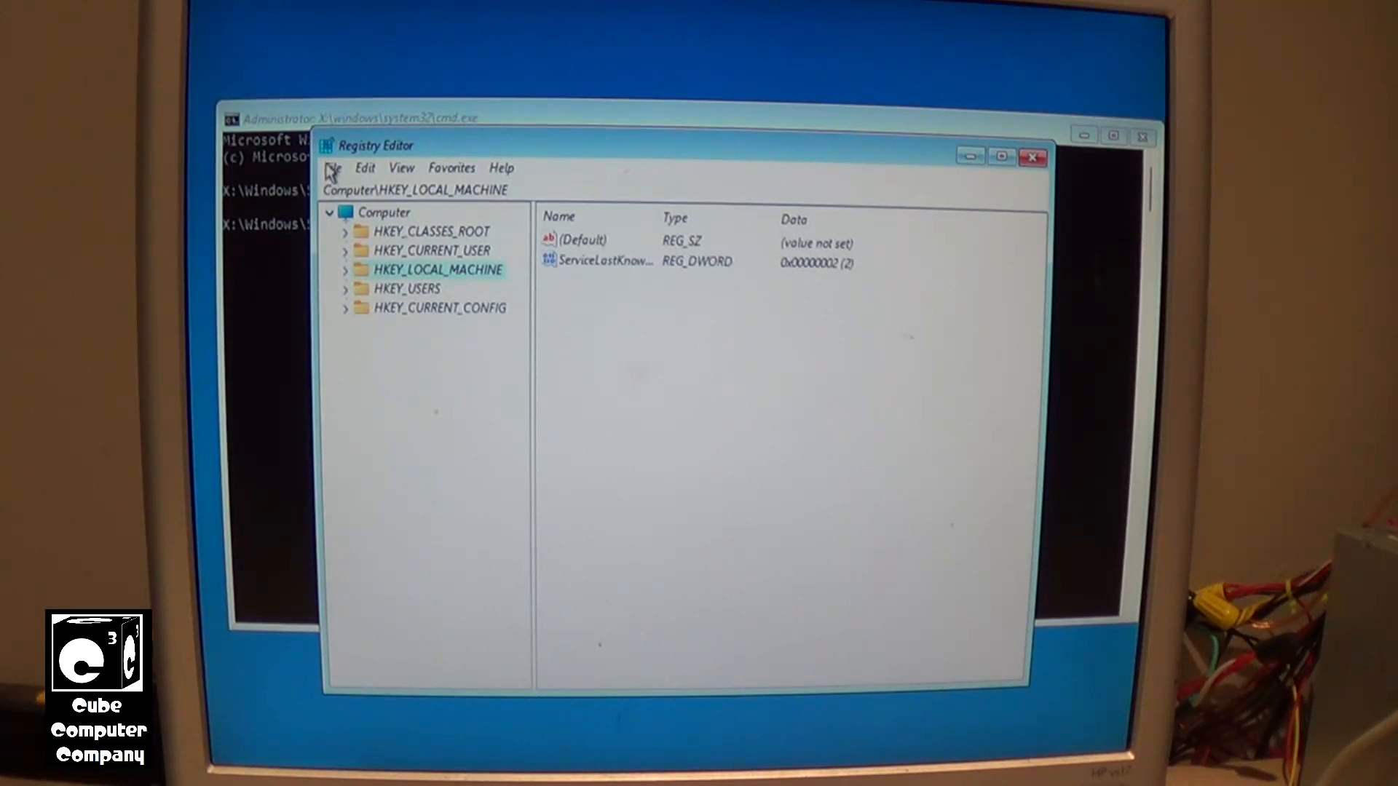
Unload the WINDOWS hive, confirm with Yes, and close Registry Editor
left_click(332, 167)
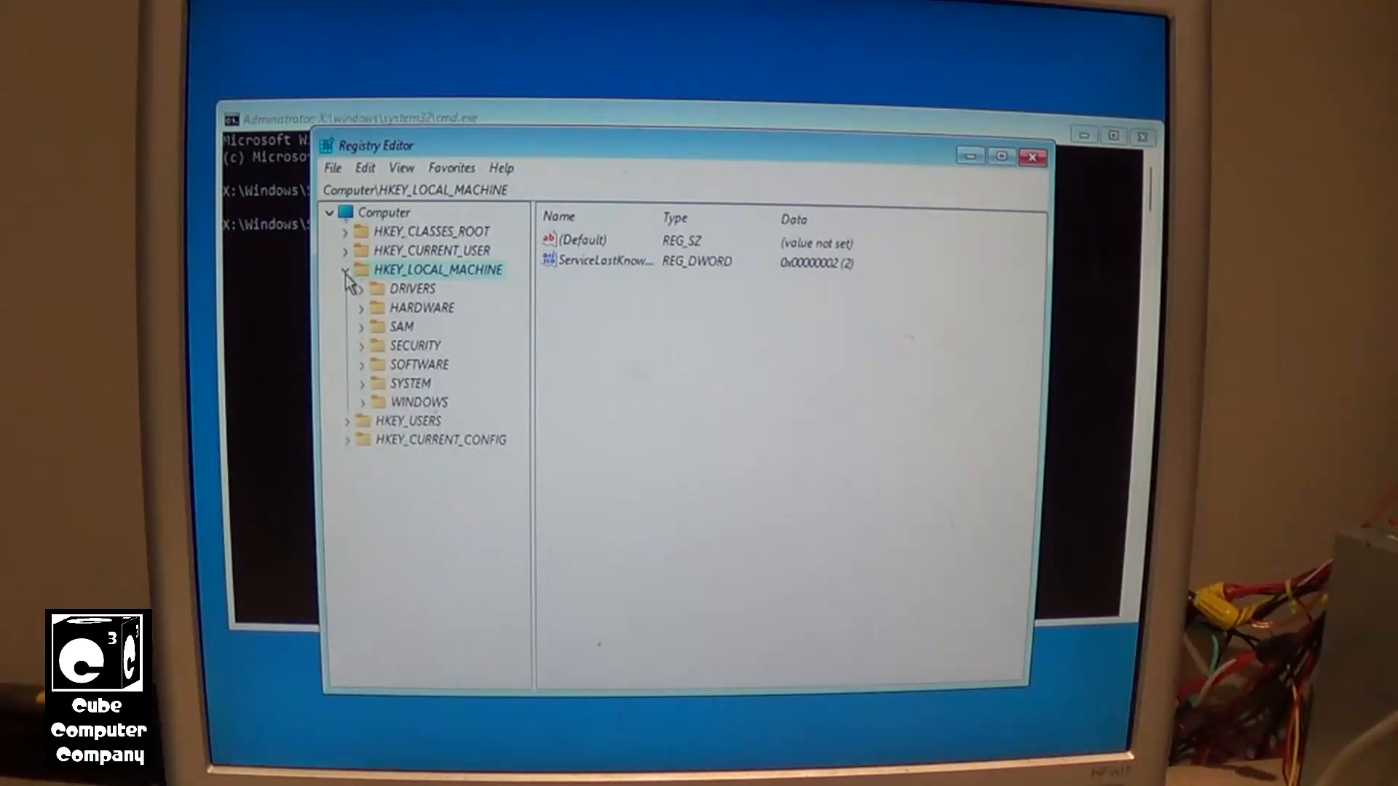
left_click(332, 168)
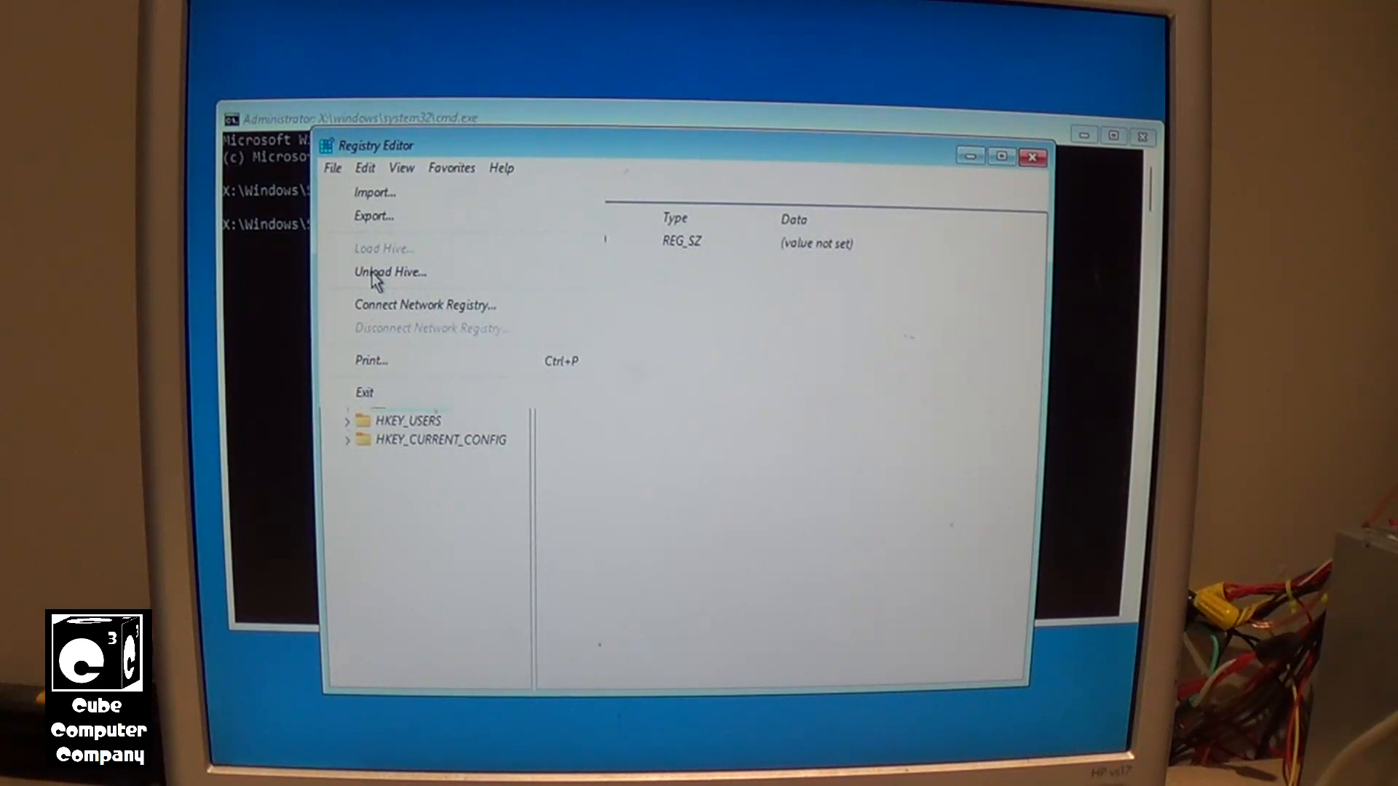
left_click(389, 271)
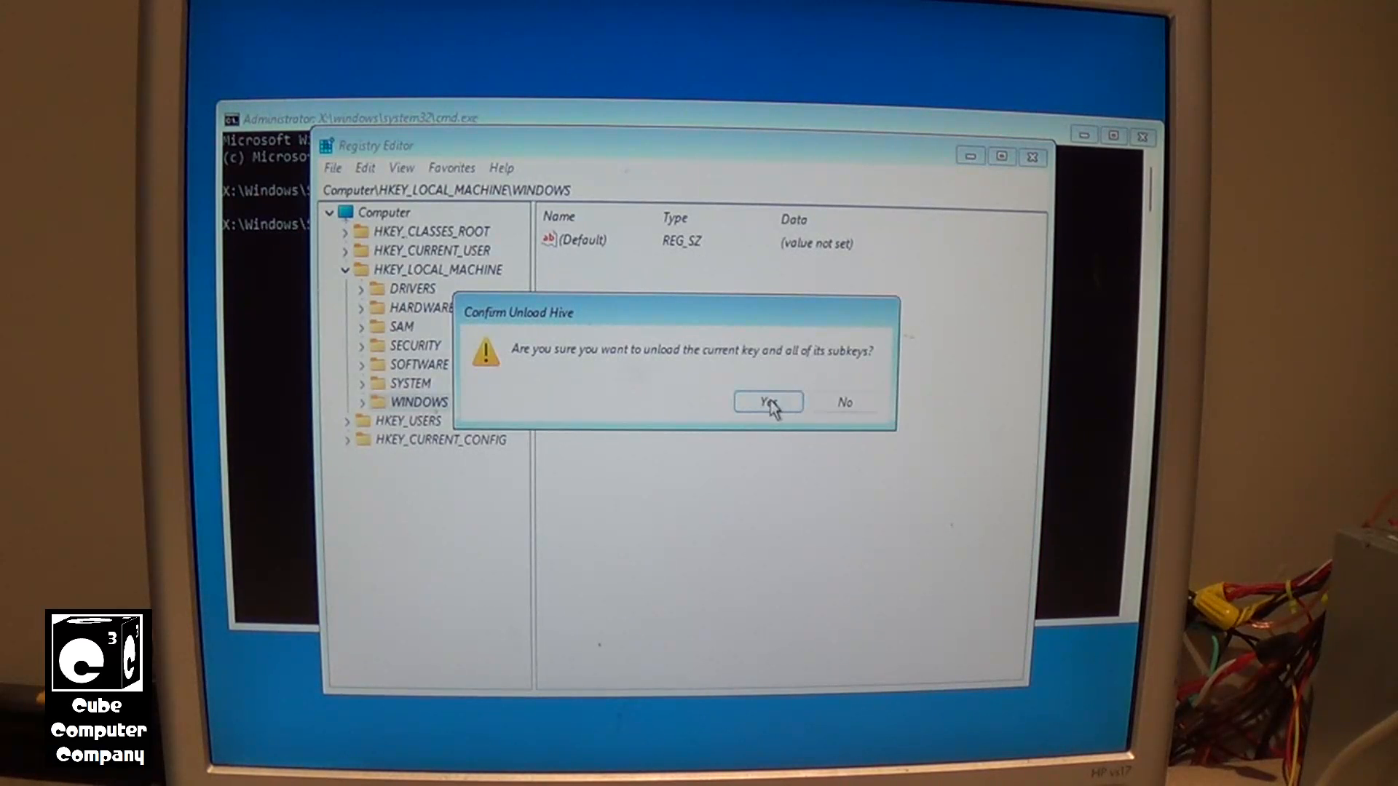
left_click(767, 401)
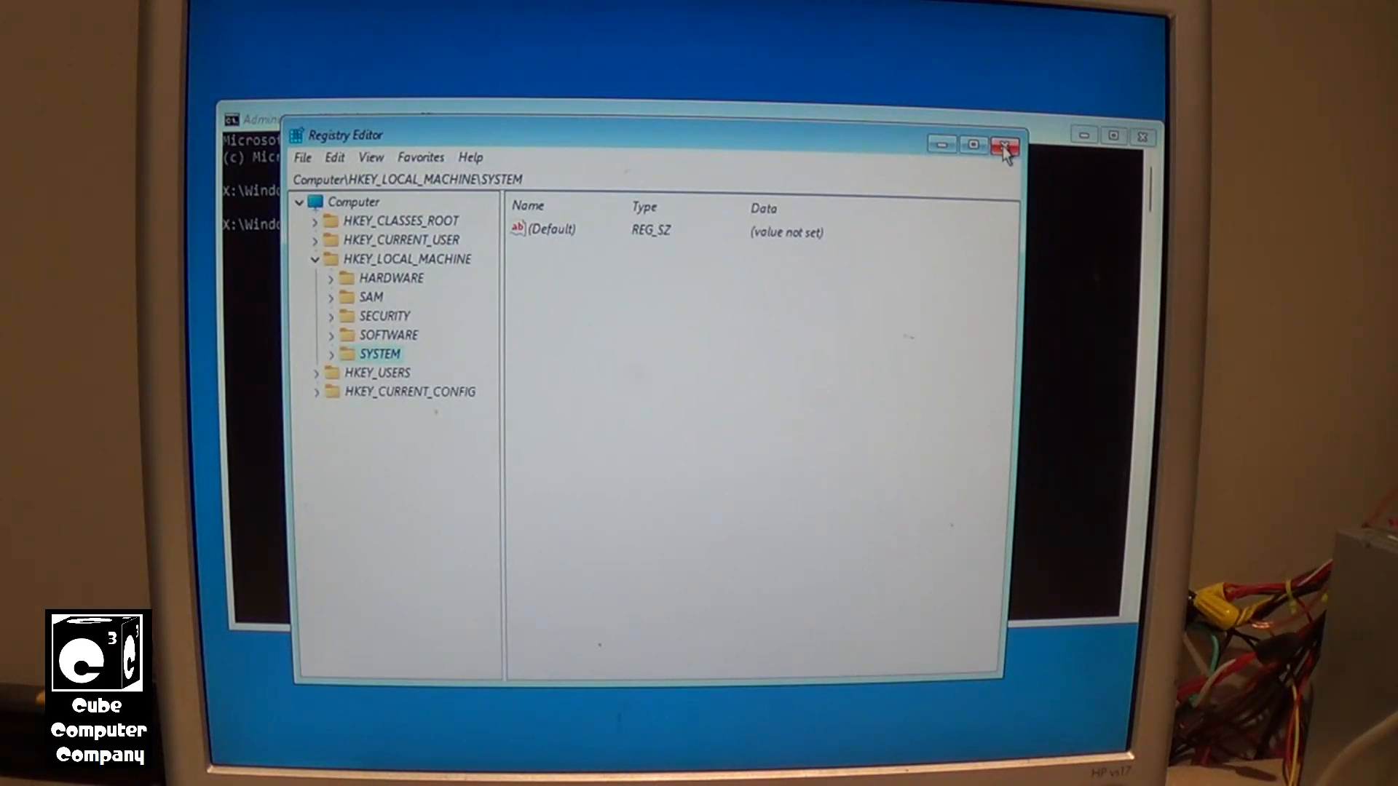
left_click(1001, 144)
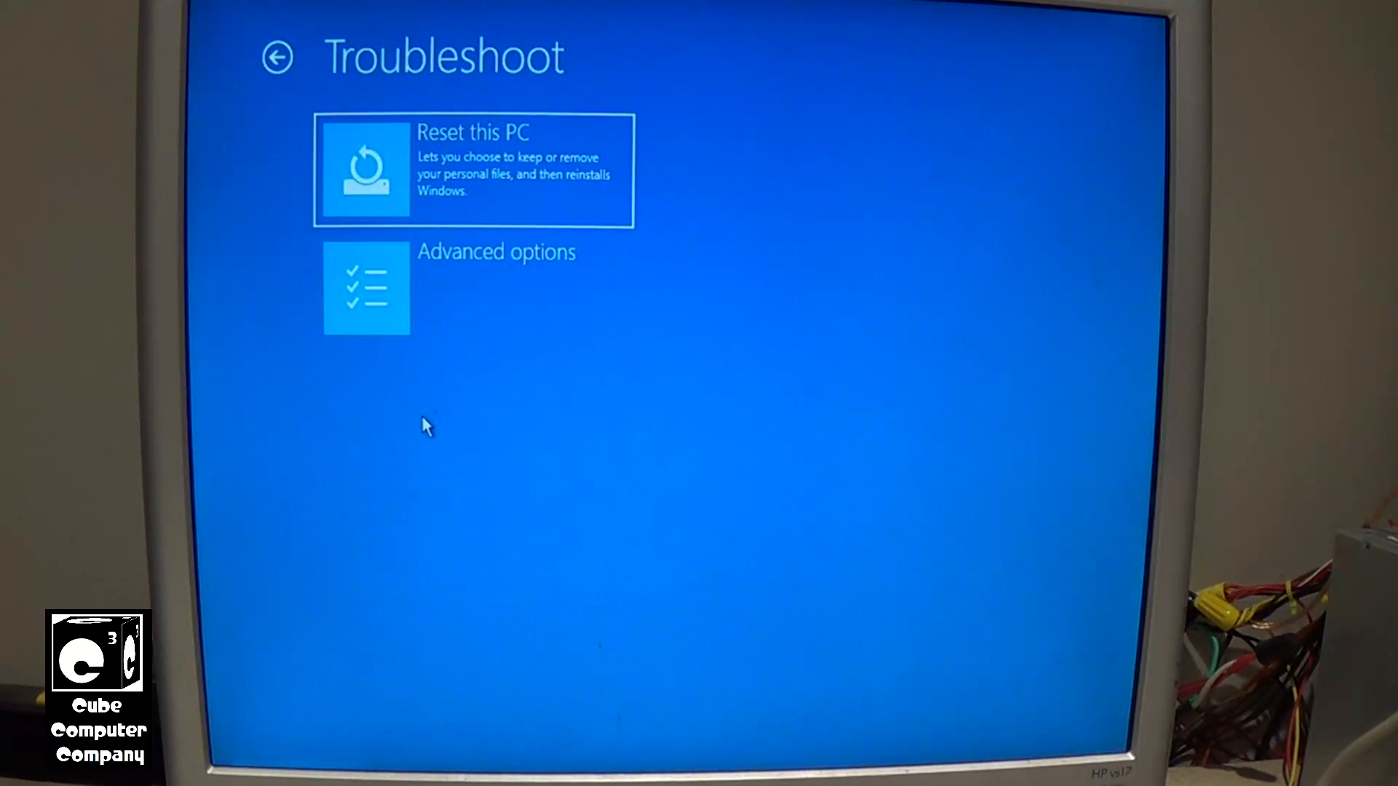
Restart the PC into UEFI Firmware Settings from Advanced options
left_click(365, 288)
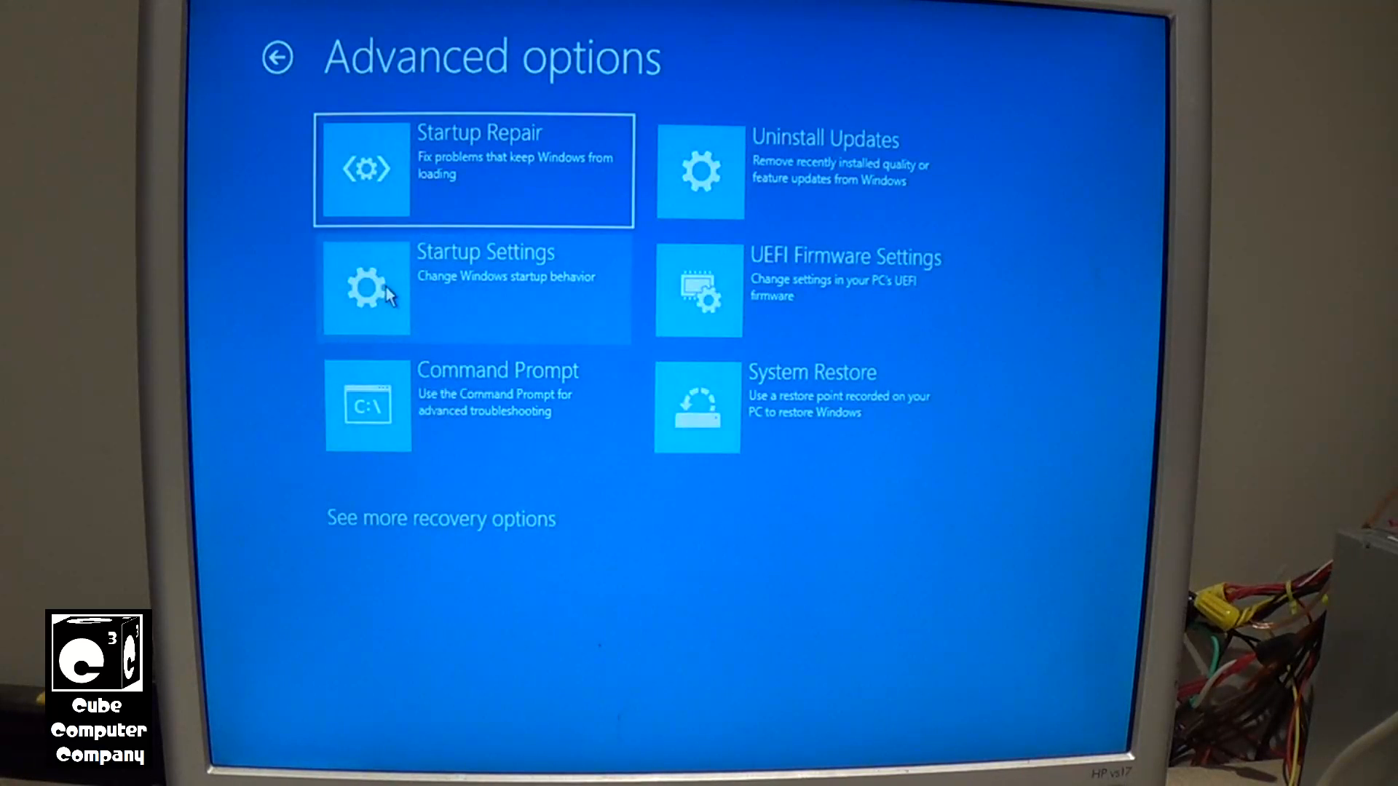
mouse_move(851, 285)
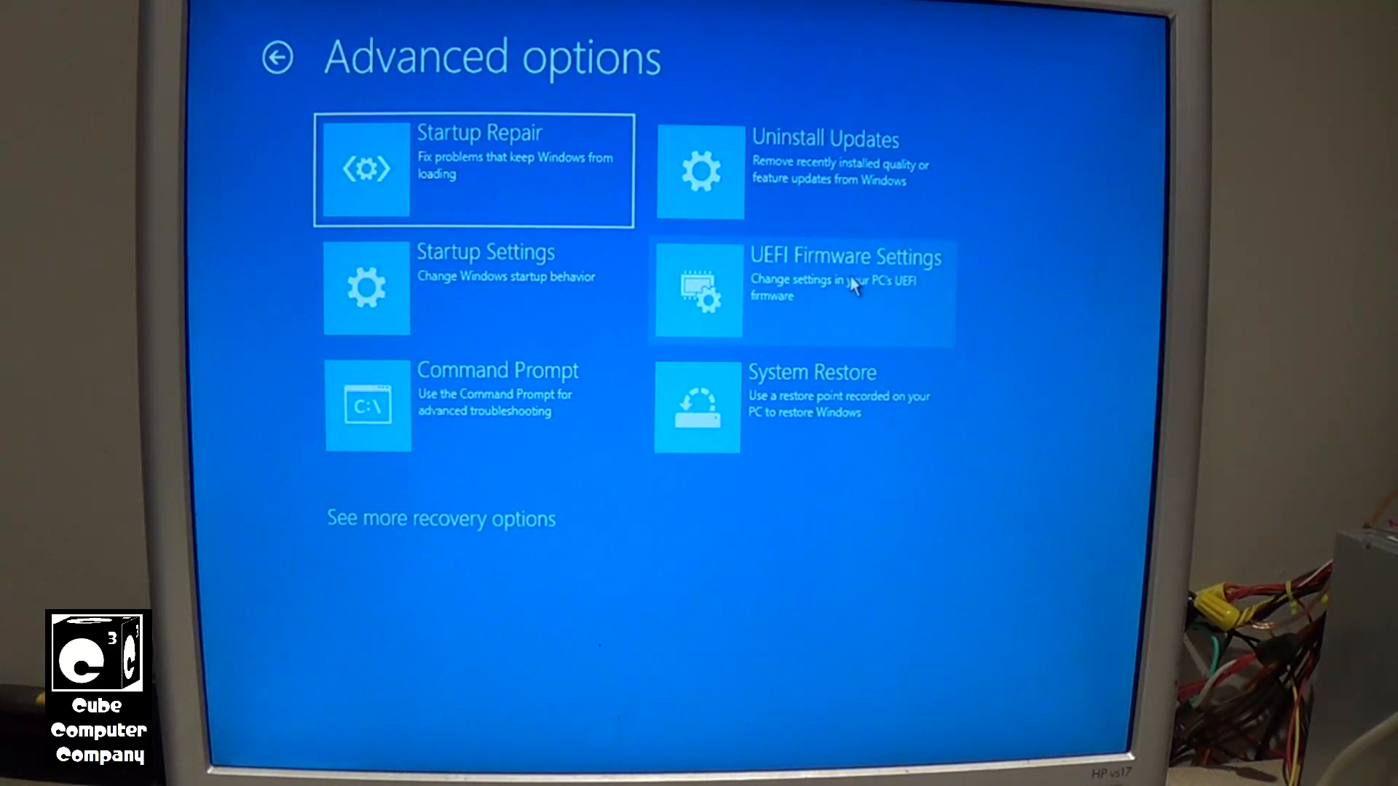
left_click(800, 292)
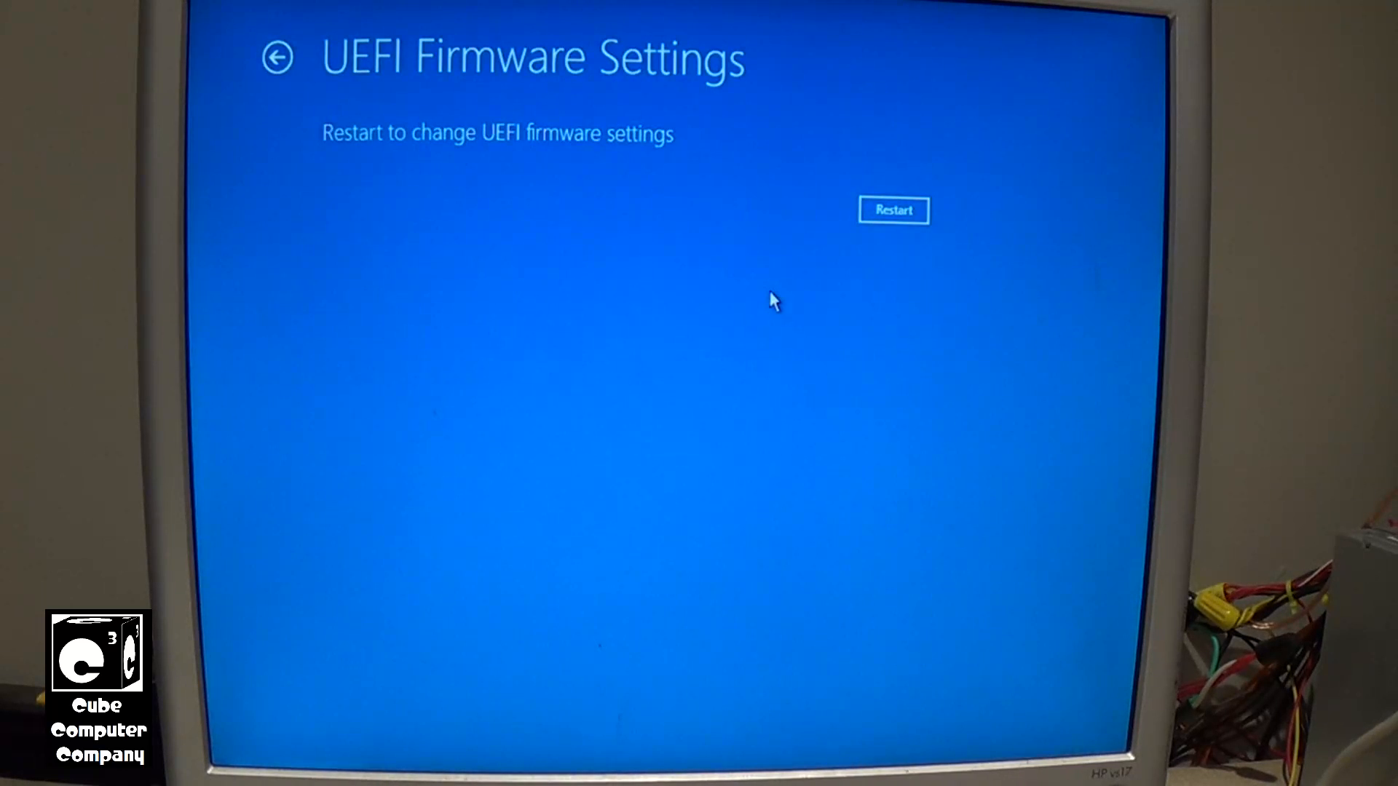
left_click(894, 210)
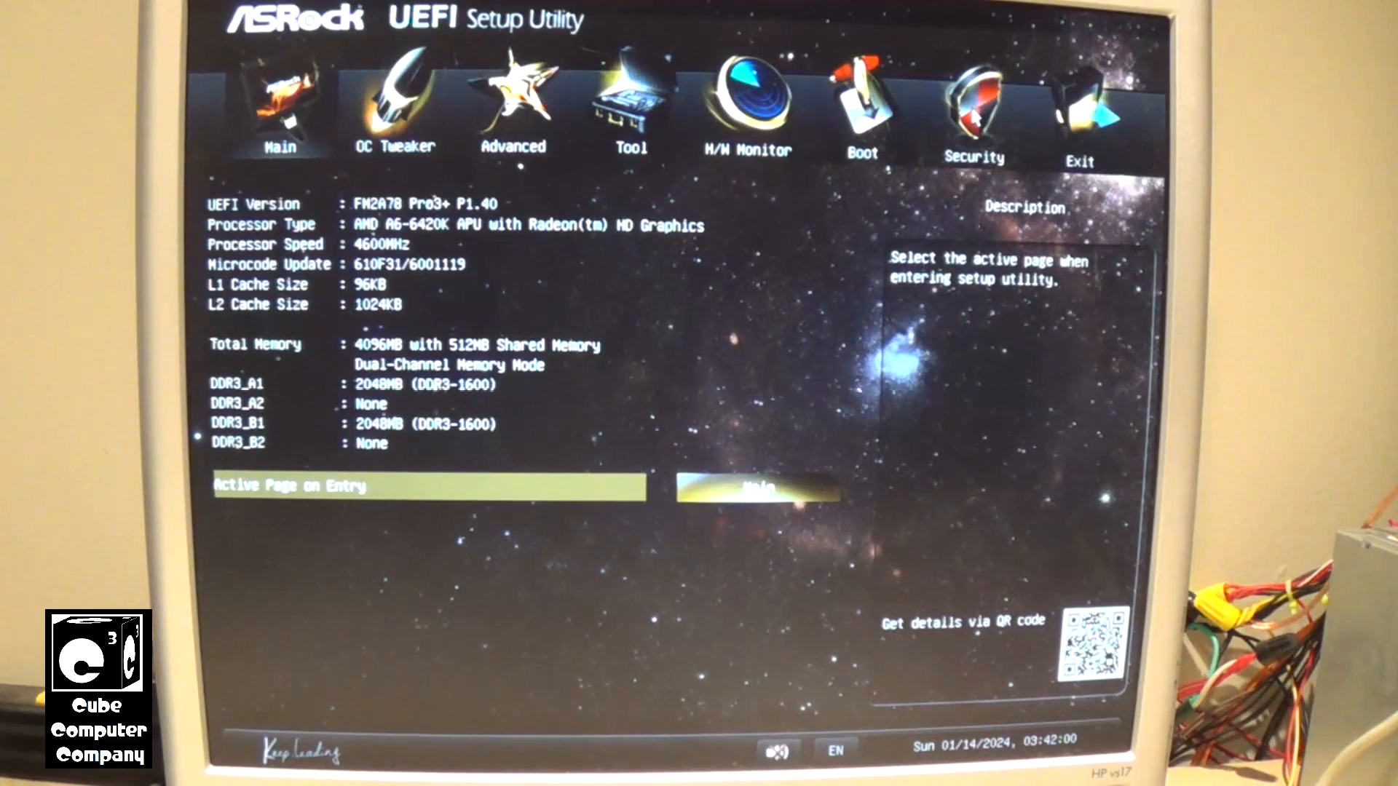
Set Secure Boot to Disabled and confirm Save Changes and Exit
left_click(973, 107)
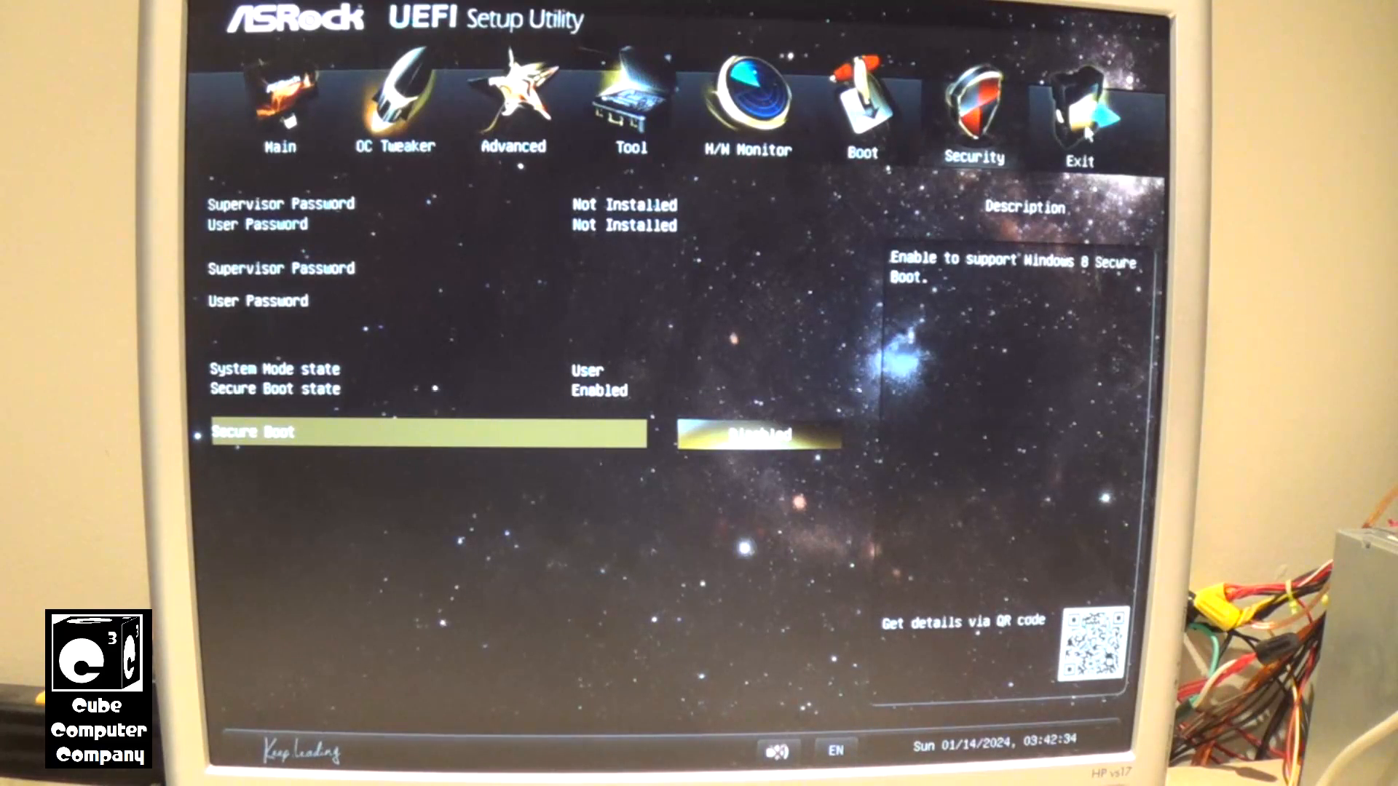
left_click(1079, 102)
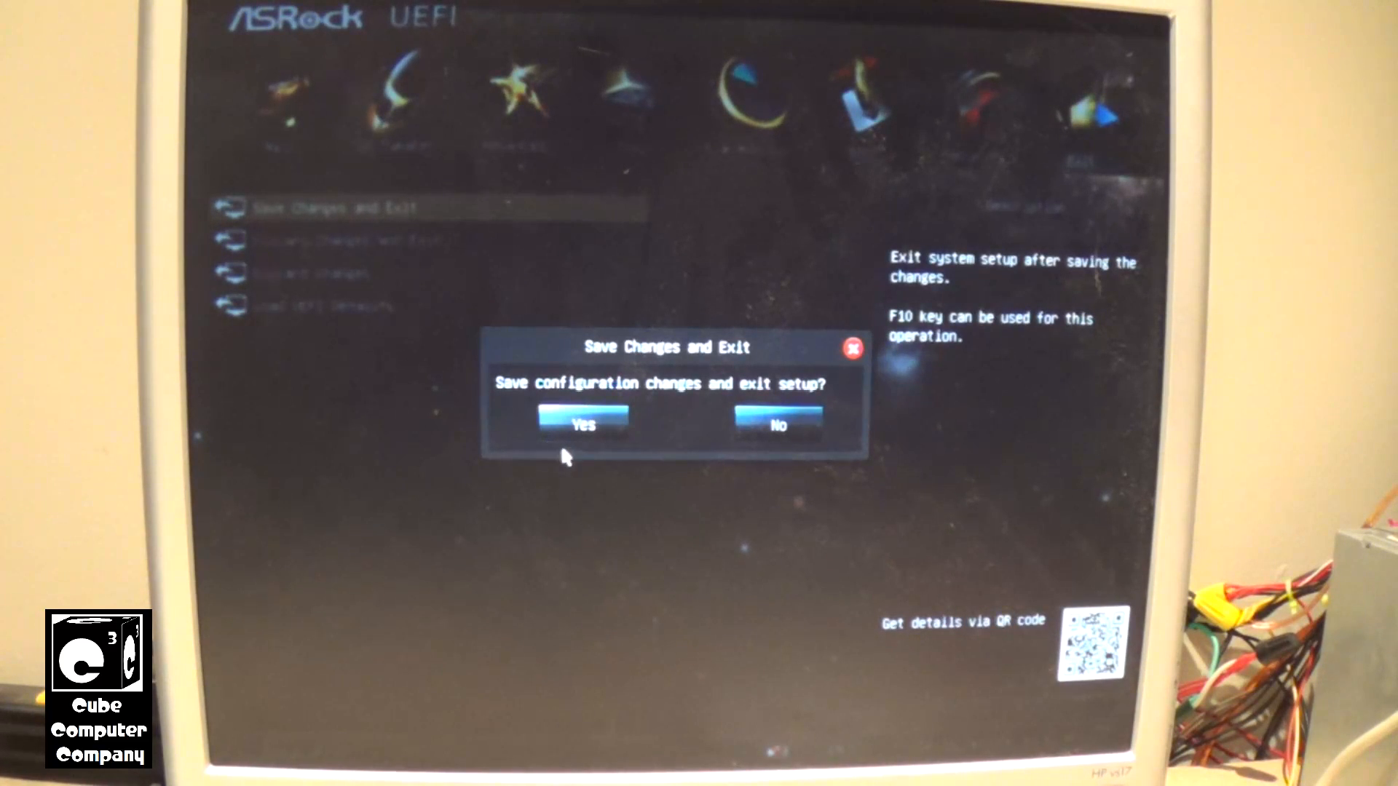
left_click(582, 424)
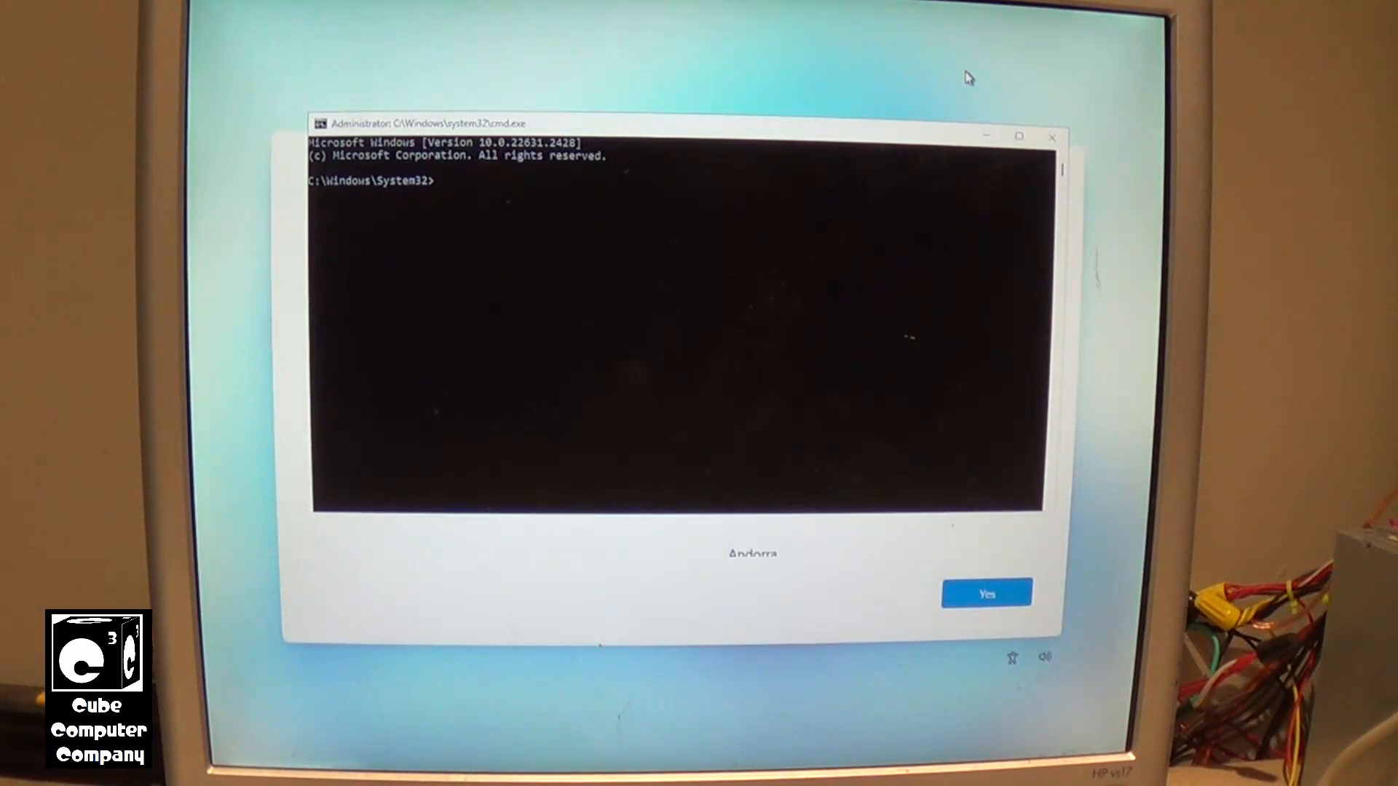
mouse_move(720, 228)
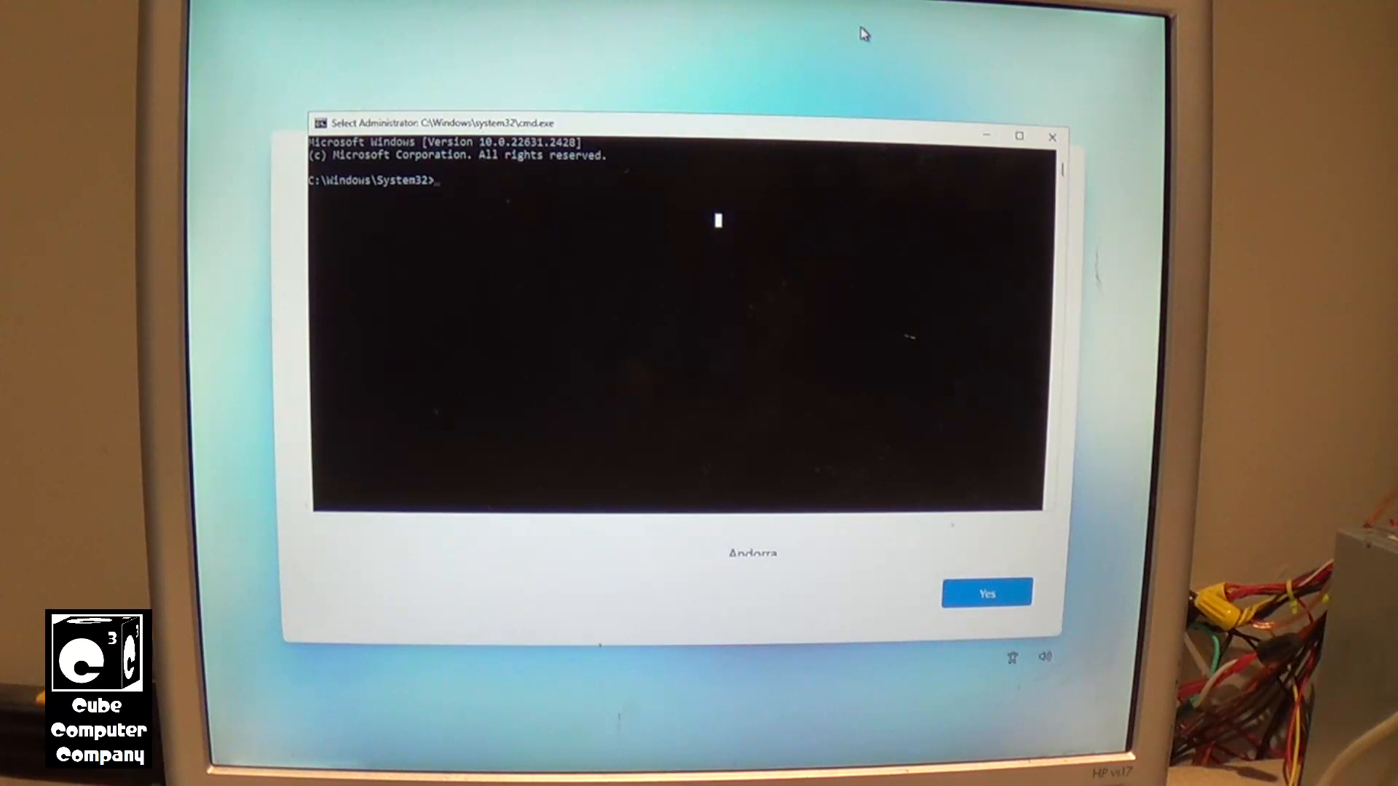
Enter the oobe\bypassnro command in the Administrator Command Prompt
type("oobe\\")
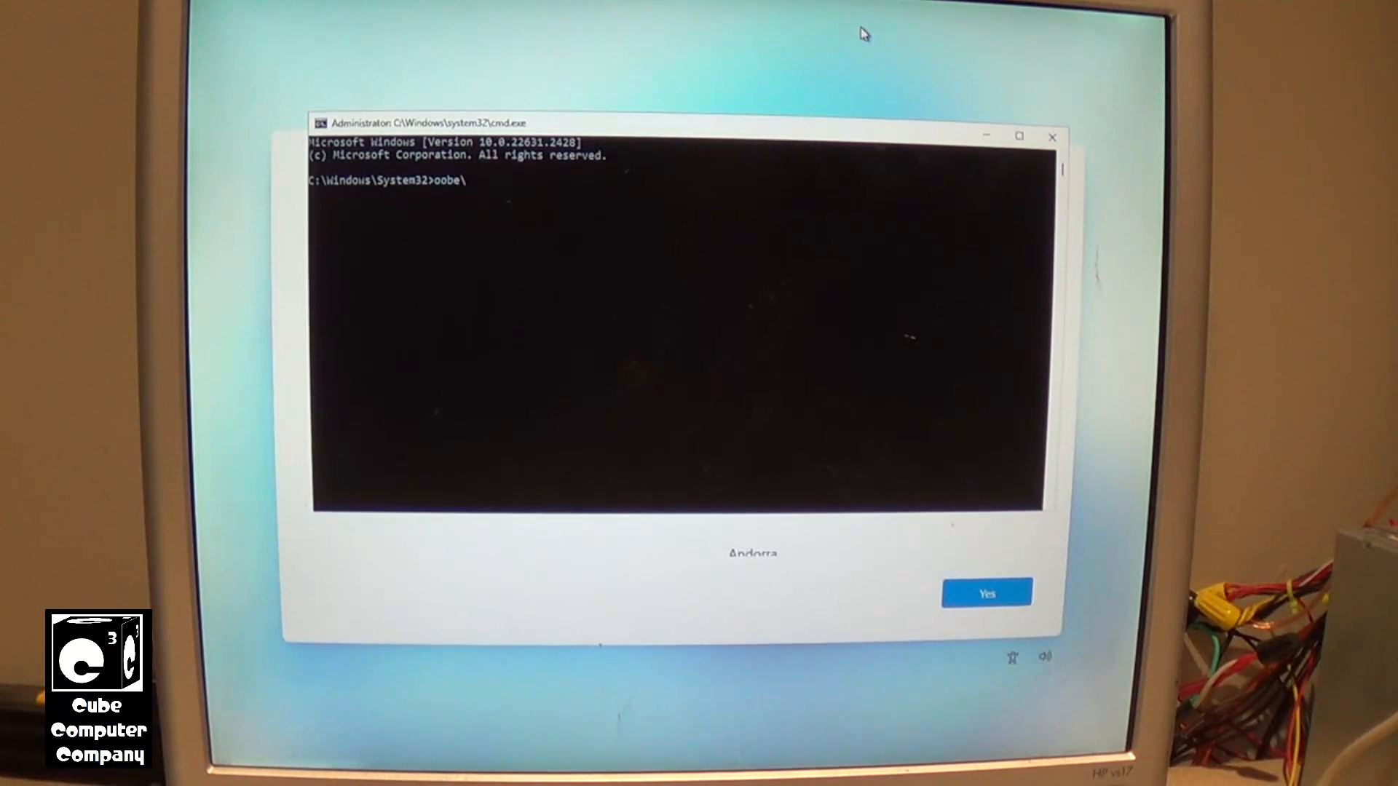
type("byp")
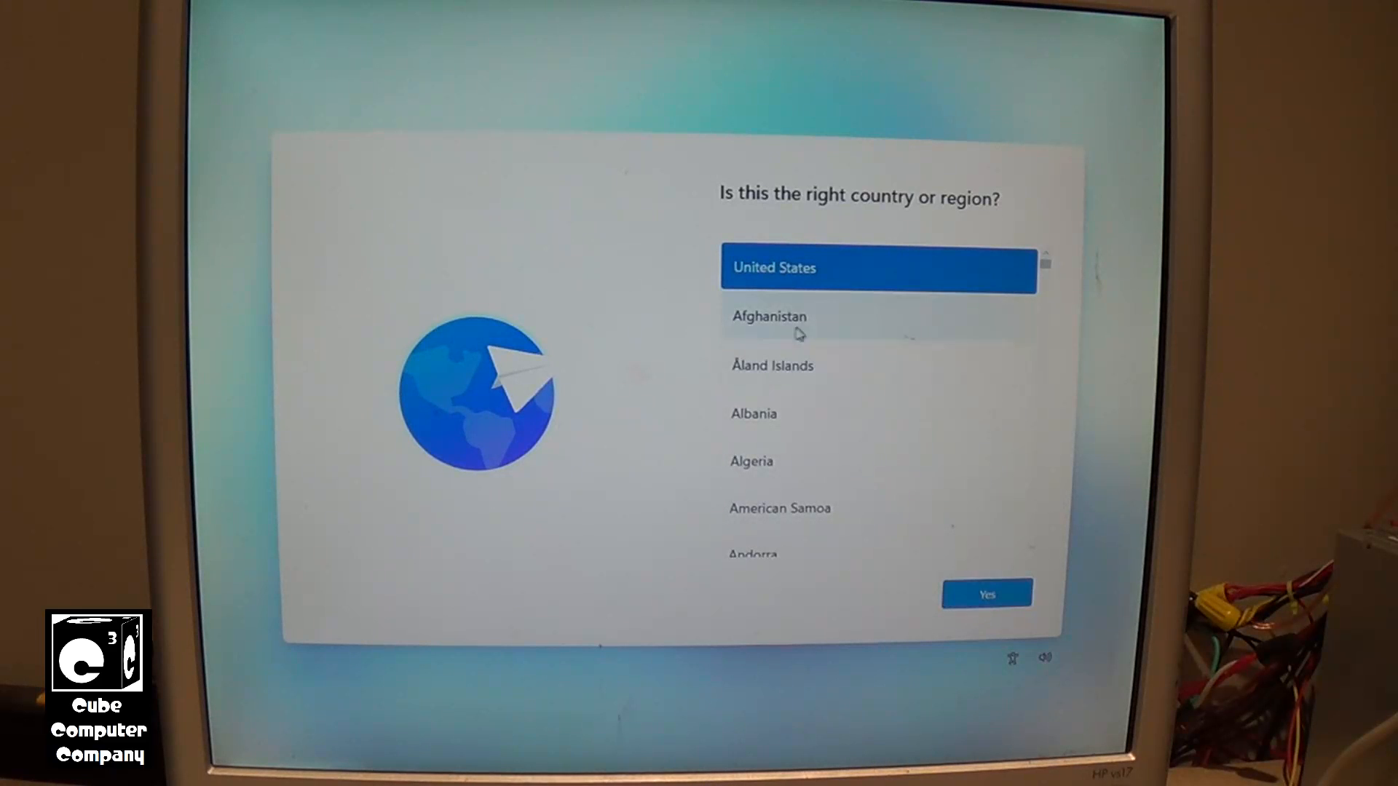
Accept United States and US keyboard, skip a second layout, choose limited offline setup
left_click(985, 594)
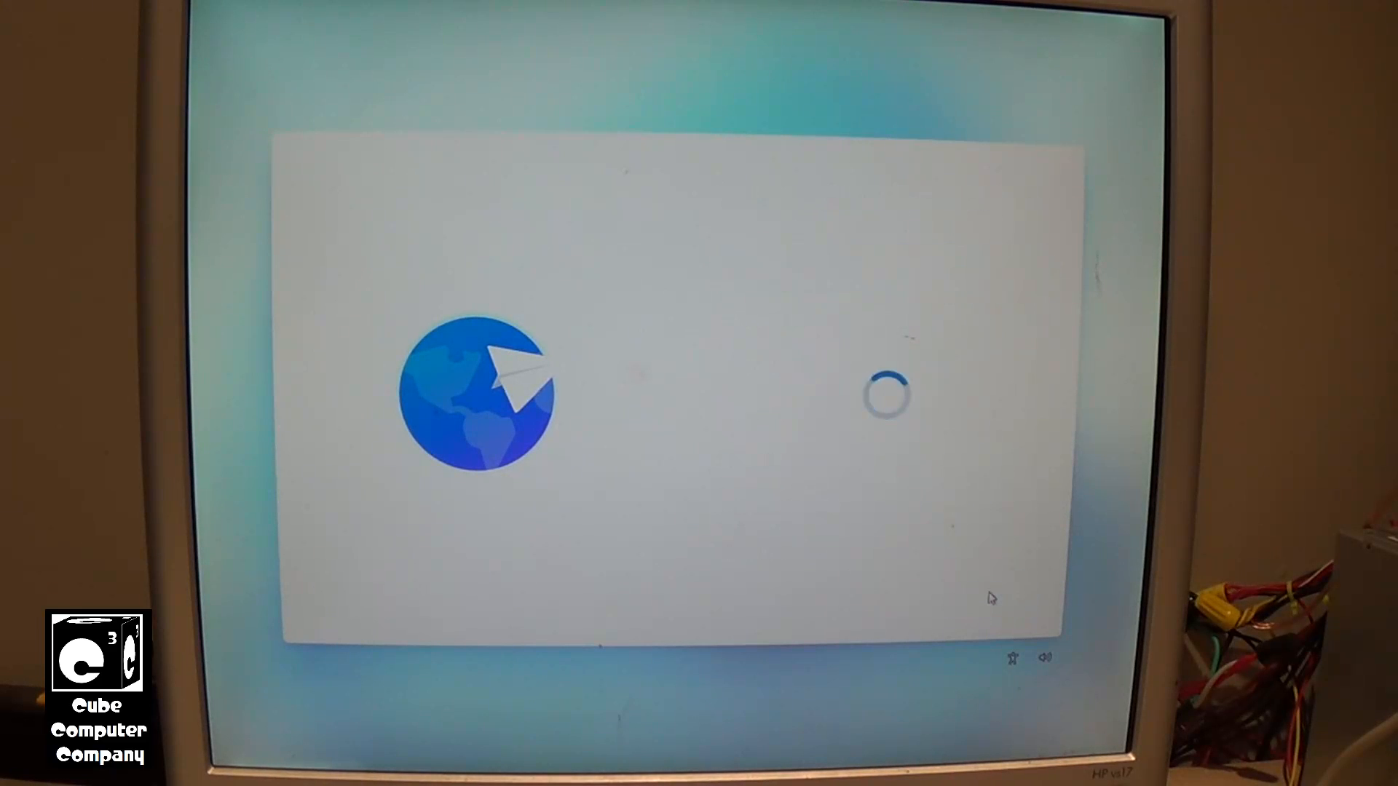
mouse_move(1143, 443)
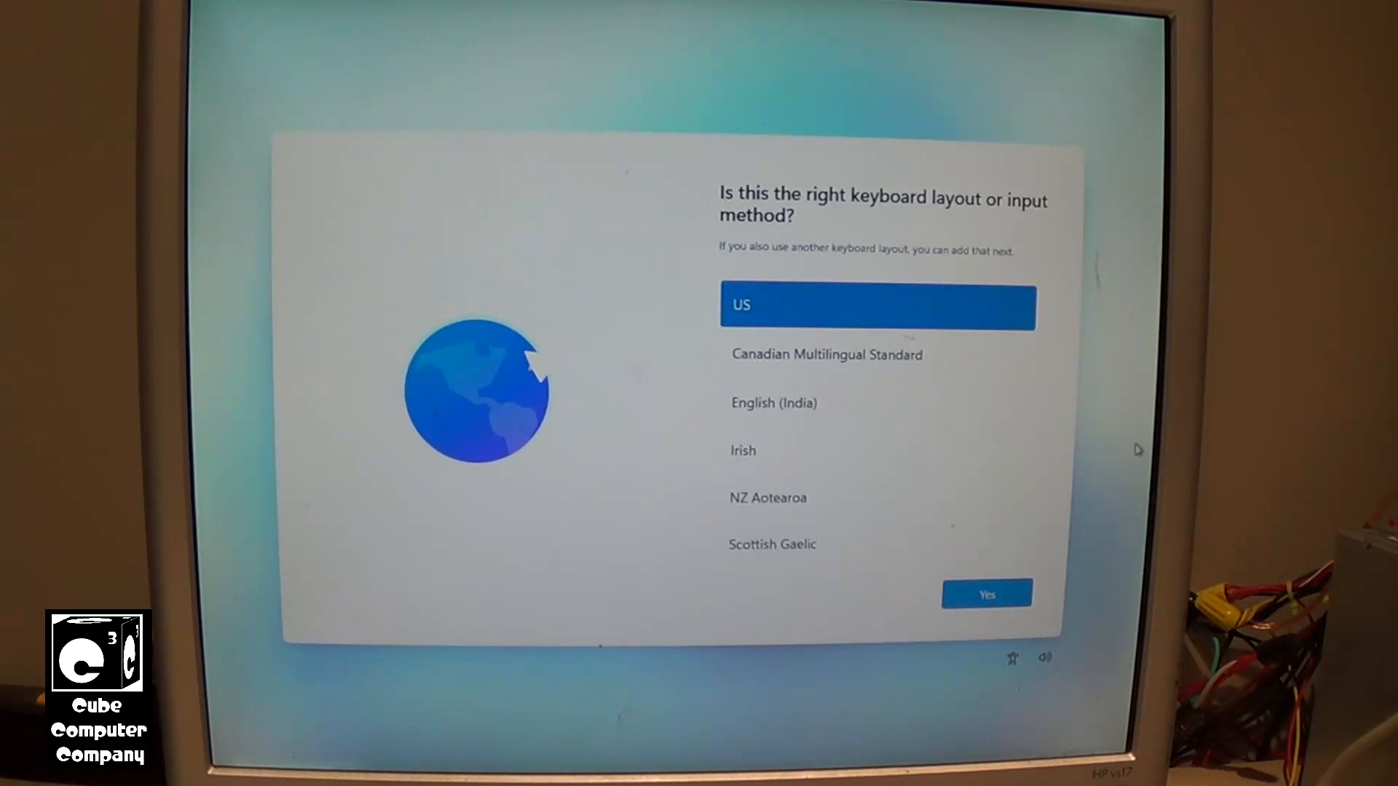
left_click(985, 594)
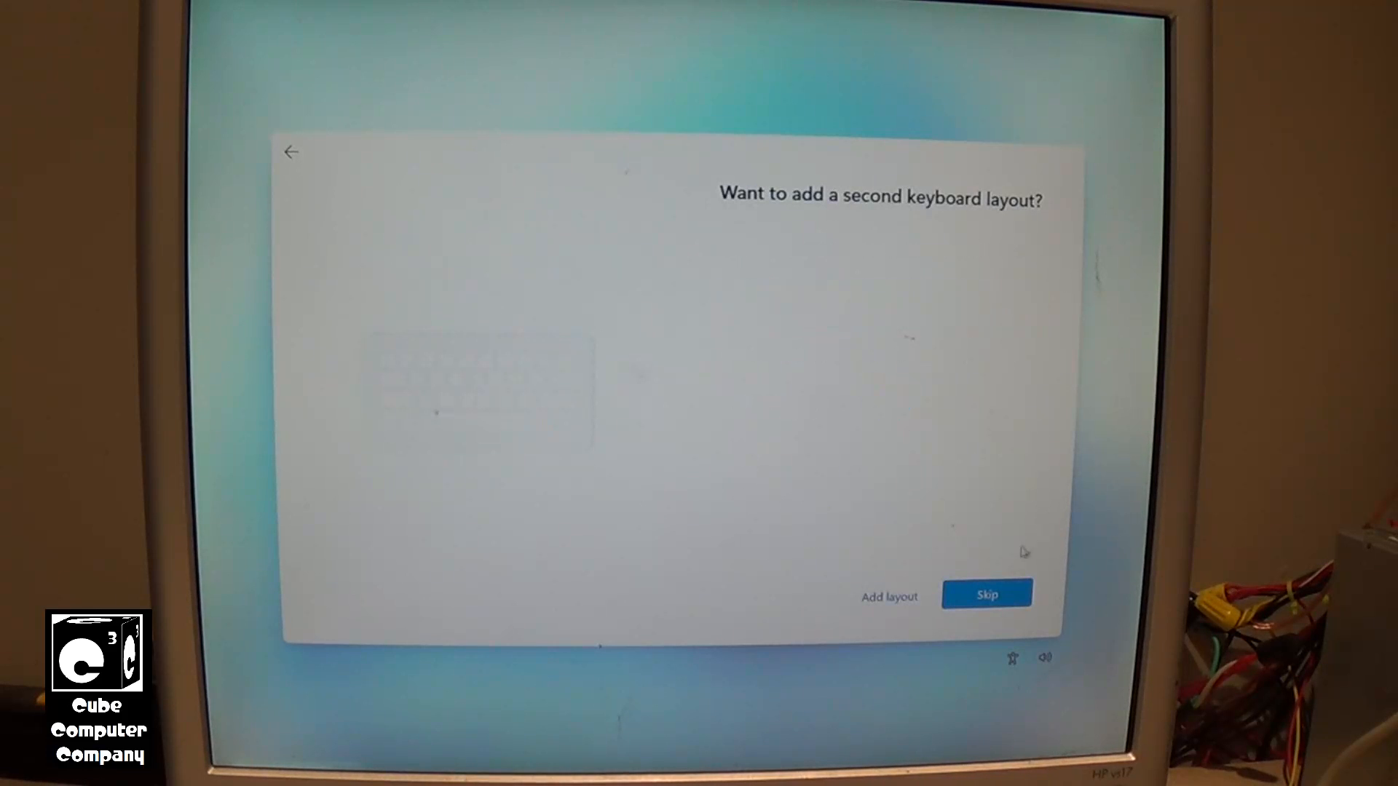
left_click(986, 594)
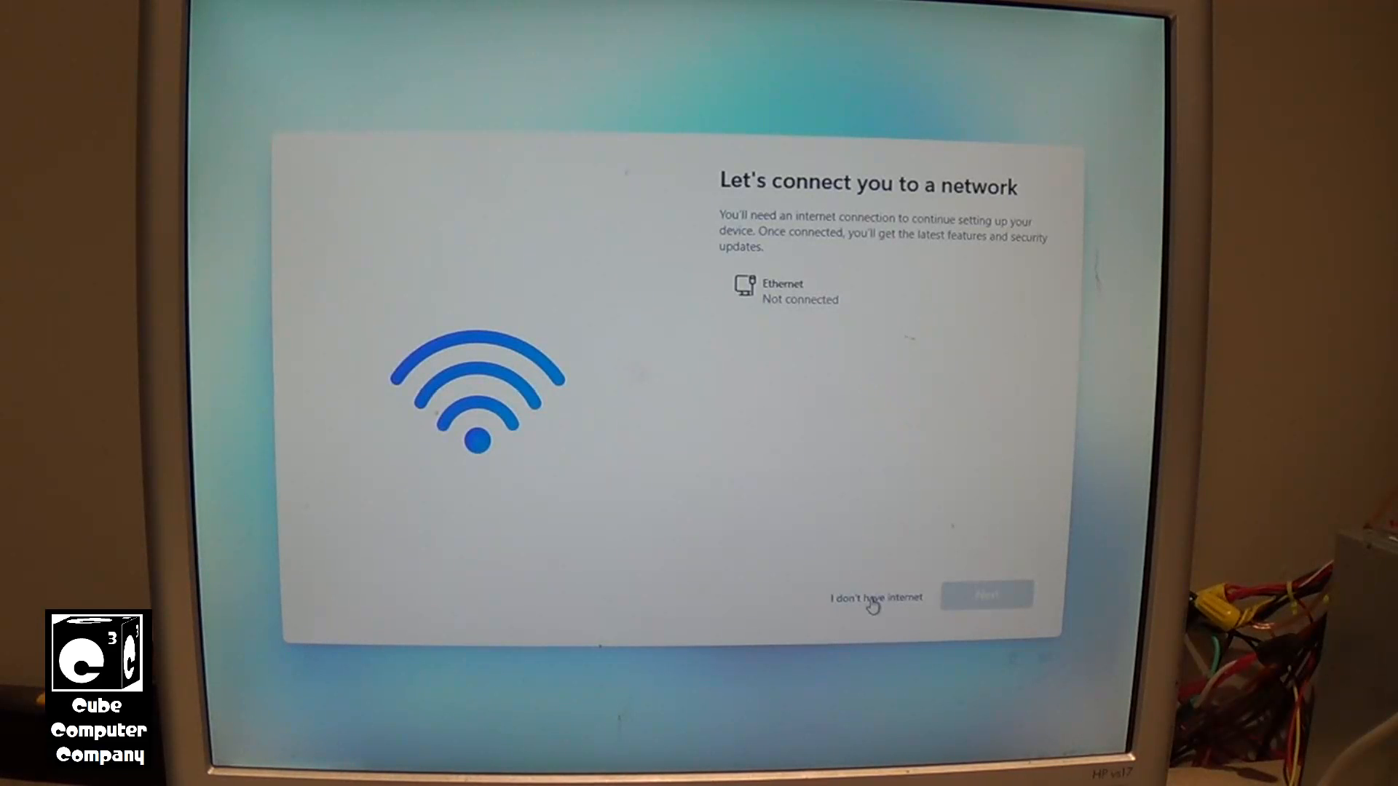
left_click(875, 597)
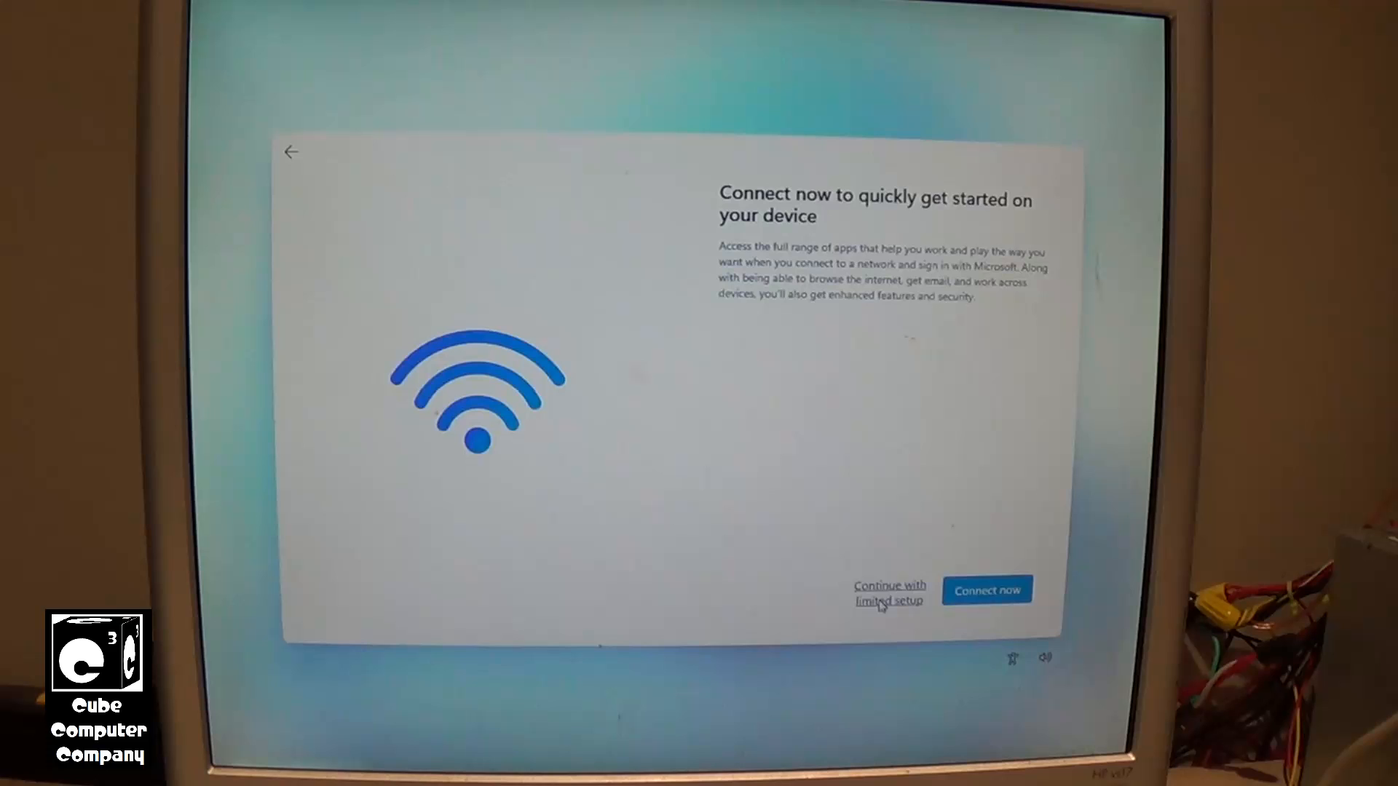
left_click(889, 592)
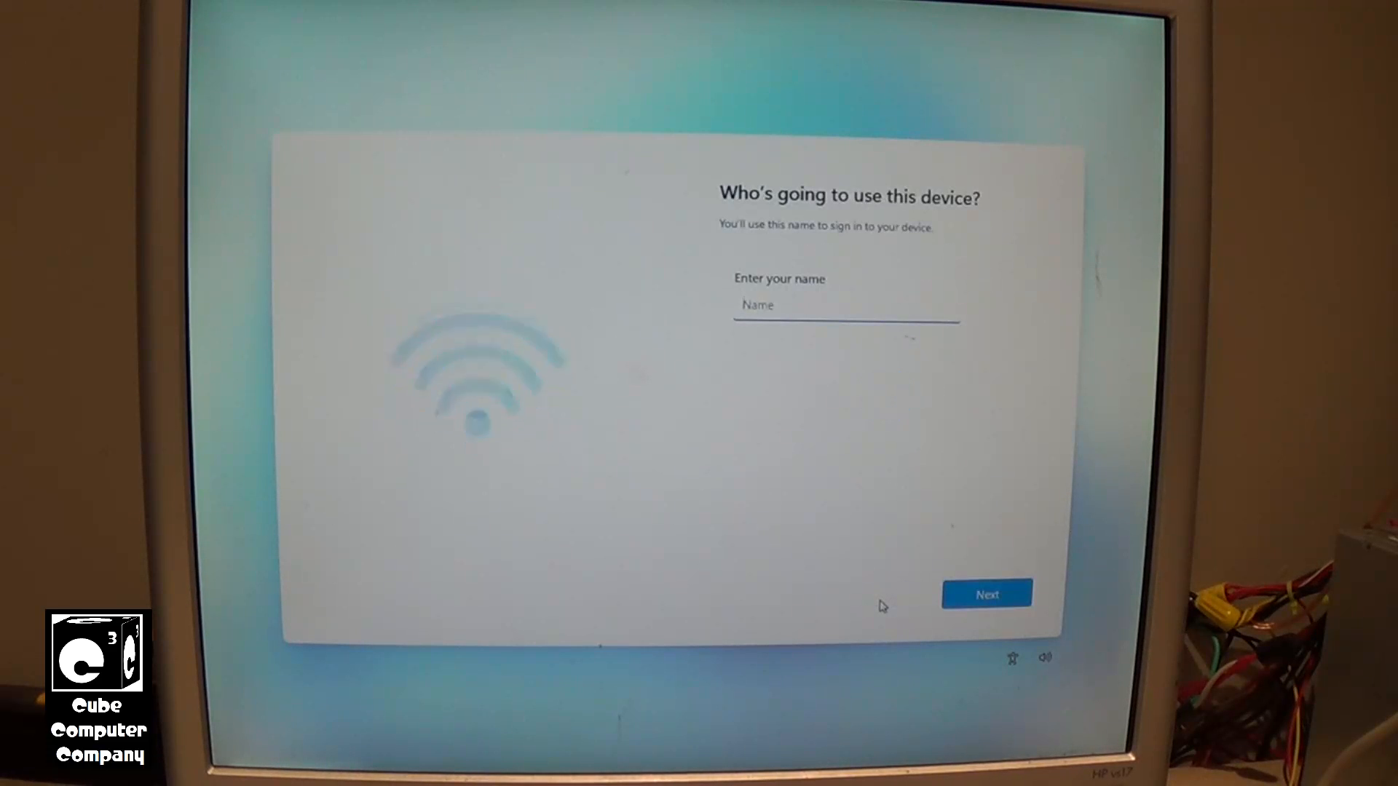
Enter an account name, leave the password blank, and accept the privacy settings
type("N")
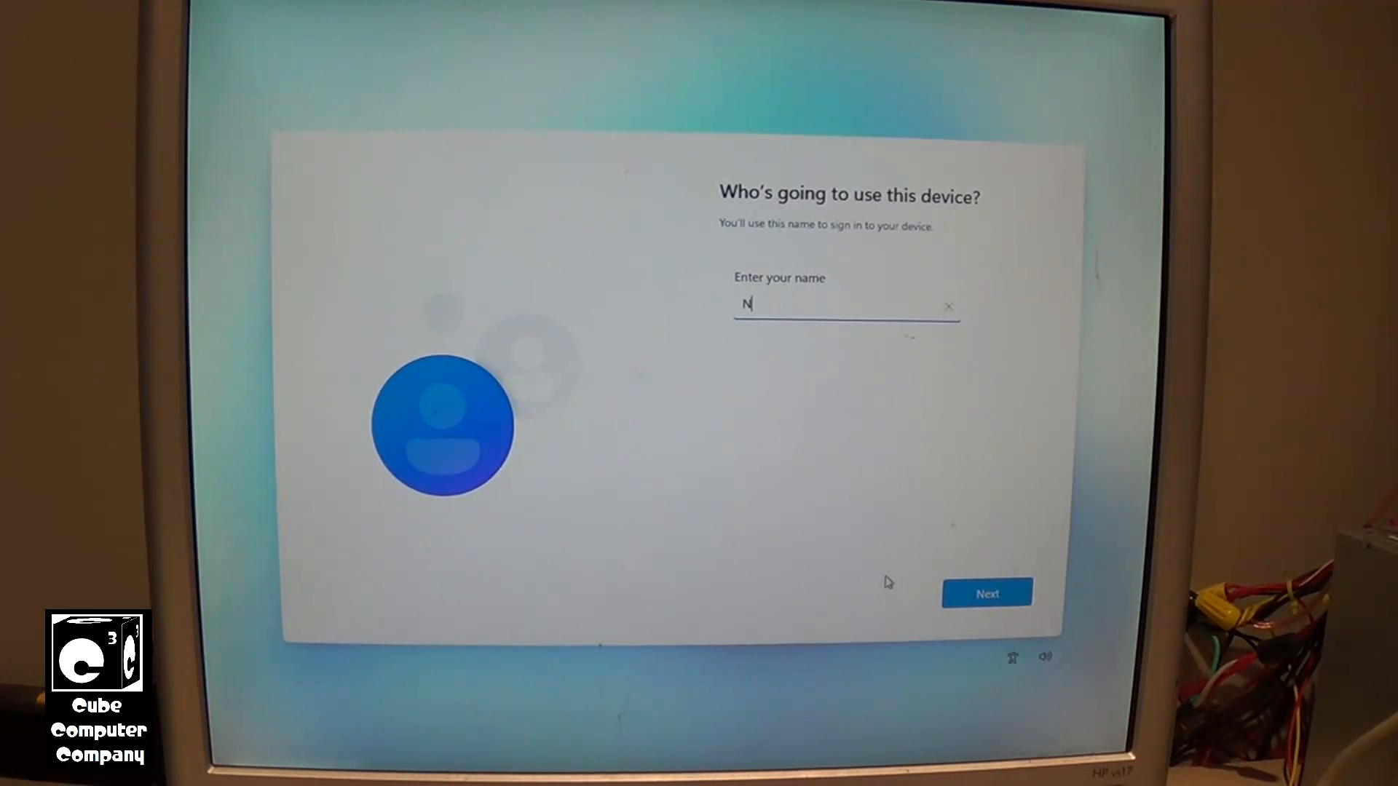
left_click(985, 593)
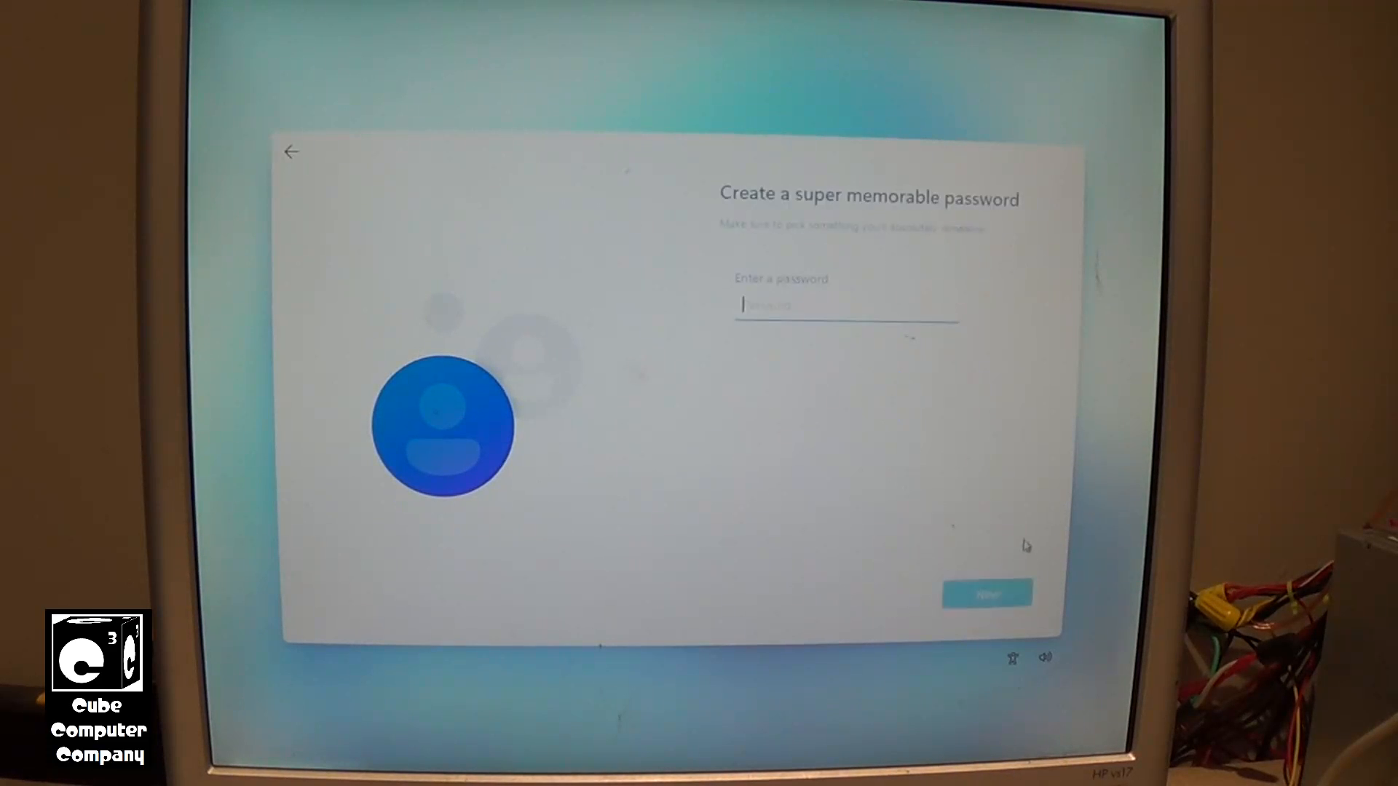
left_click(988, 593)
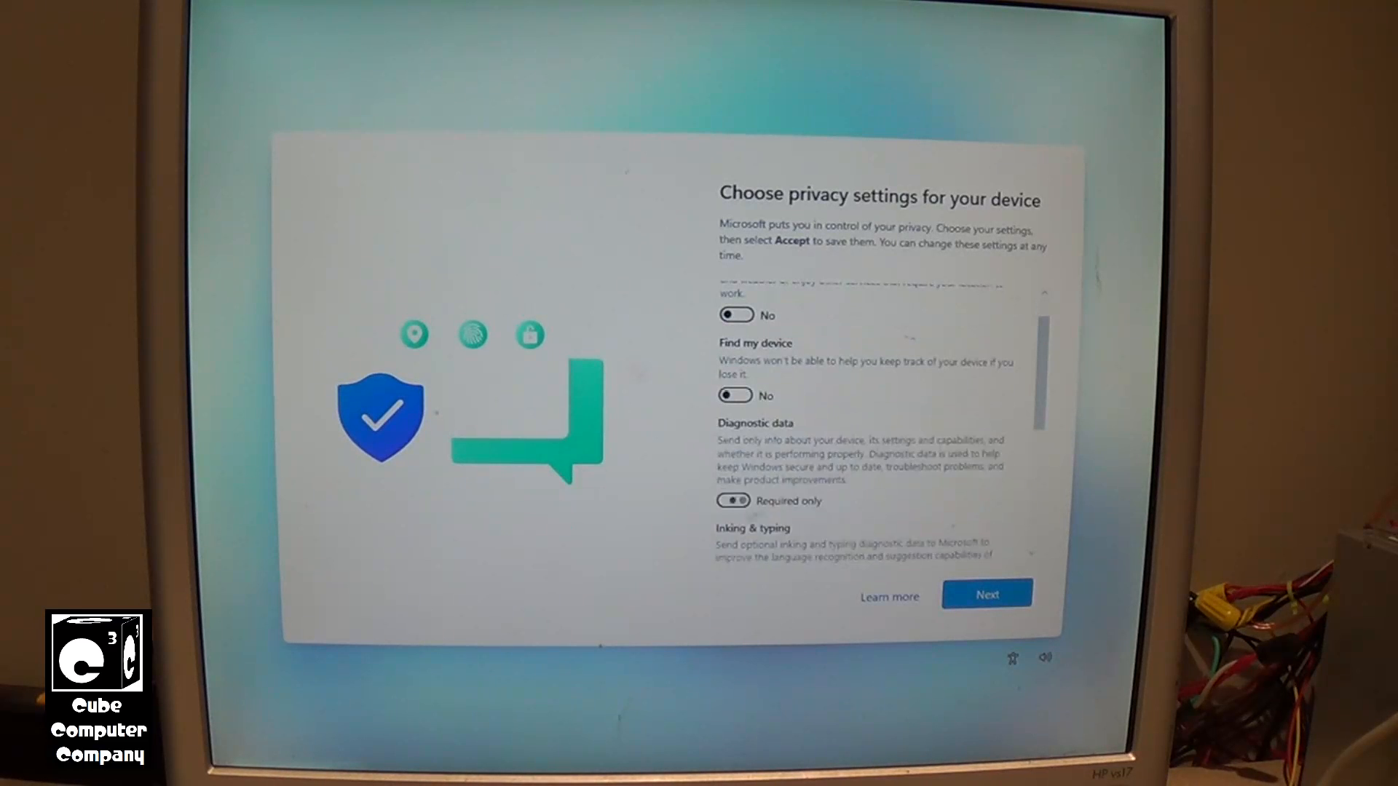
scroll("down", 3)
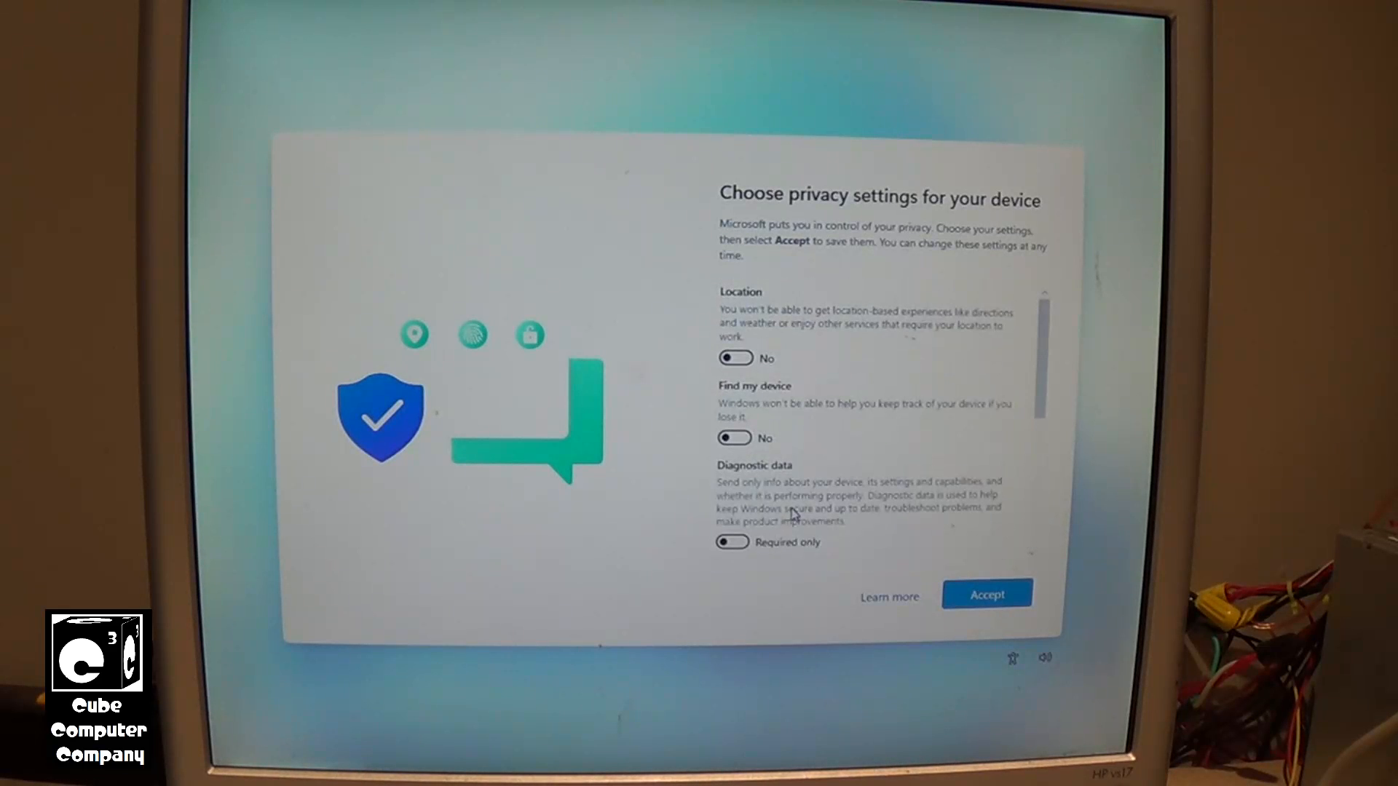
left_click(988, 594)
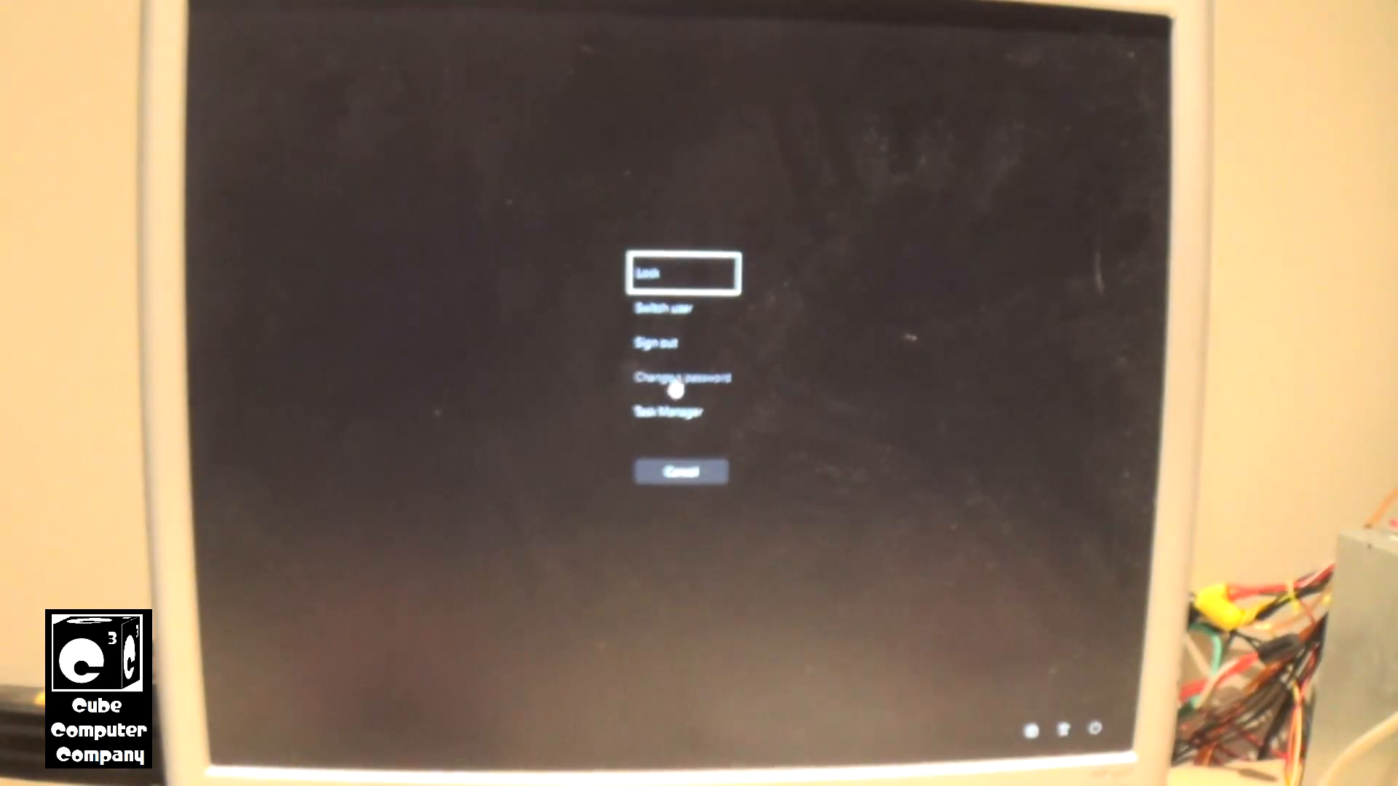
Open Task Manager and bring up actions for the OneDriveSetup startup app
left_click(666, 411)
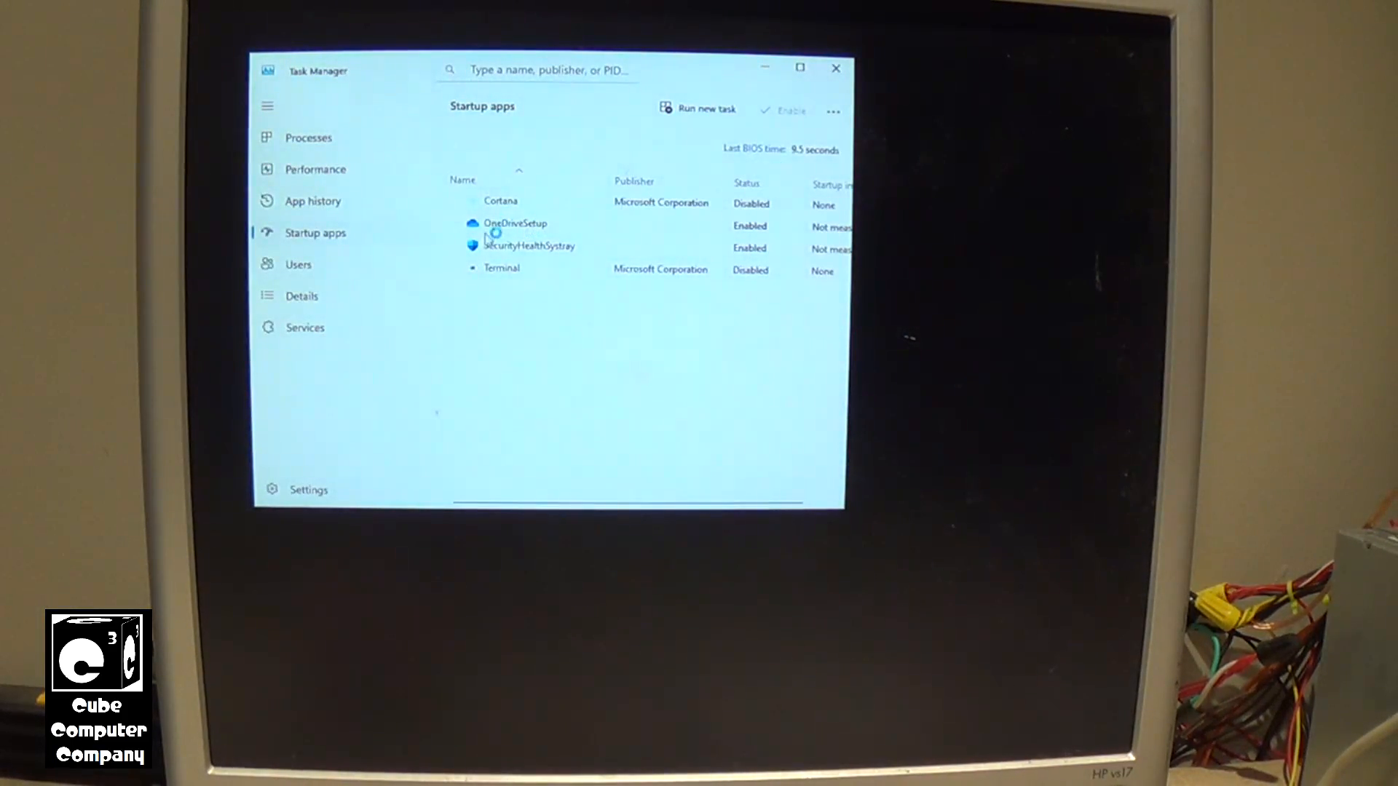
right_click(513, 223)
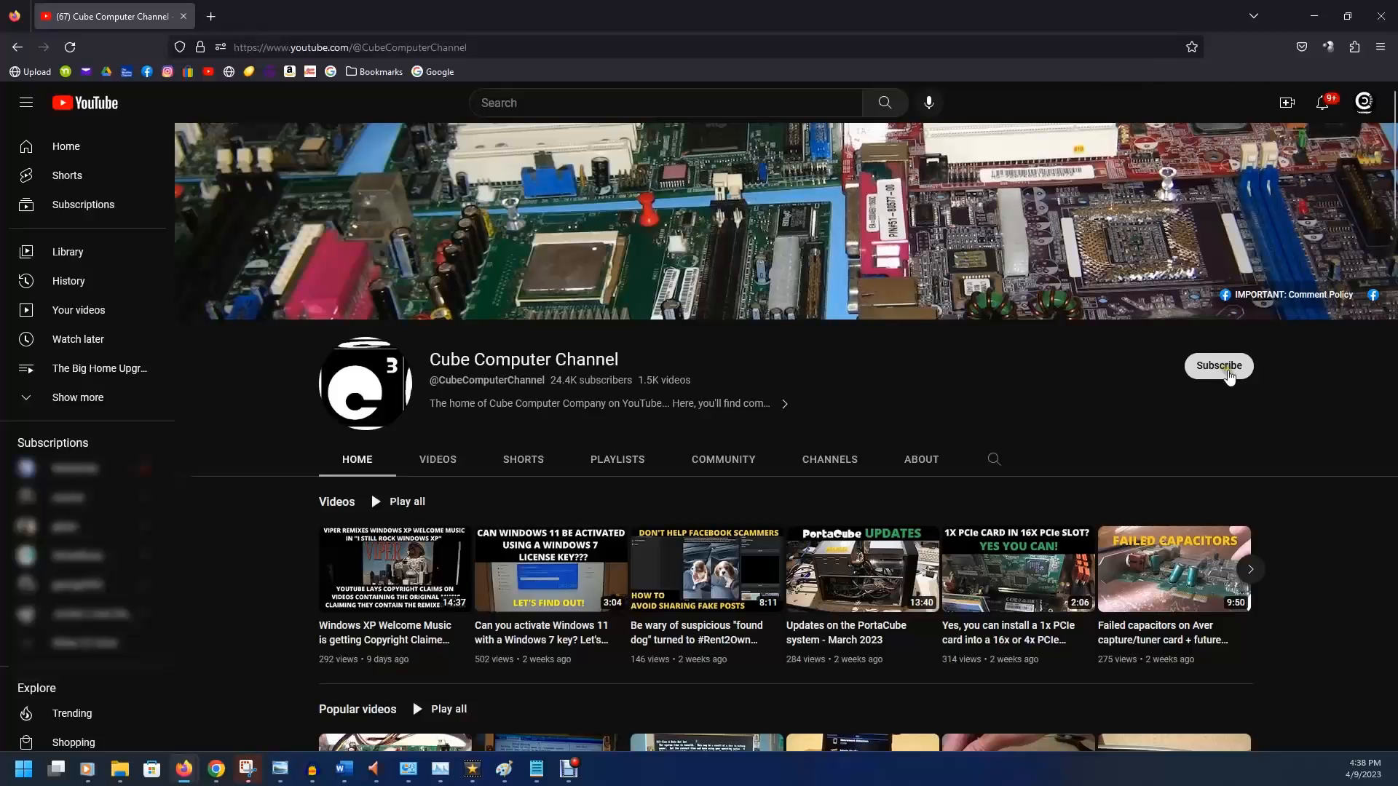
Subscribe to Cube Computer Channel and open the Windows 7 key activation video
left_click(1218, 366)
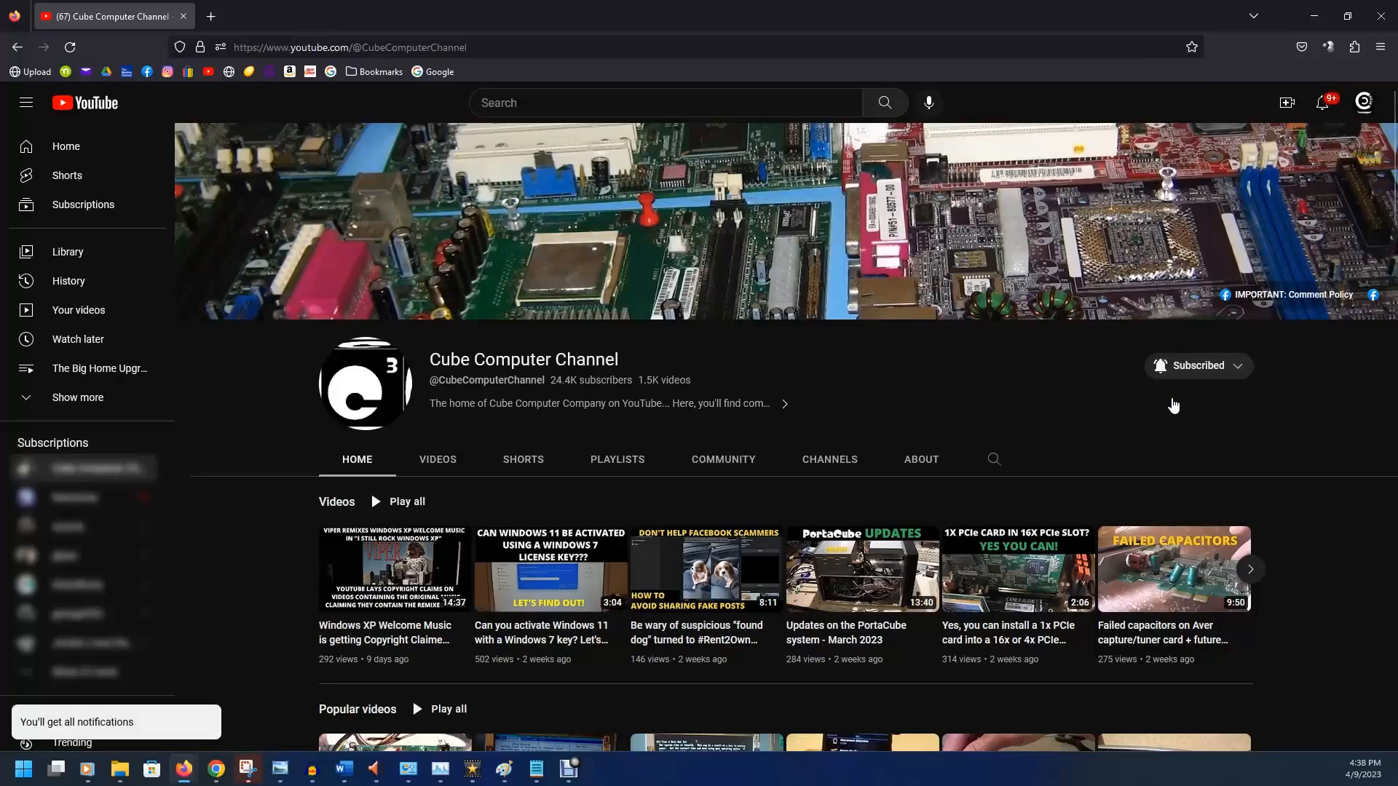
left_click(550, 571)
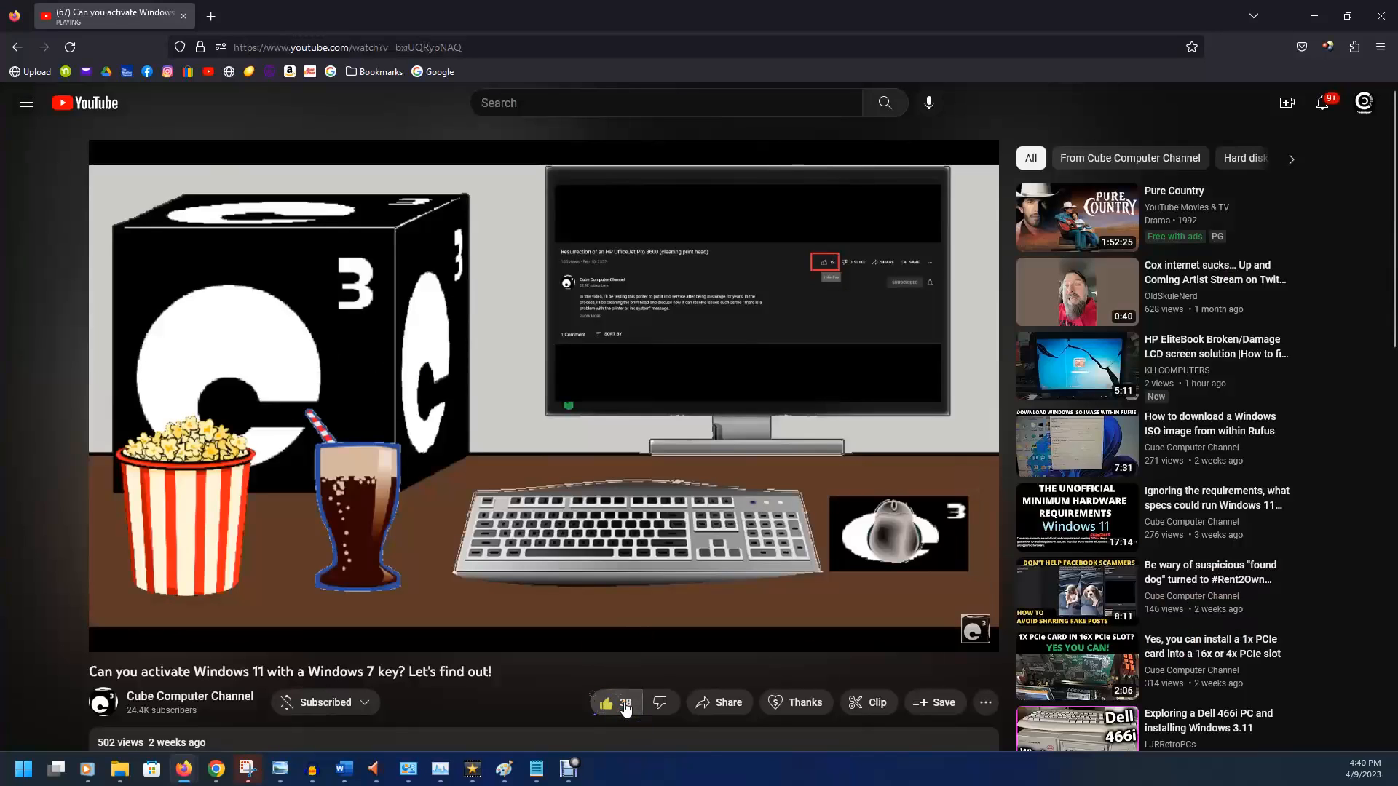